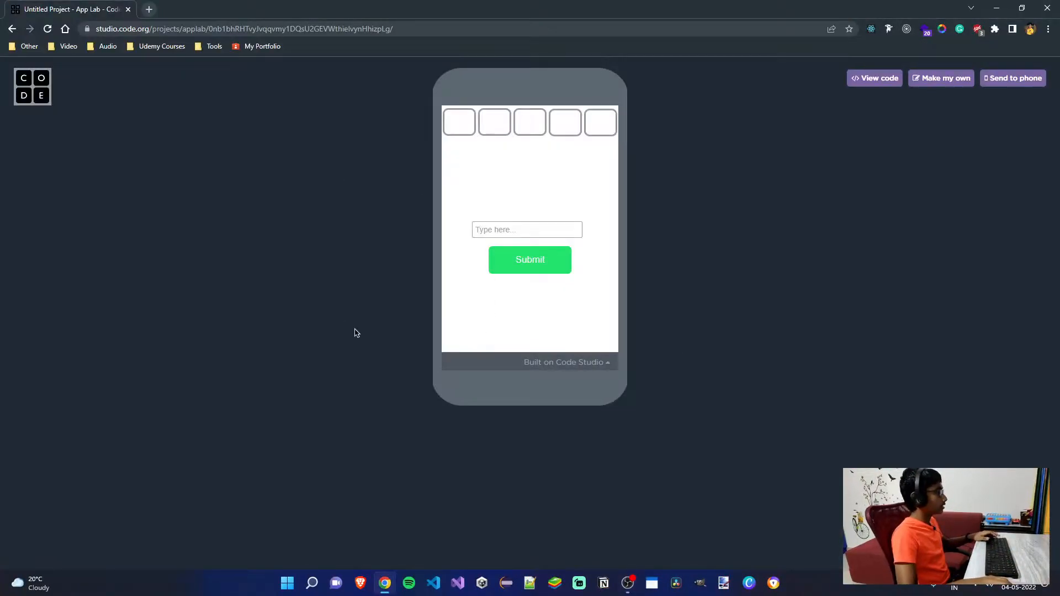
- Submit the guesses car, happy and hairy so the tiles show coloured feedback, ending all green
click(527, 230)
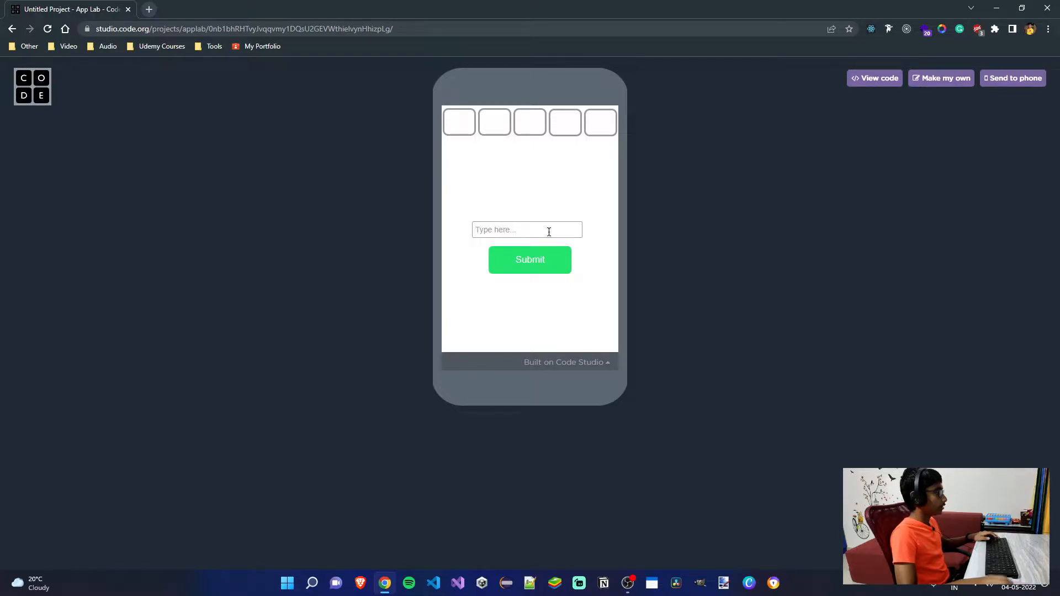
text(car)
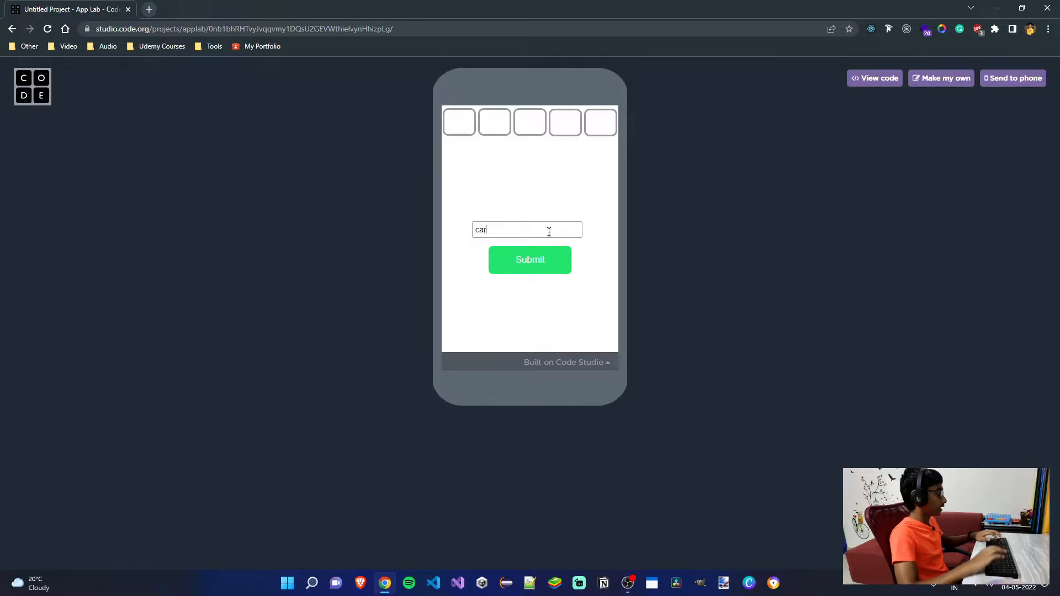
click(529, 260)
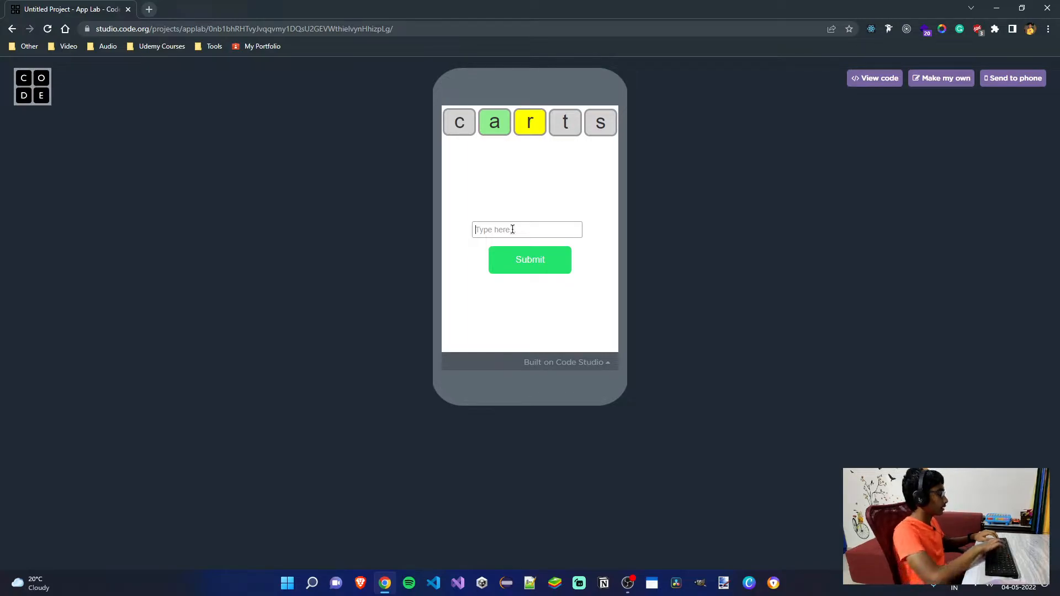
text(happy)
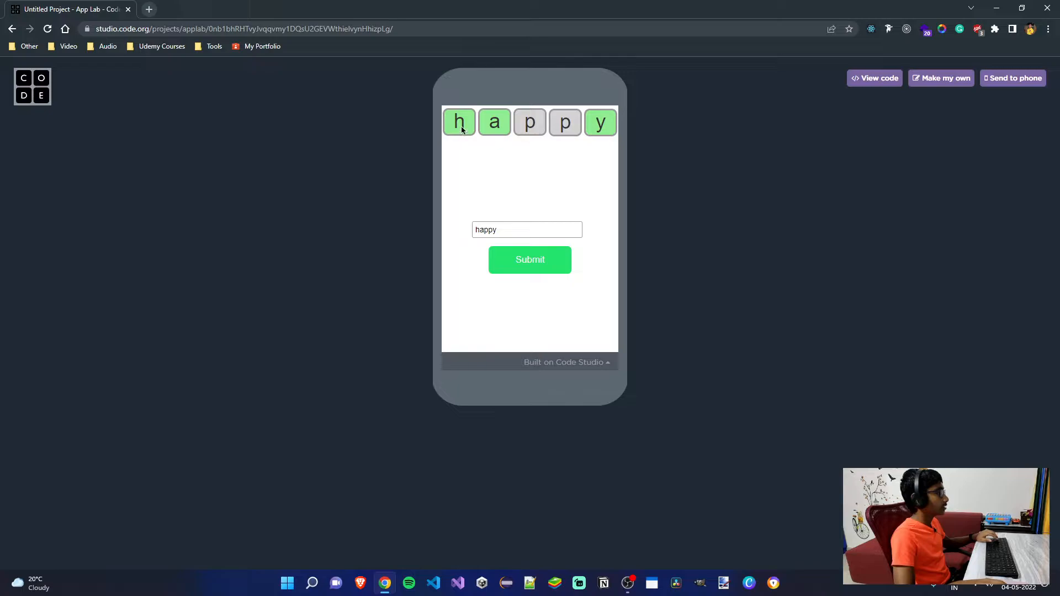
mouse_move(601, 128)
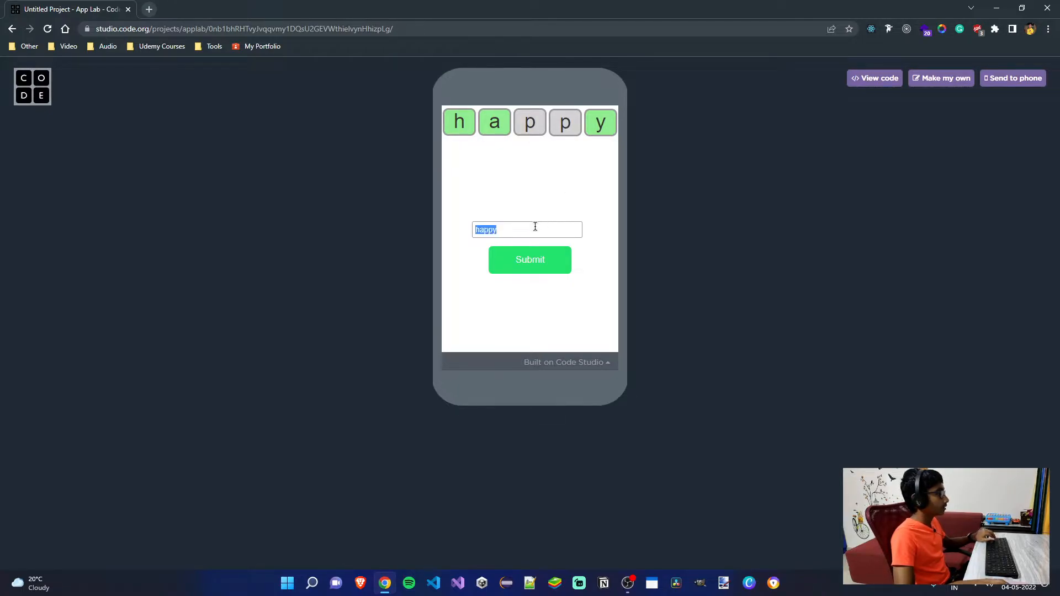
text(hairy)
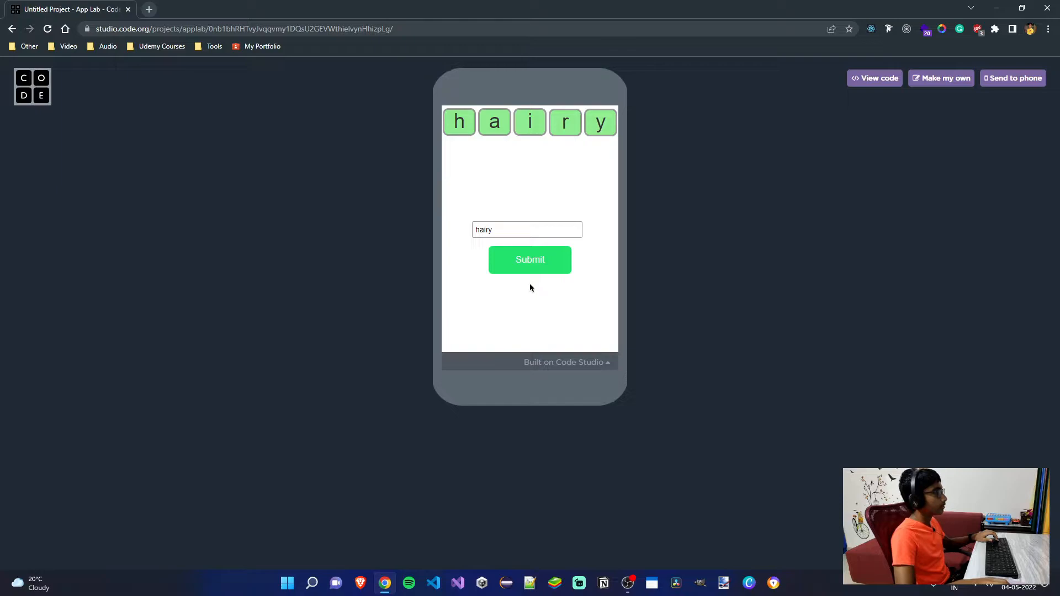
mouse_move(512, 288)
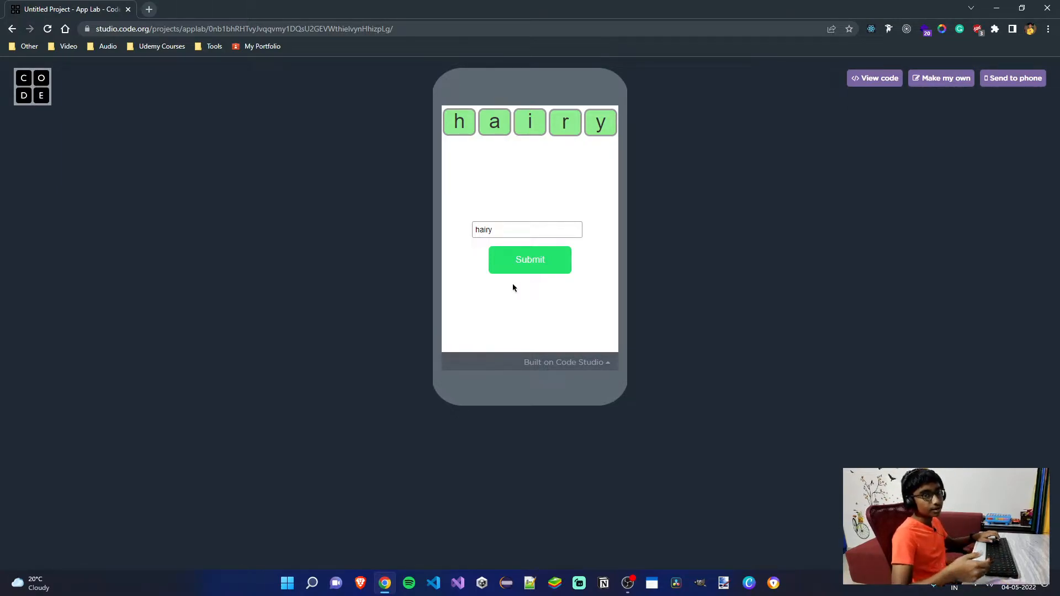
mouse_move(519, 274)
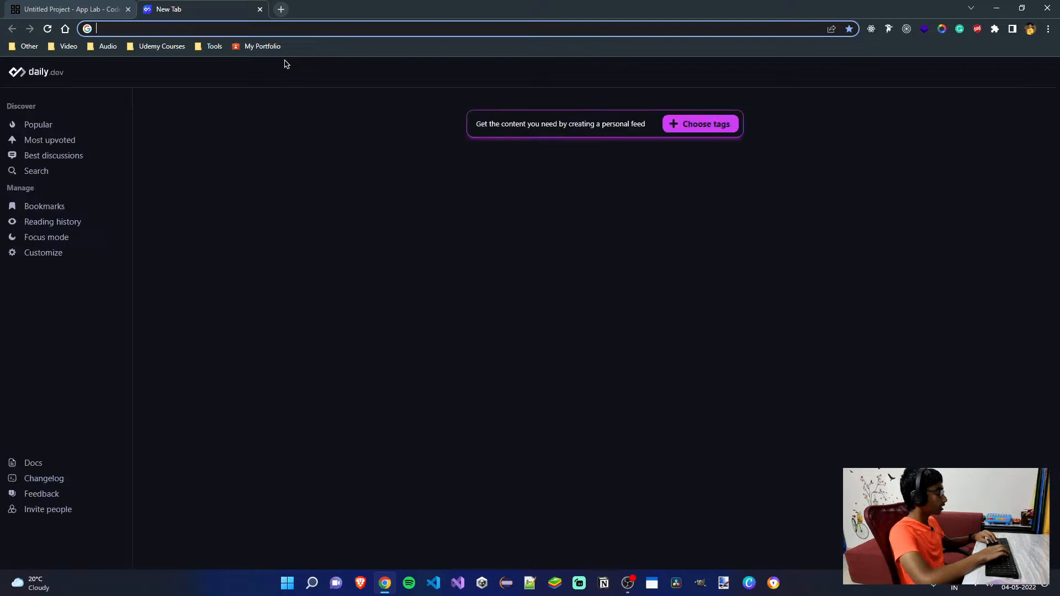
- Go to code.org, sign in, and create a new App Lab project from the Create menu
text(code.org)
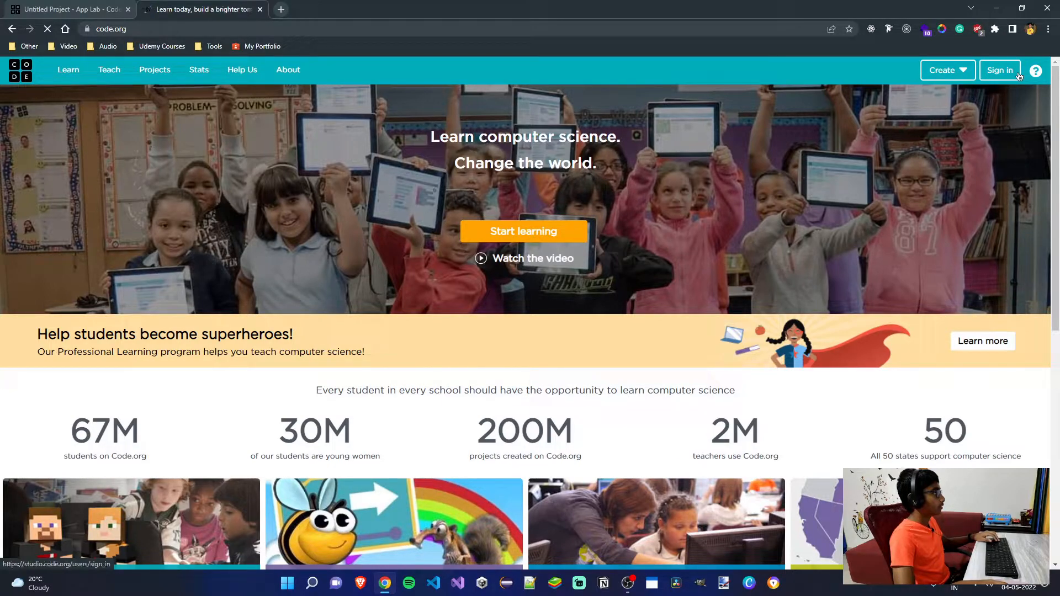
click(999, 69)
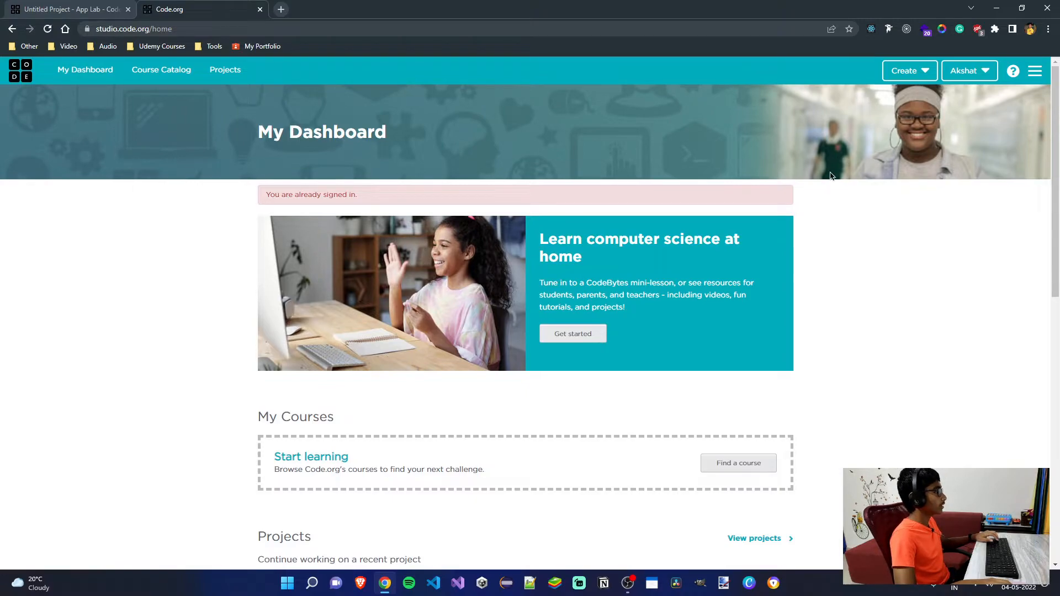
click(905, 71)
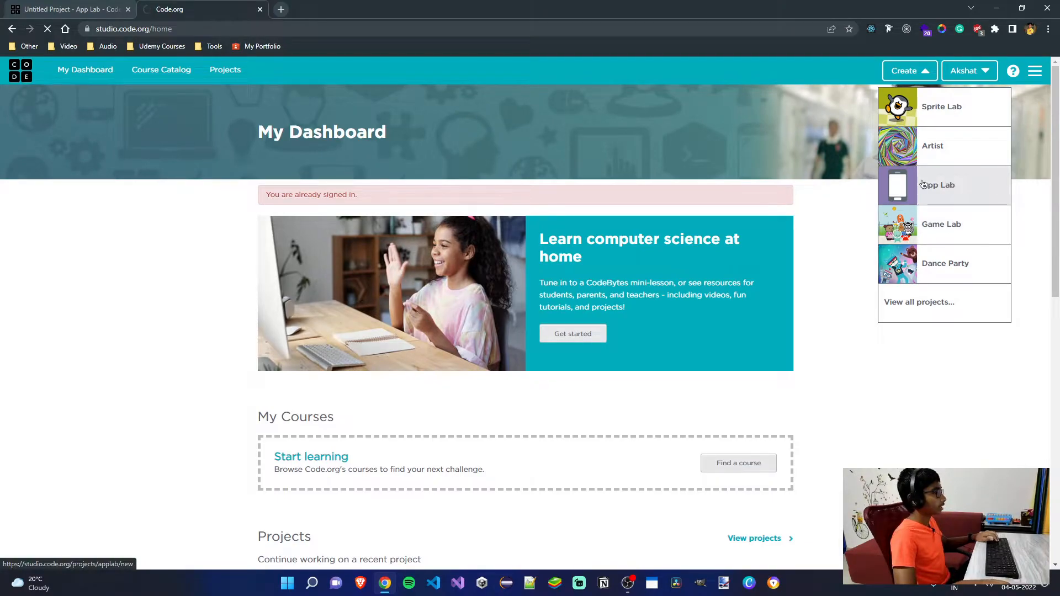
click(939, 184)
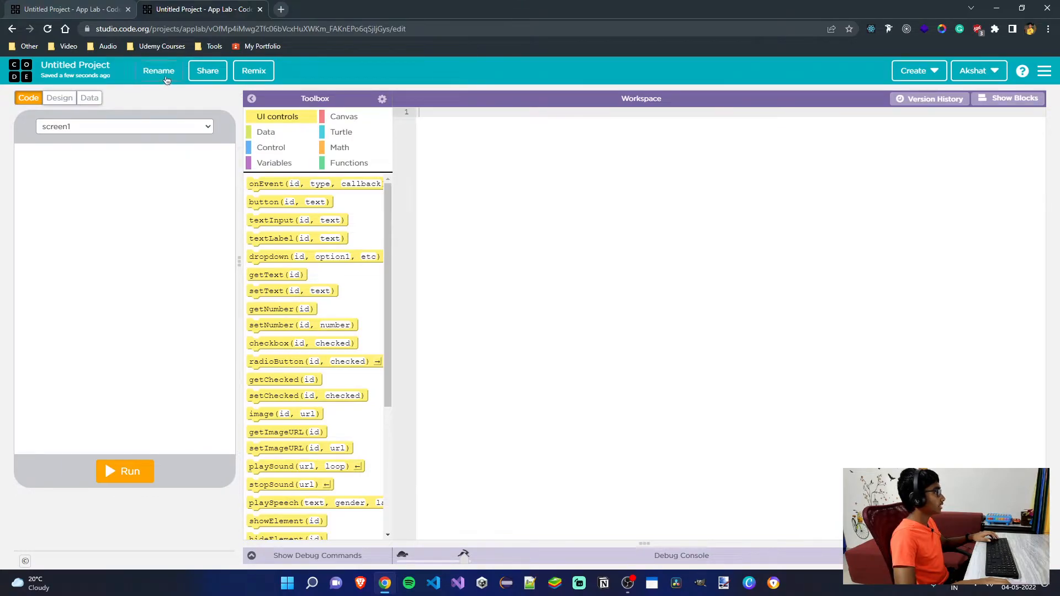
- Rename the project to Wordle YT and switch back to the finished Wordle app tab
click(158, 71)
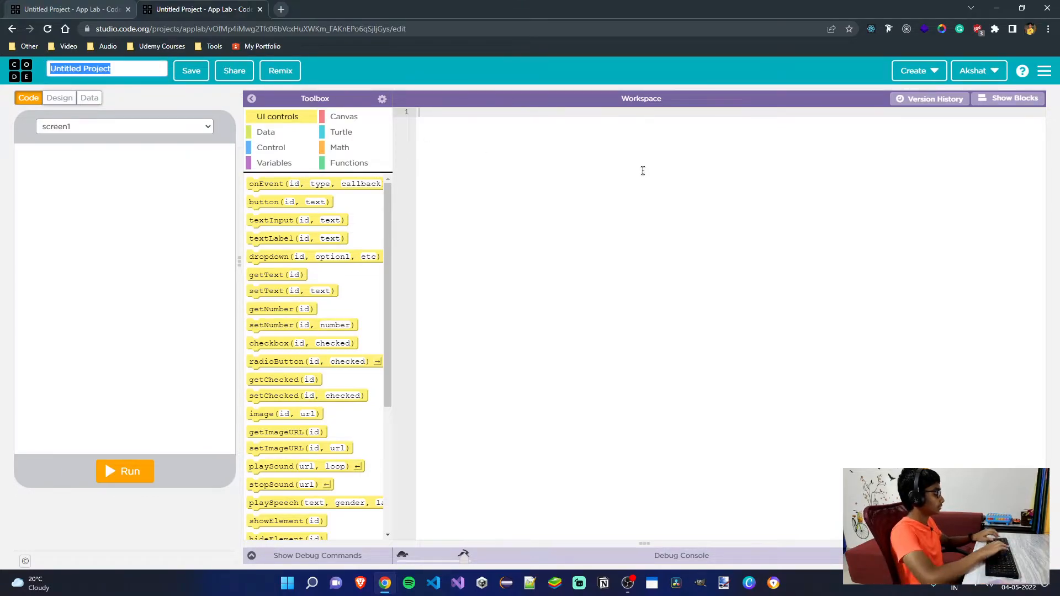
text(Worlde)
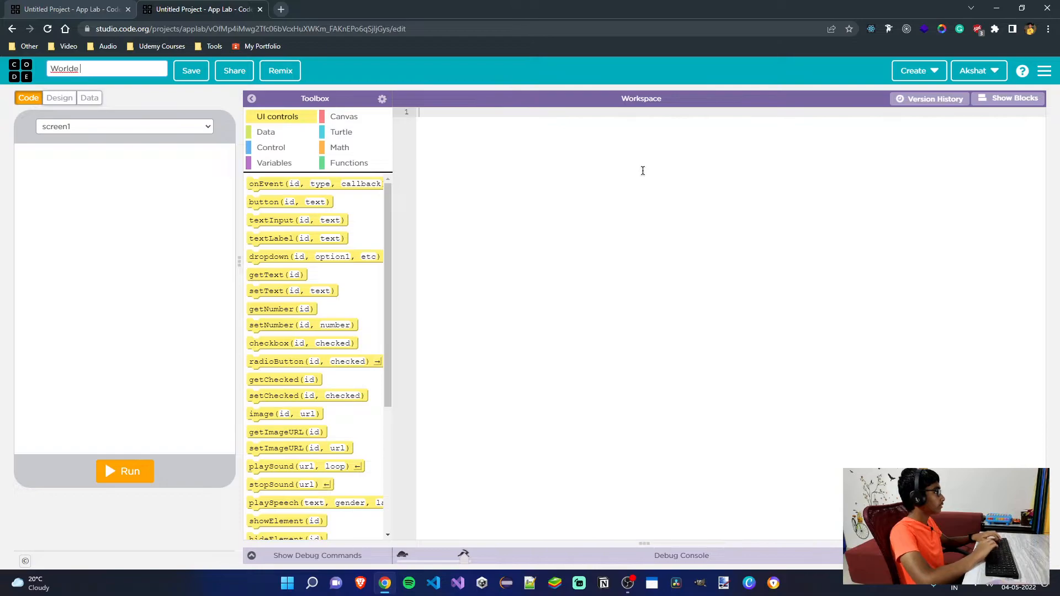
text(Wordle YT)
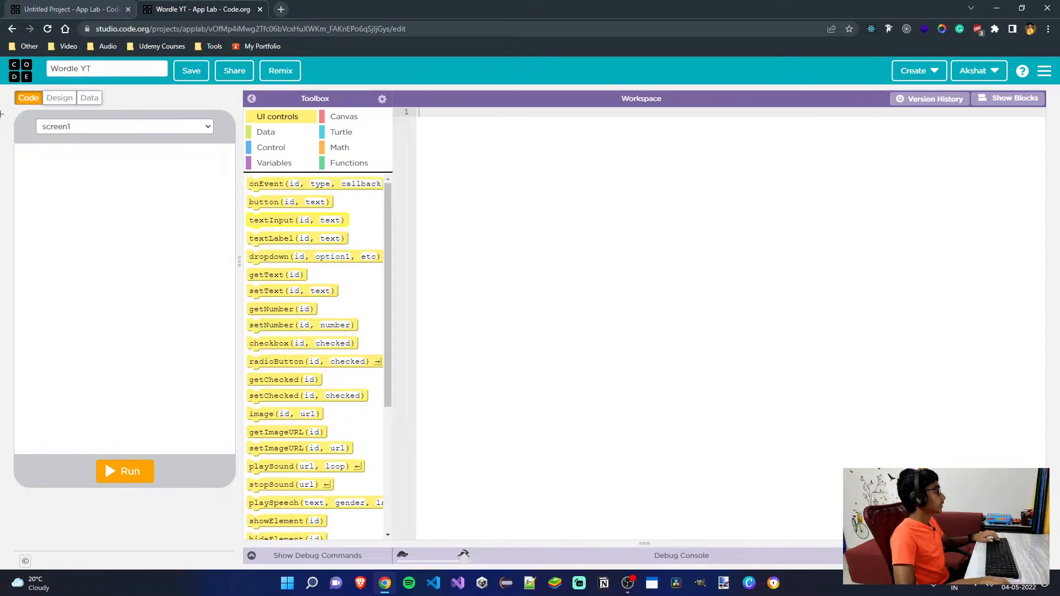
click(59, 97)
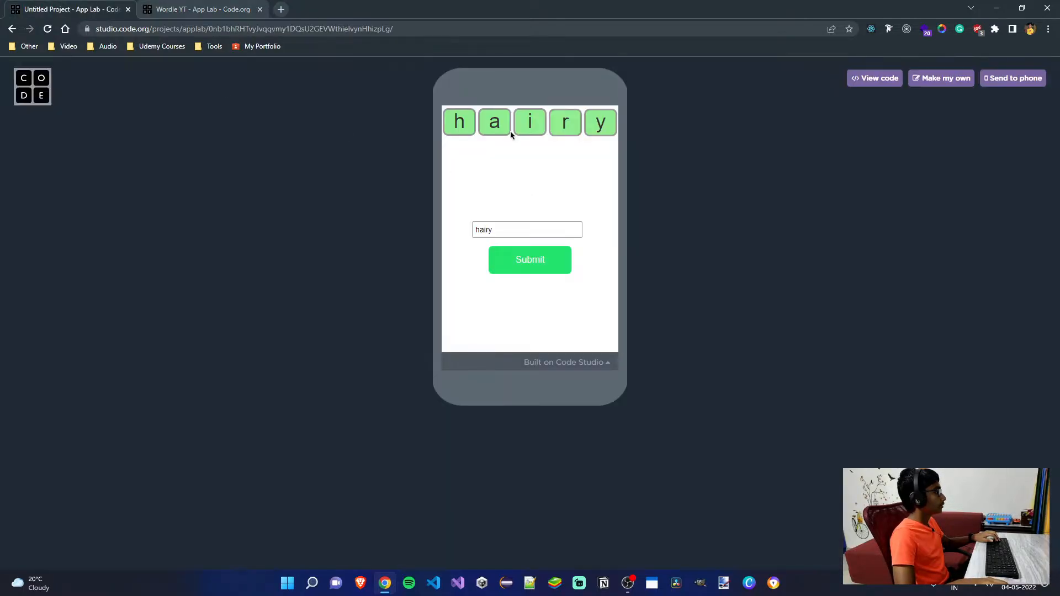
mouse_move(455, 135)
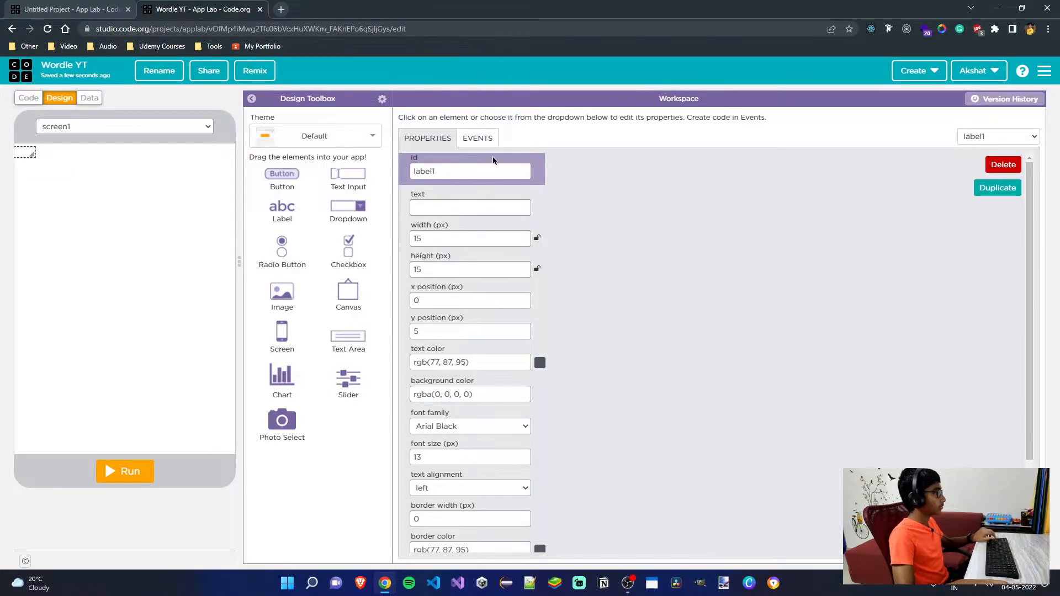
- Add label lbl_letter_0 and set its width and horizontal position values
text(lbl_letter_)
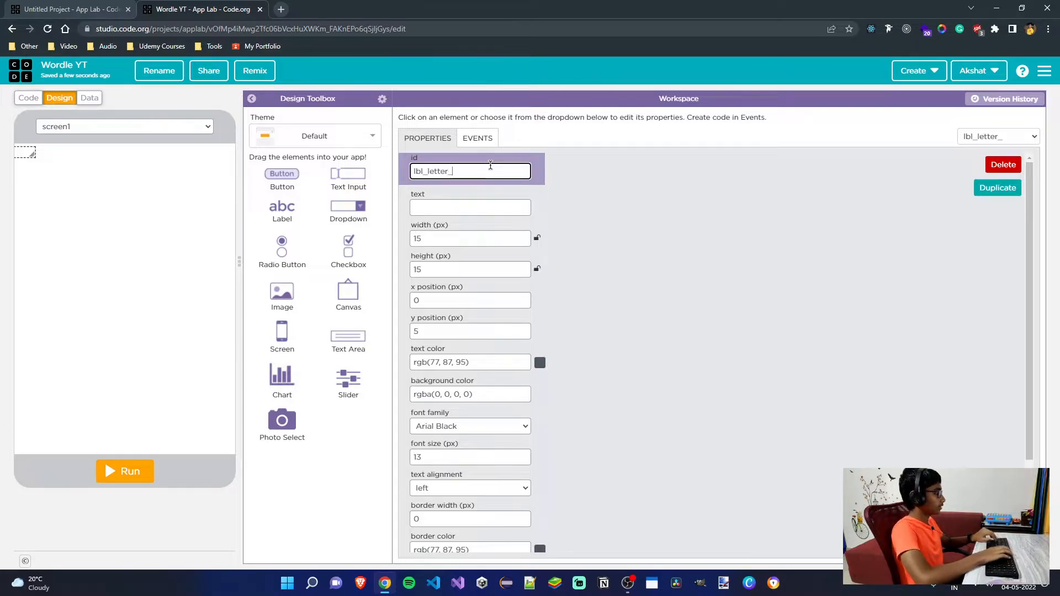
text(0)
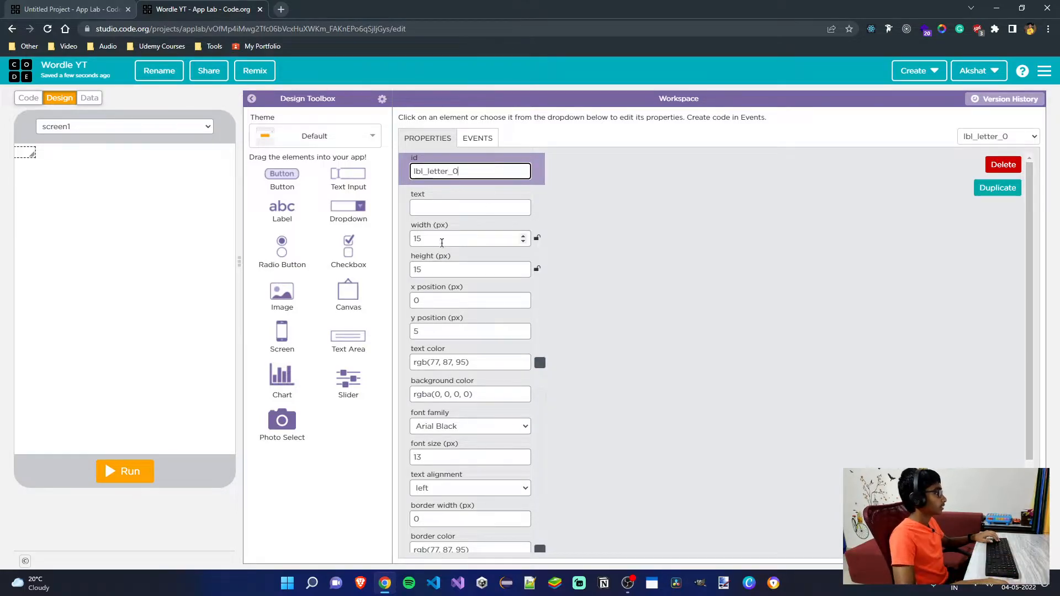
click(471, 238)
text(60)
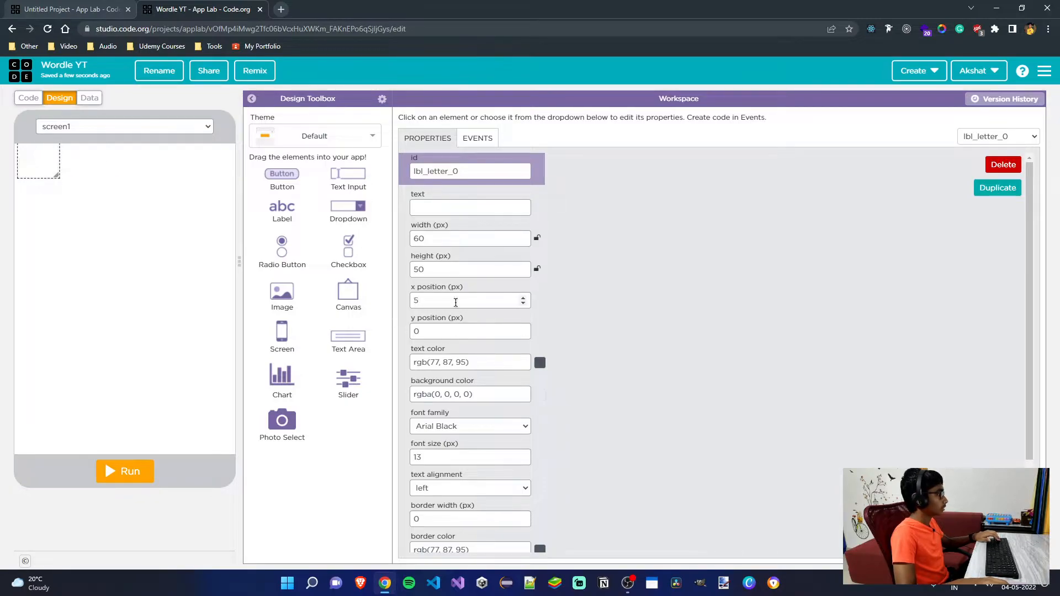
click(470, 301)
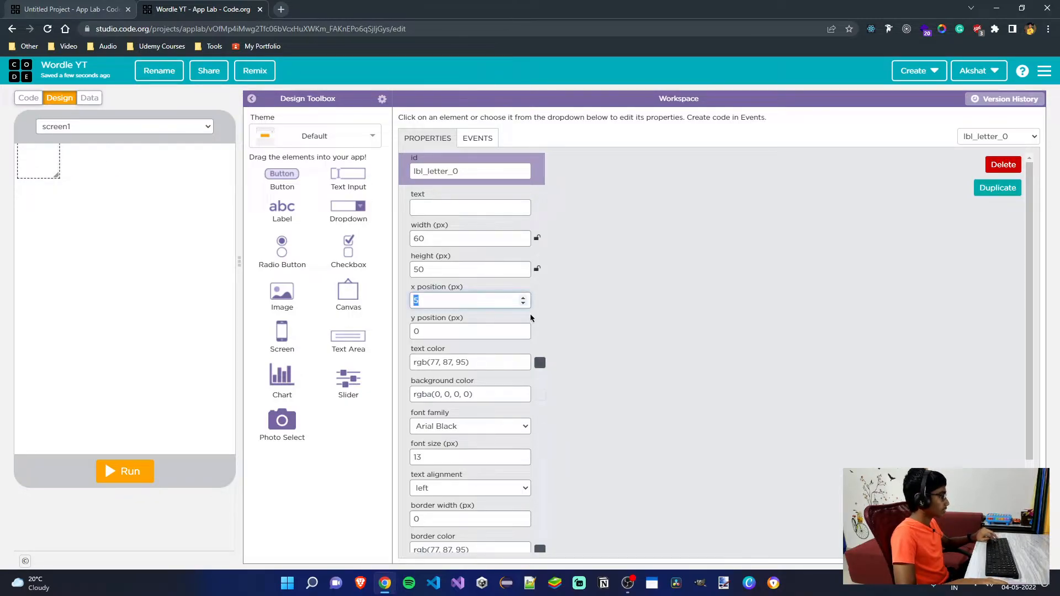
text(2)
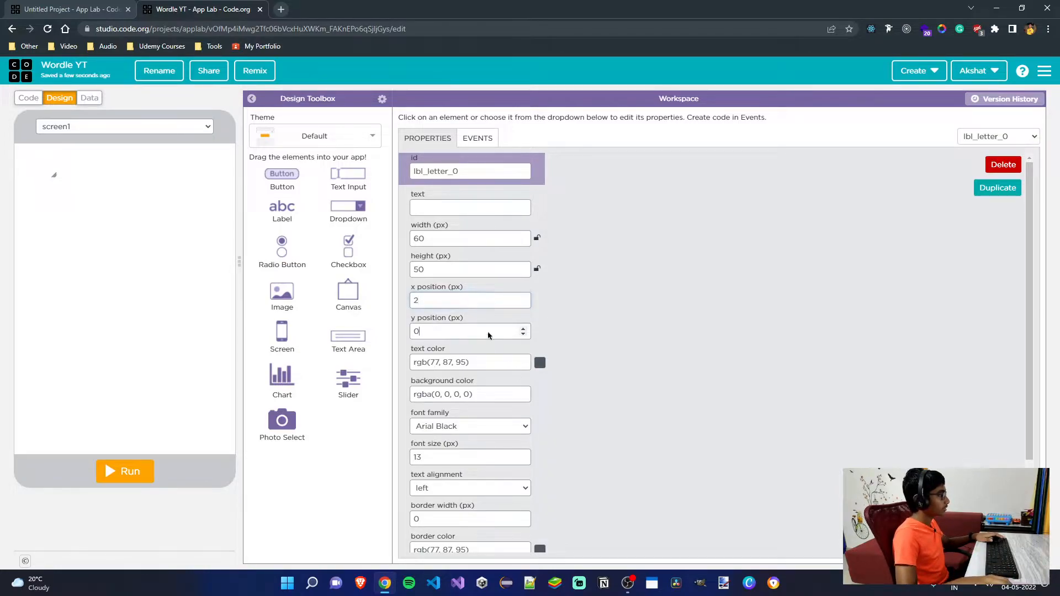
text(10)
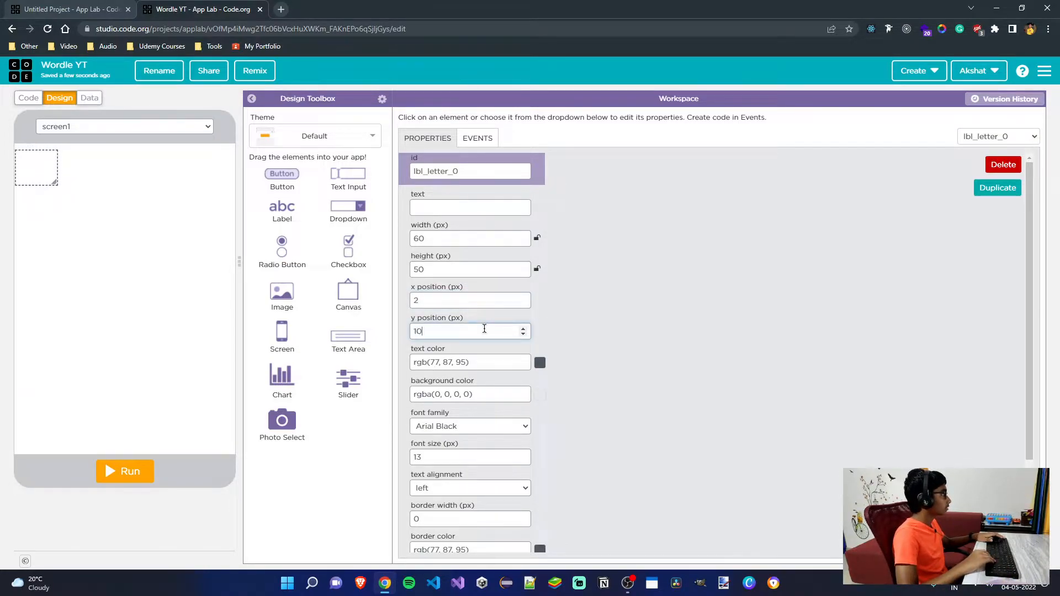
text(8)
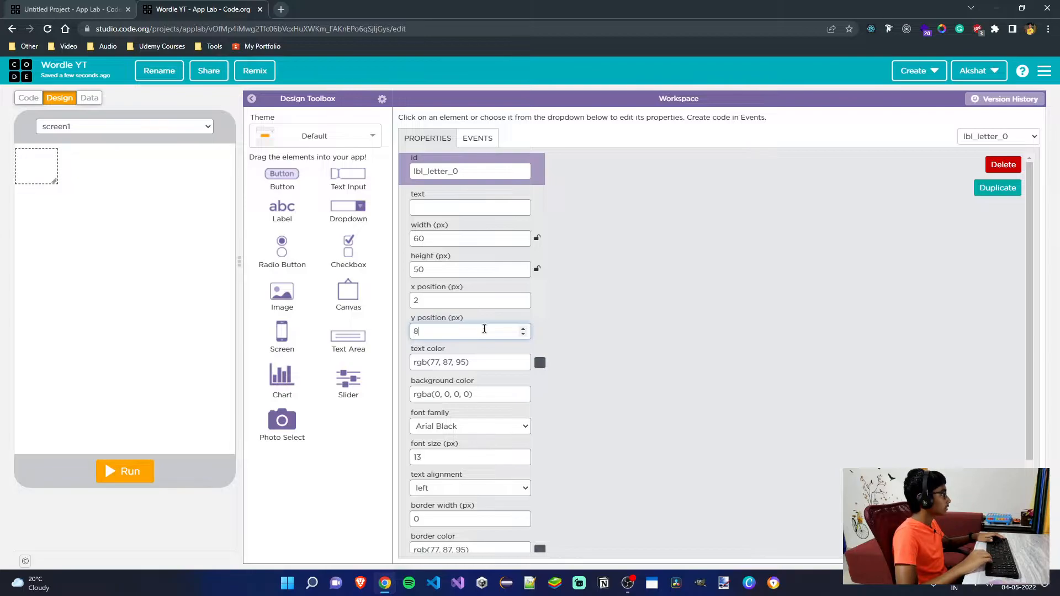
text(5)
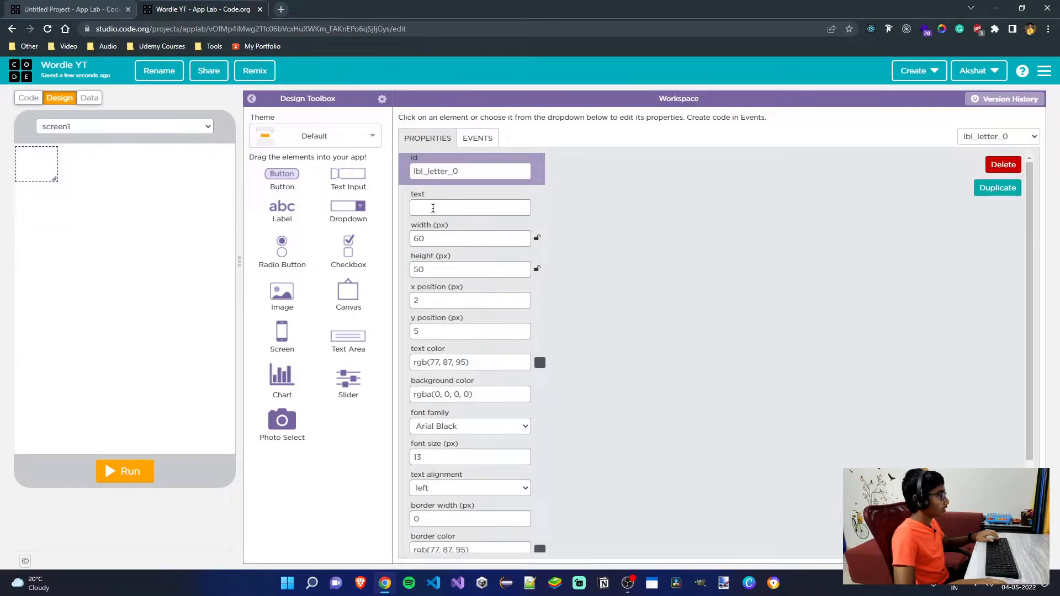
- Give the tile the letter D at size 42, centred, with border radius 10
text(D)
text(1)
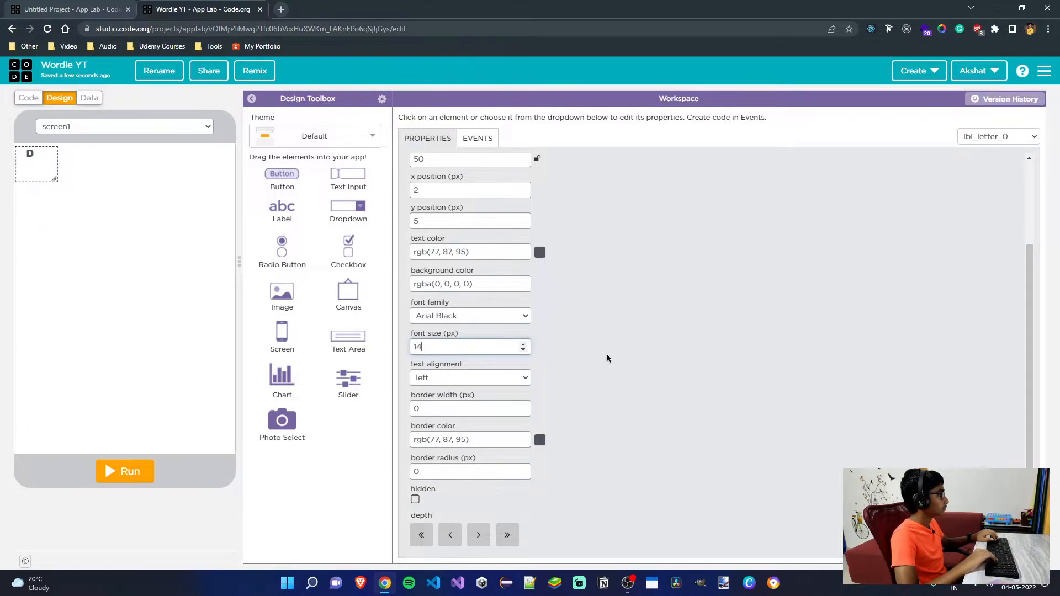
text(42)
text(37)
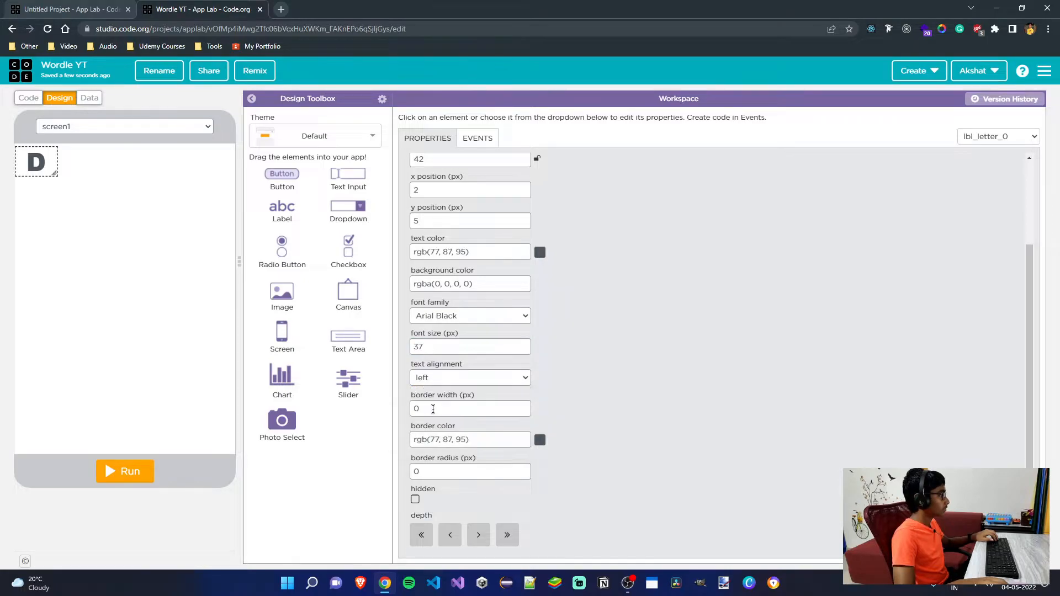
click(470, 377)
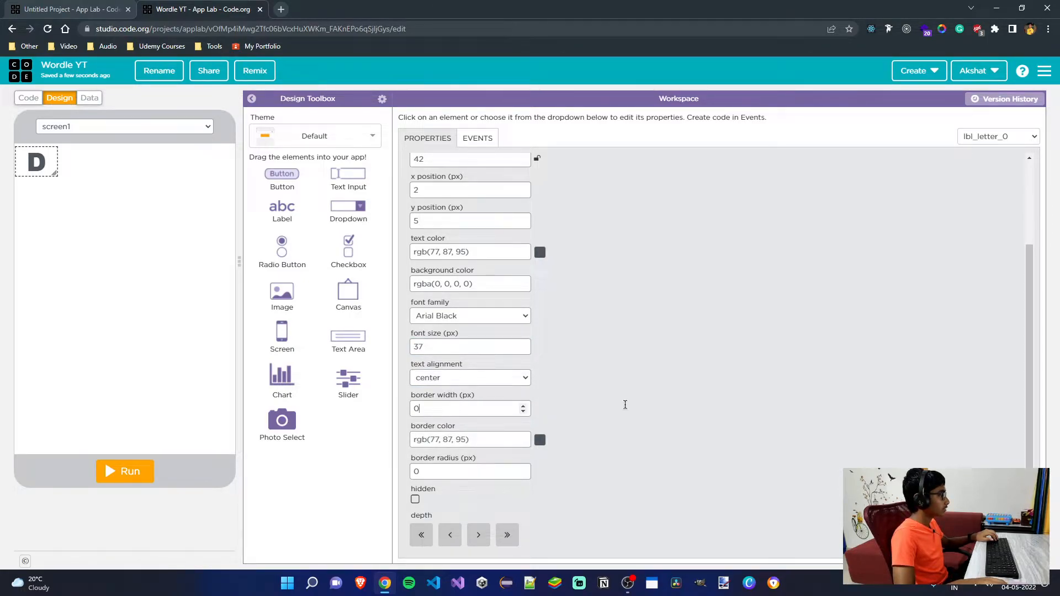
text(4)
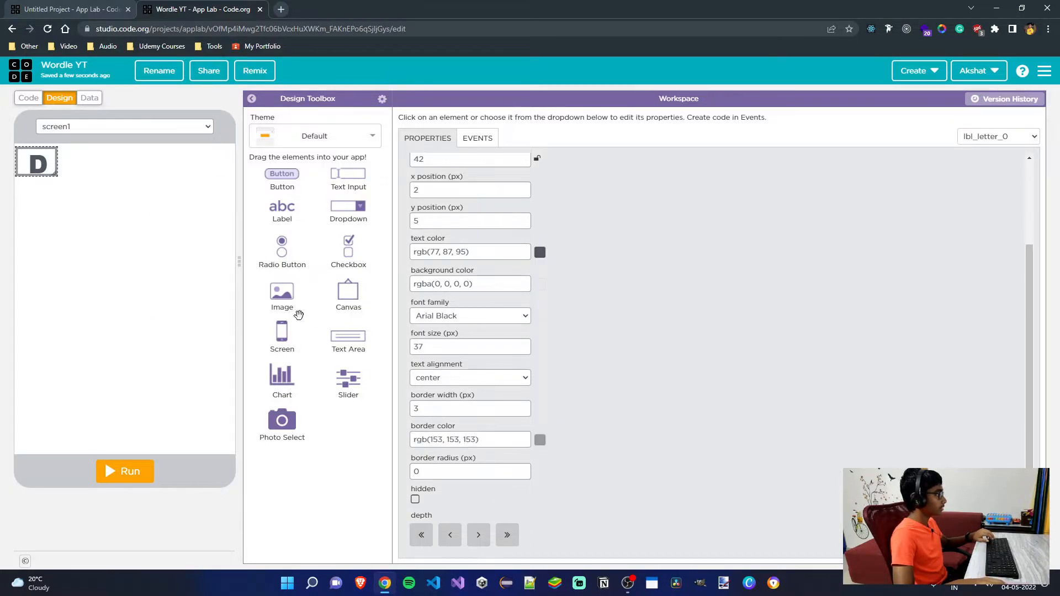
click(466, 471)
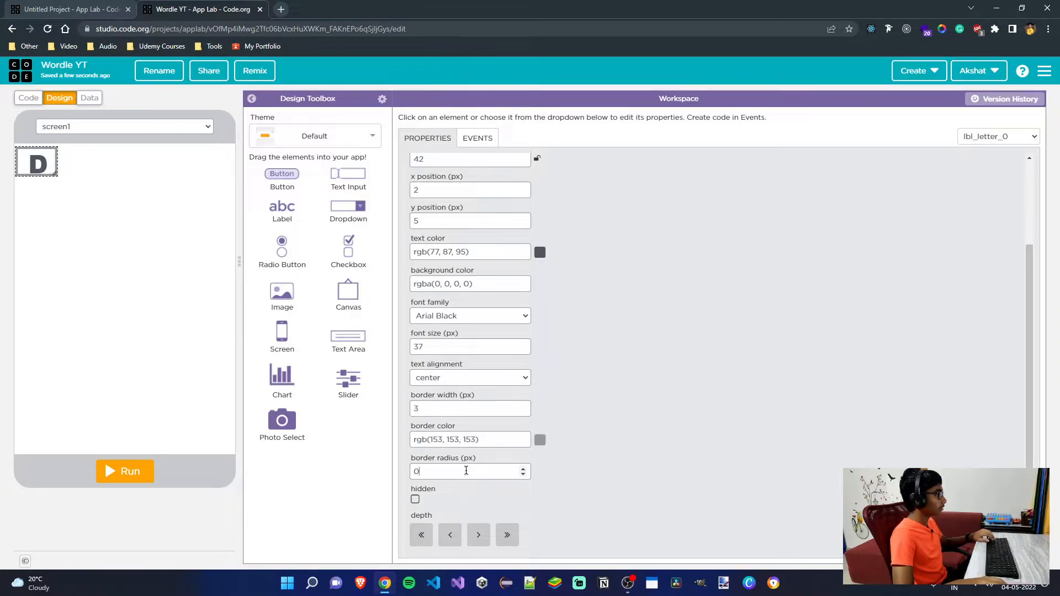
text(10)
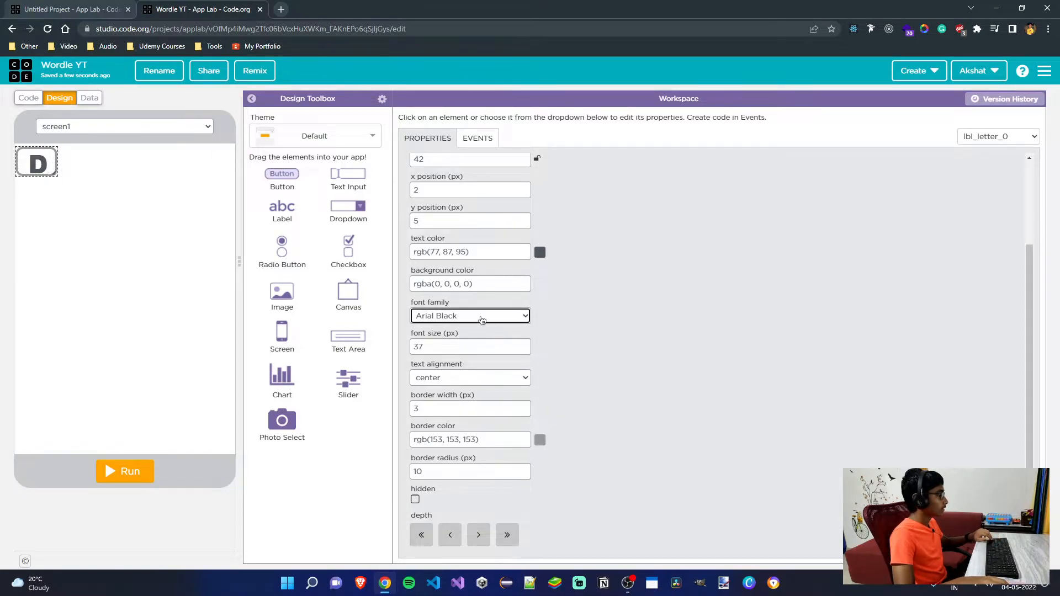
- Switch the tile's font family to Arial and return to the design screen
click(471, 316)
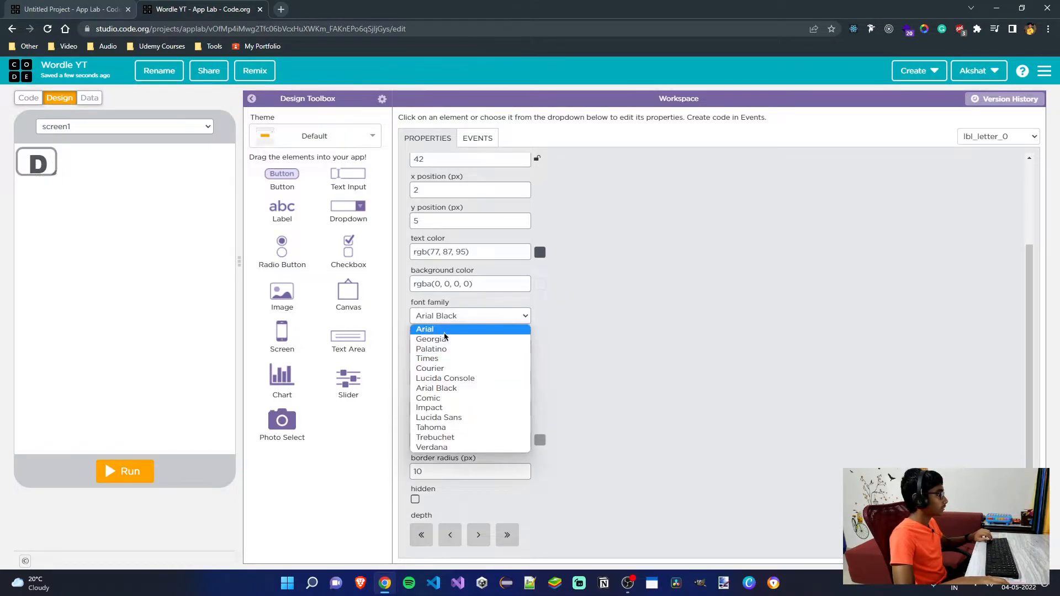
click(29, 99)
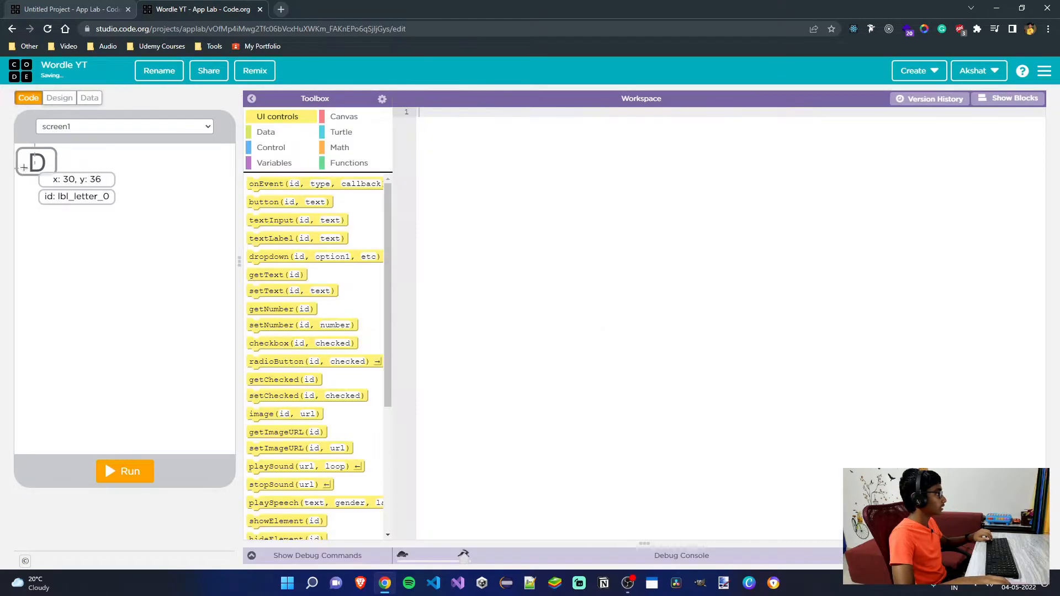
click(58, 99)
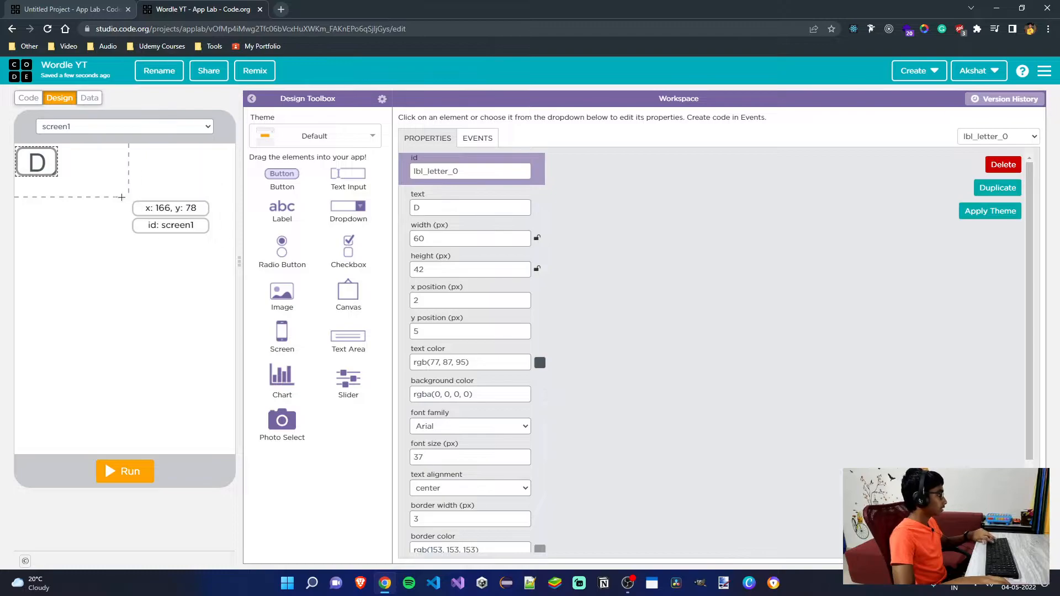
- Duplicate the tile to make the second and third tiles and position them in the row
drag(35, 161, 67, 165)
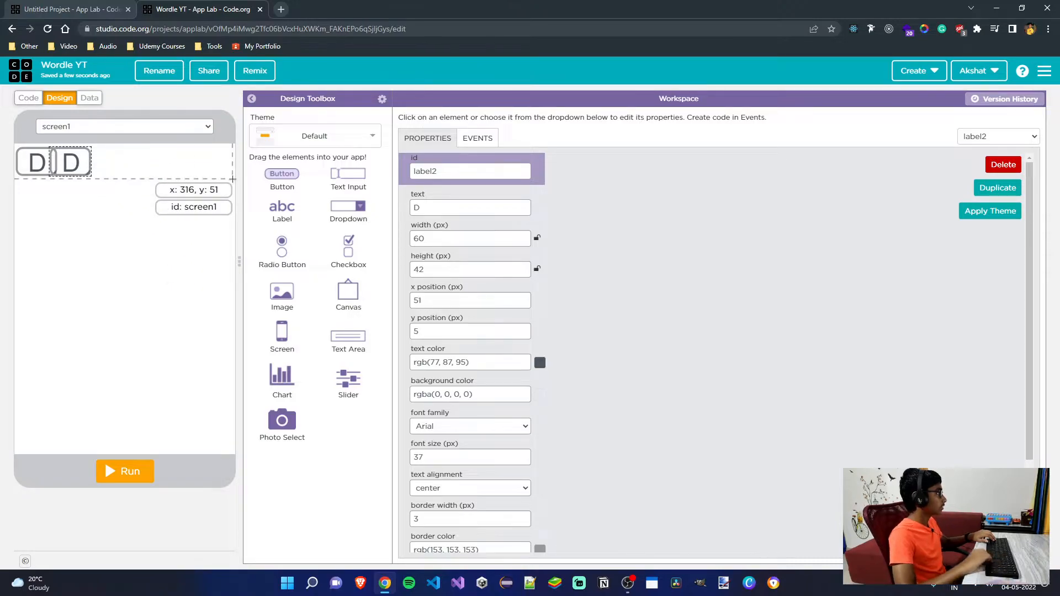
text(60)
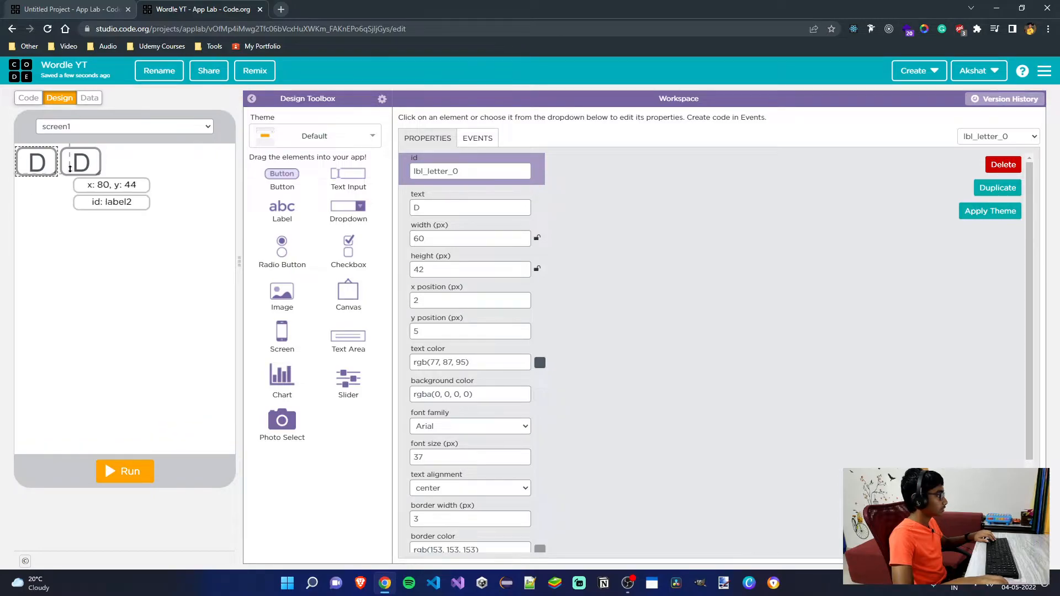
text(66)
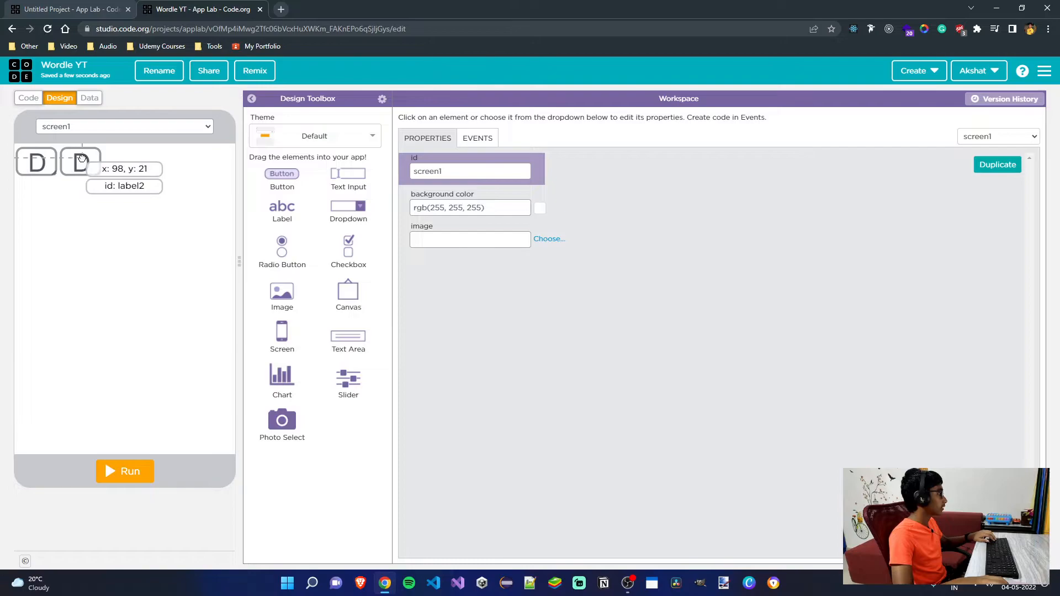
click(80, 163)
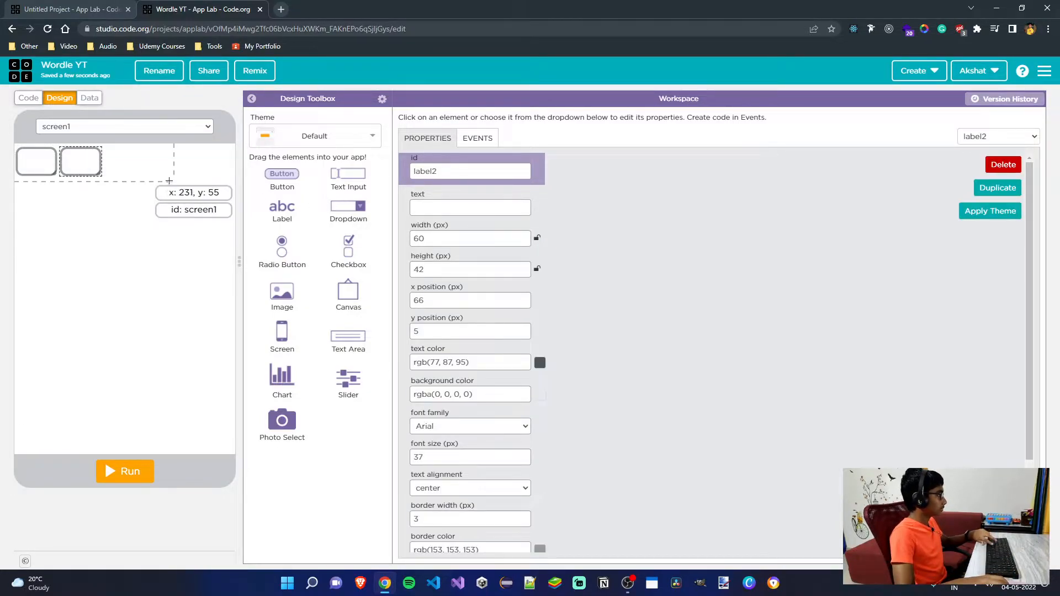
drag(80, 161, 85, 165)
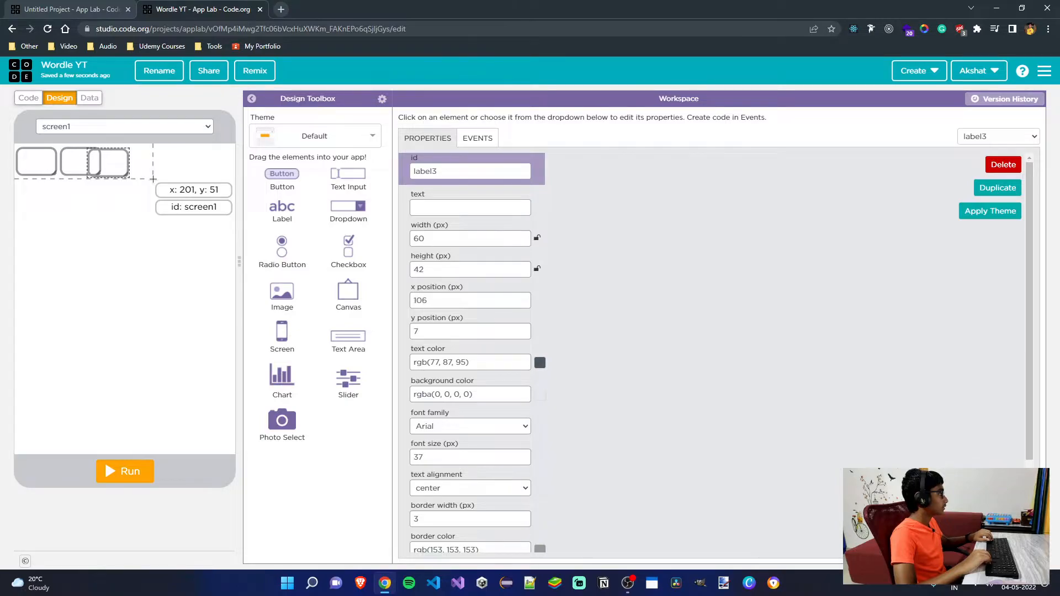
drag(91, 163, 142, 163)
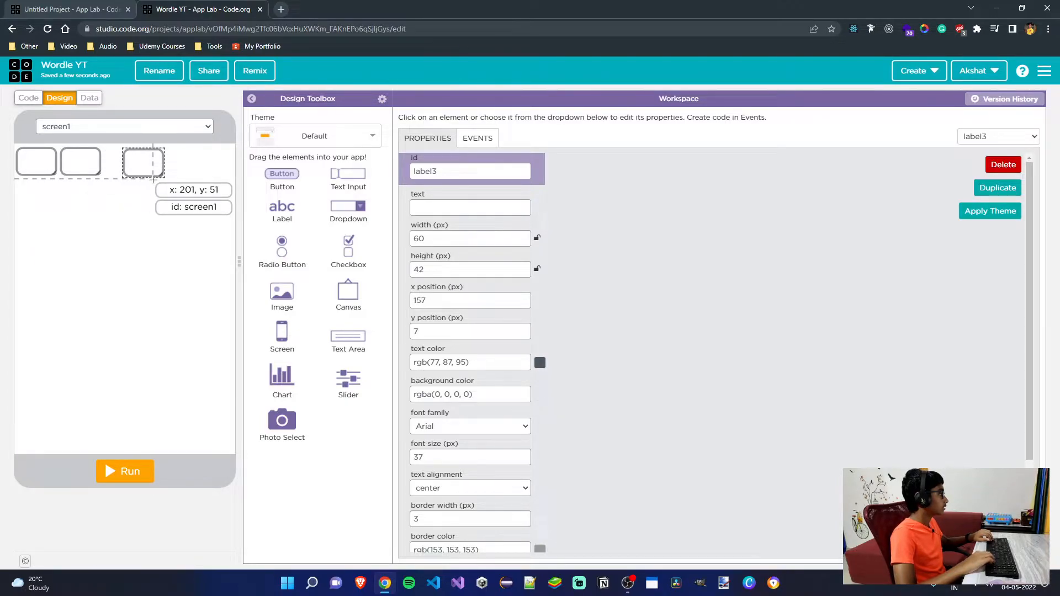
drag(142, 162, 130, 163)
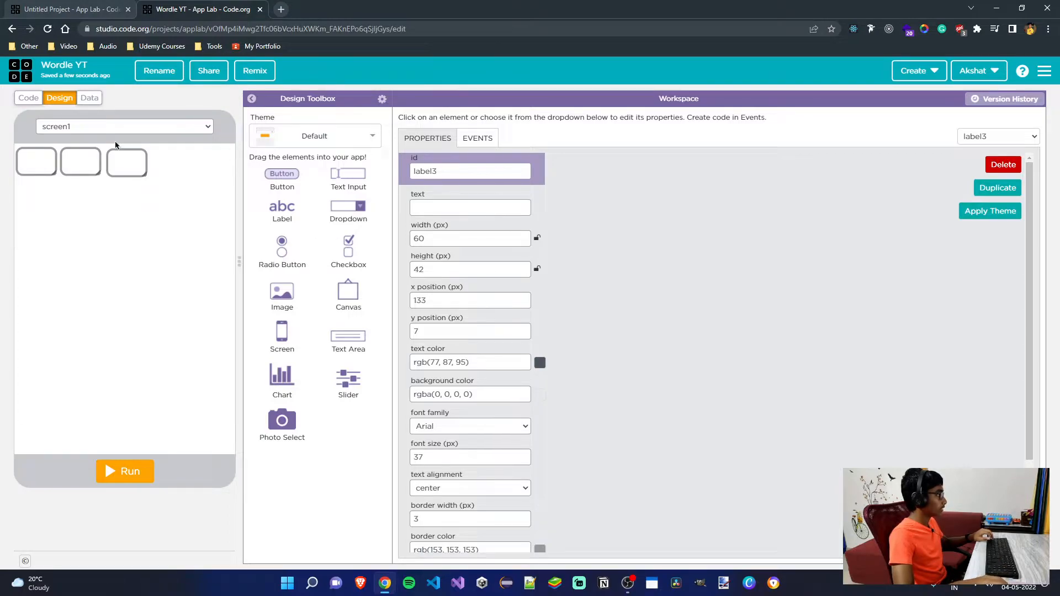
- Copy two more tiles and set their x positions to 194 and 258 to complete the row of five
click(471, 300)
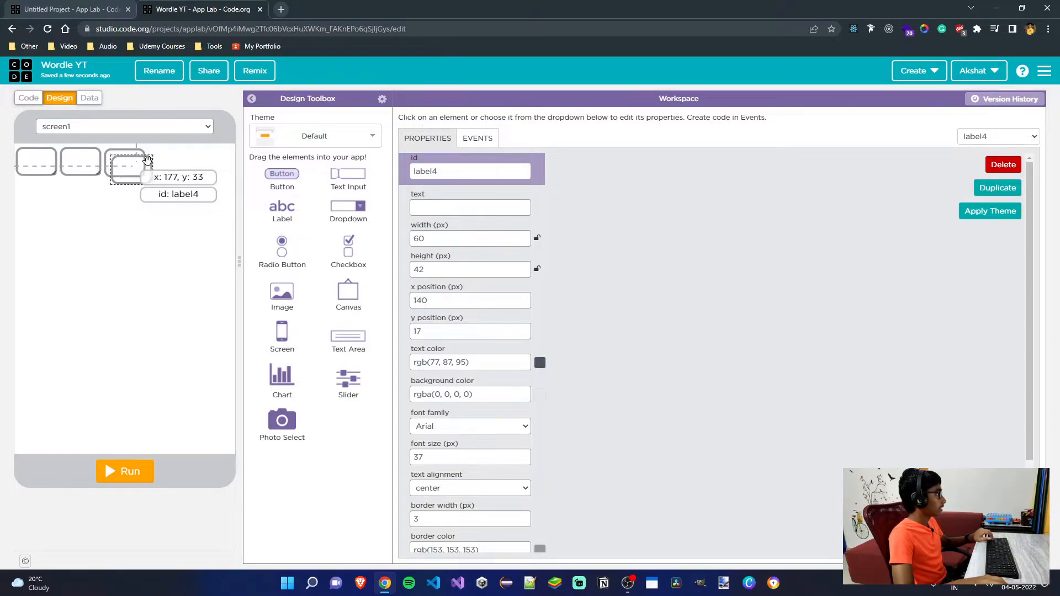
drag(125, 166, 147, 161)
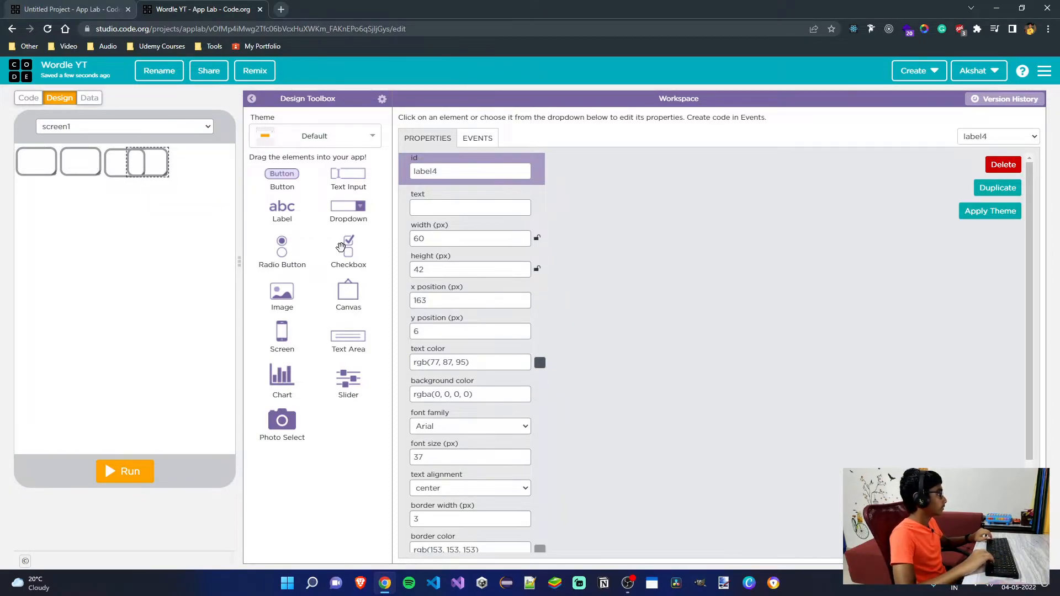
click(471, 300)
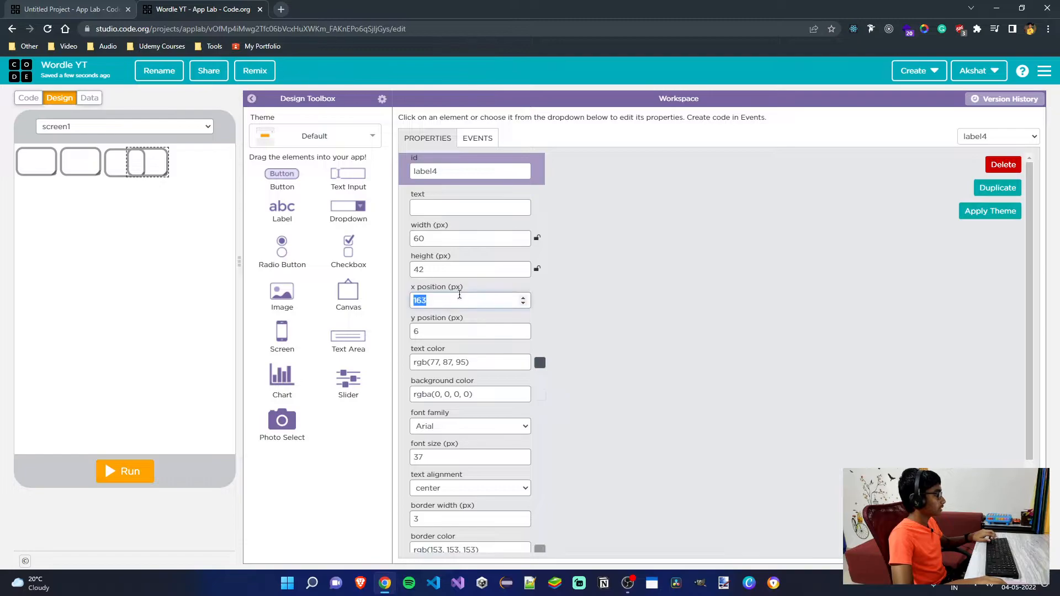
text(194)
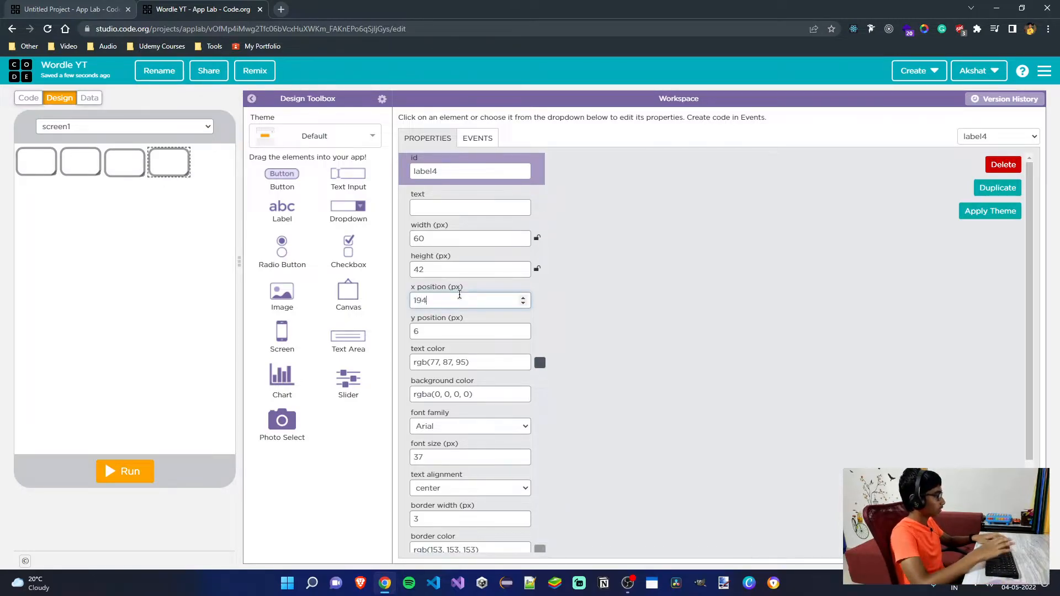
text(1)
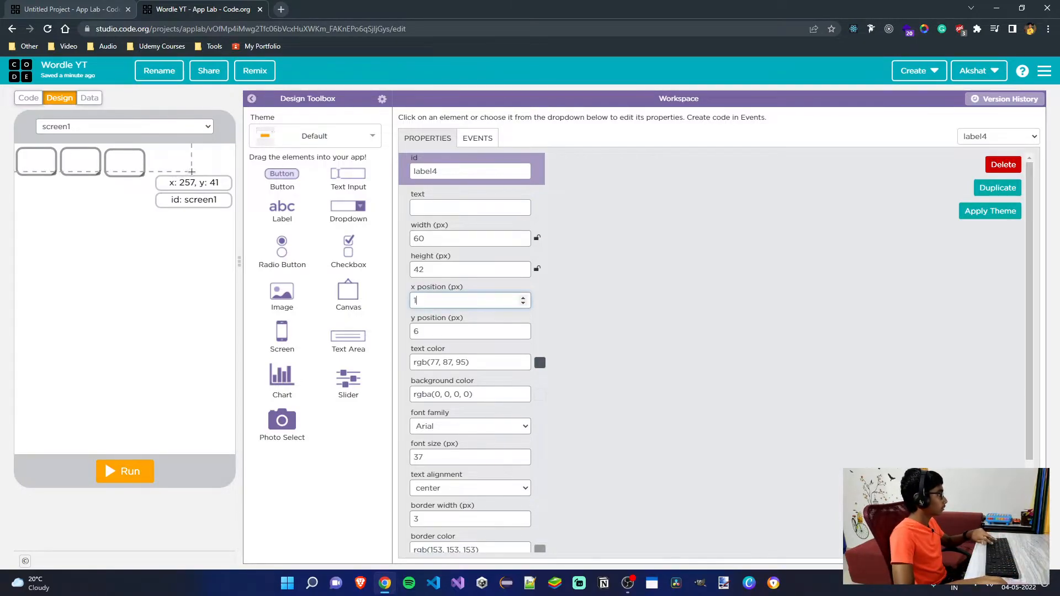
mouse_move(181, 195)
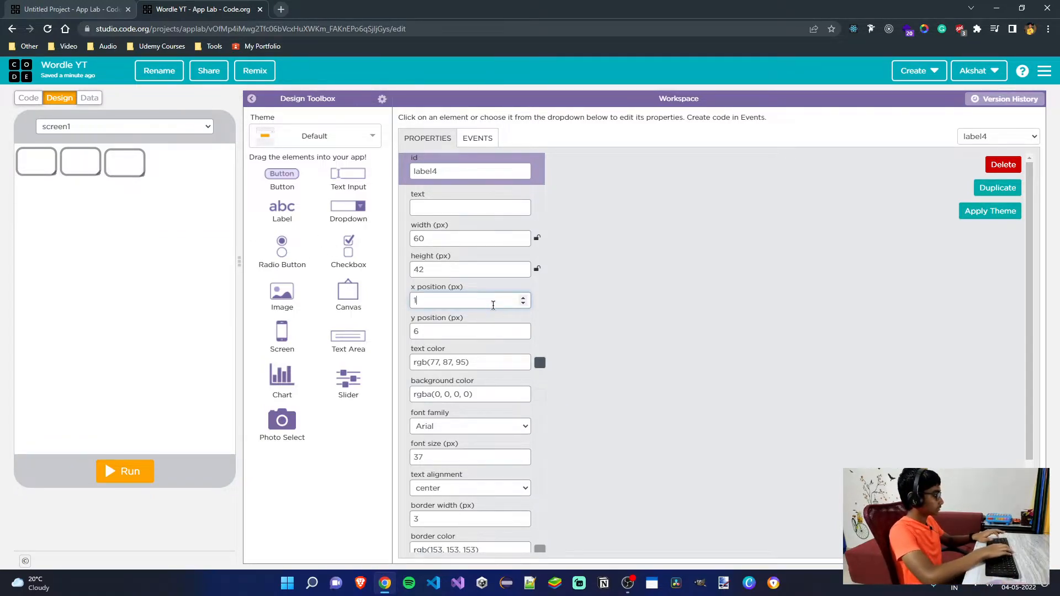
text(194)
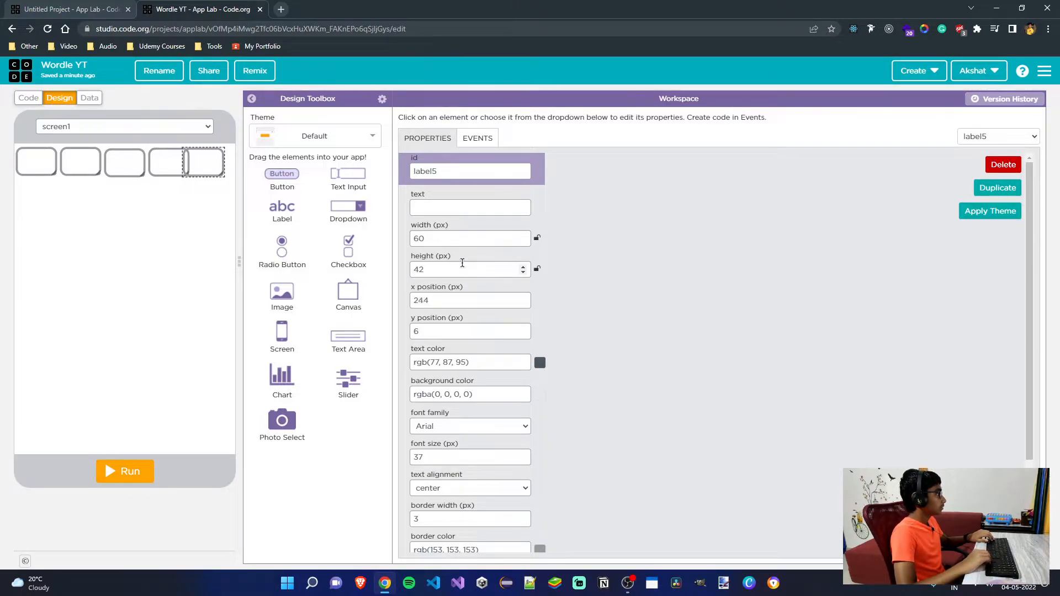
text(258)
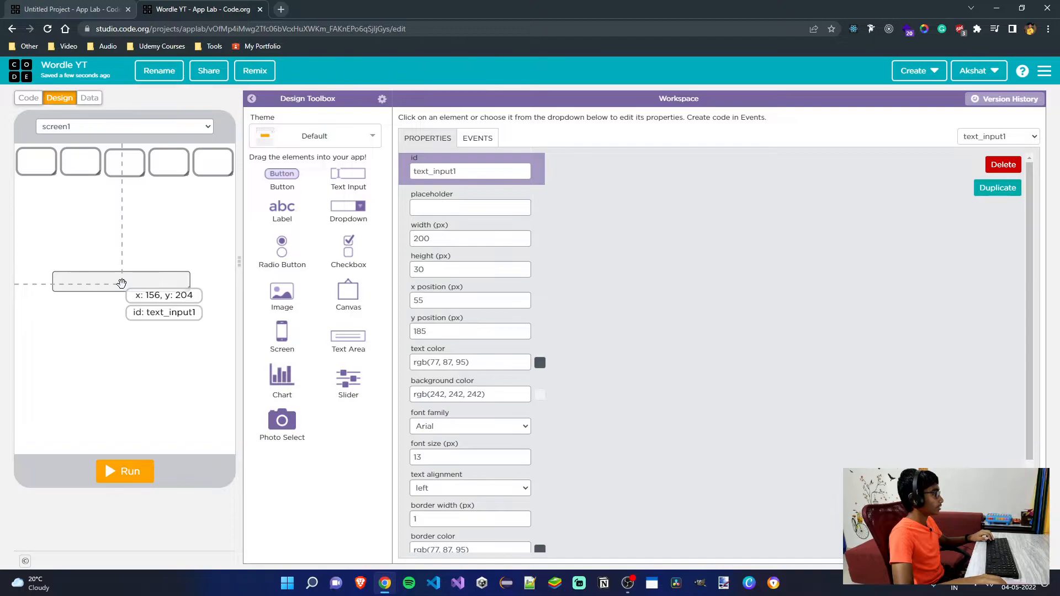
- Add a text input below the row and give the tiles ids lbl_letter_0 through lbl_letter_4
click(81, 161)
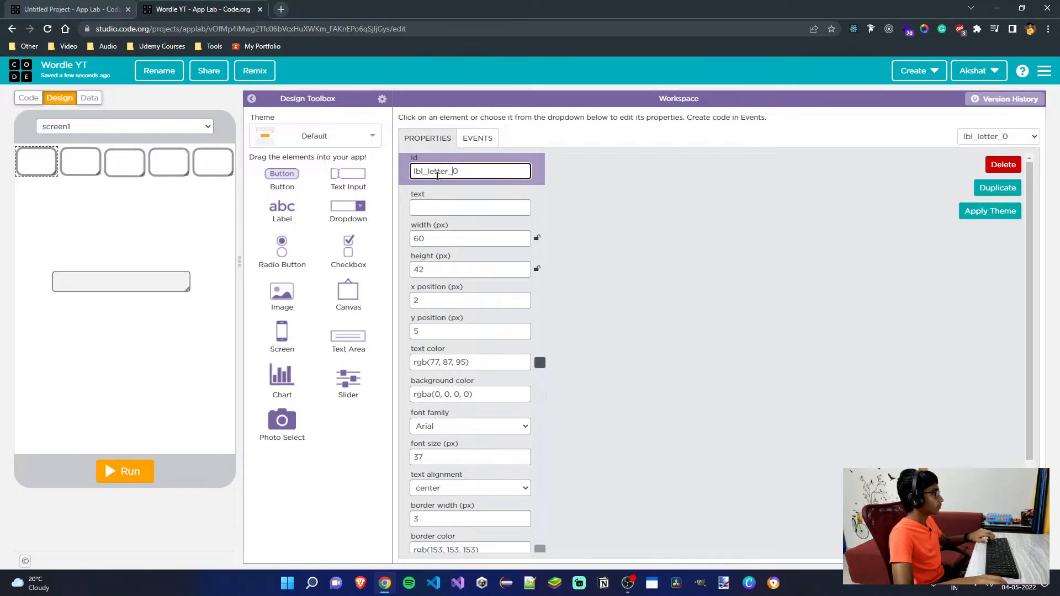
click(79, 161)
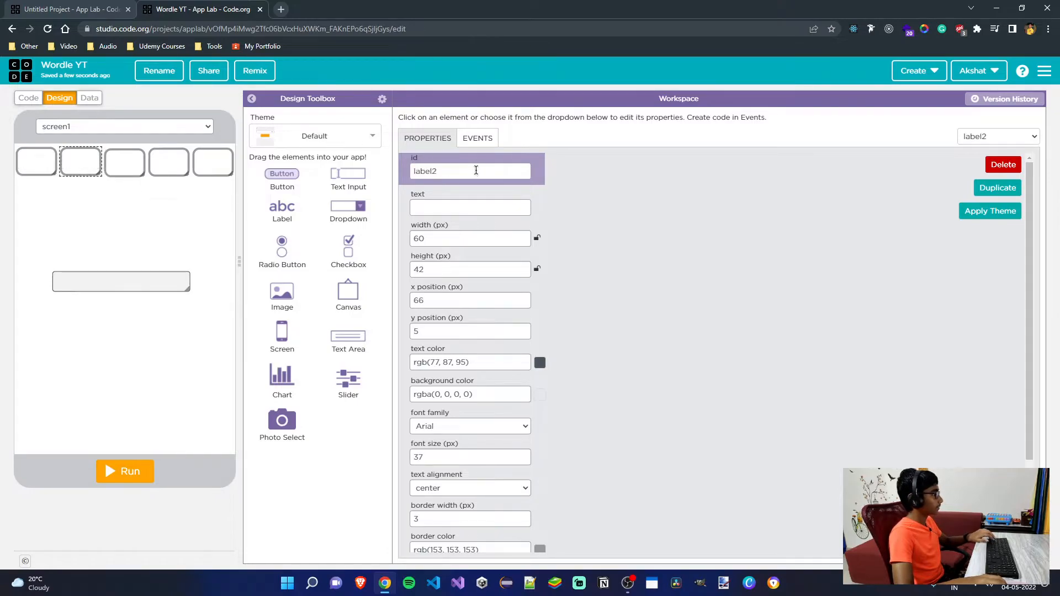
text(lbl_letter_)
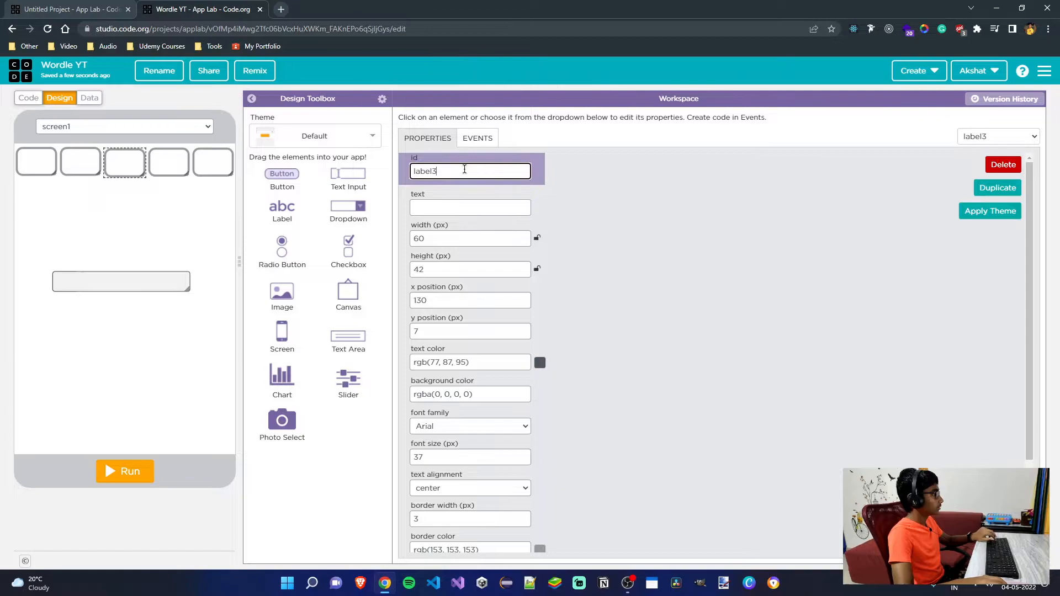
text(lbl_letter_2)
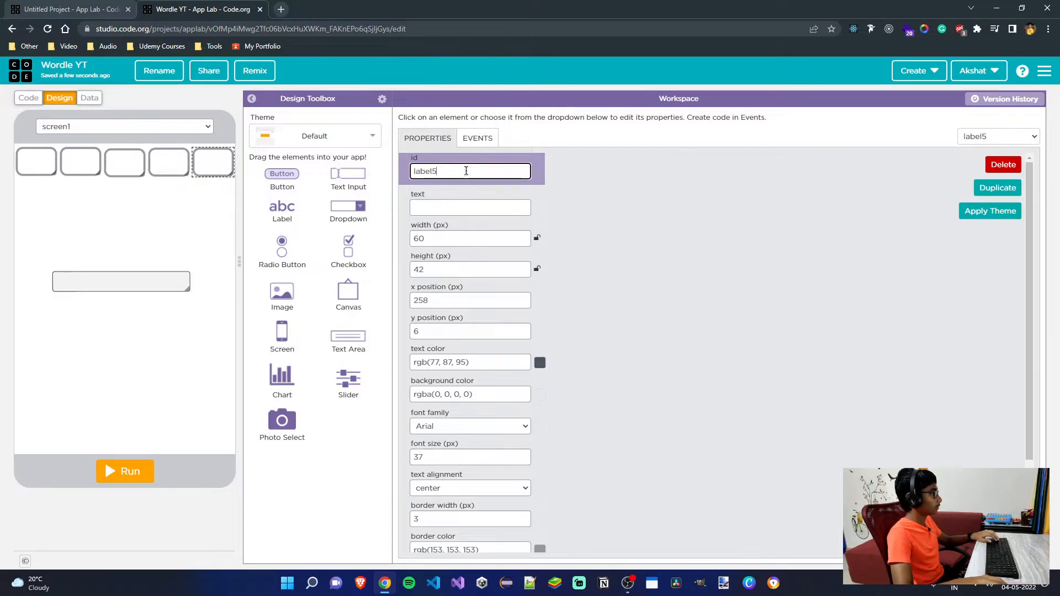
text(lbl_letter_4)
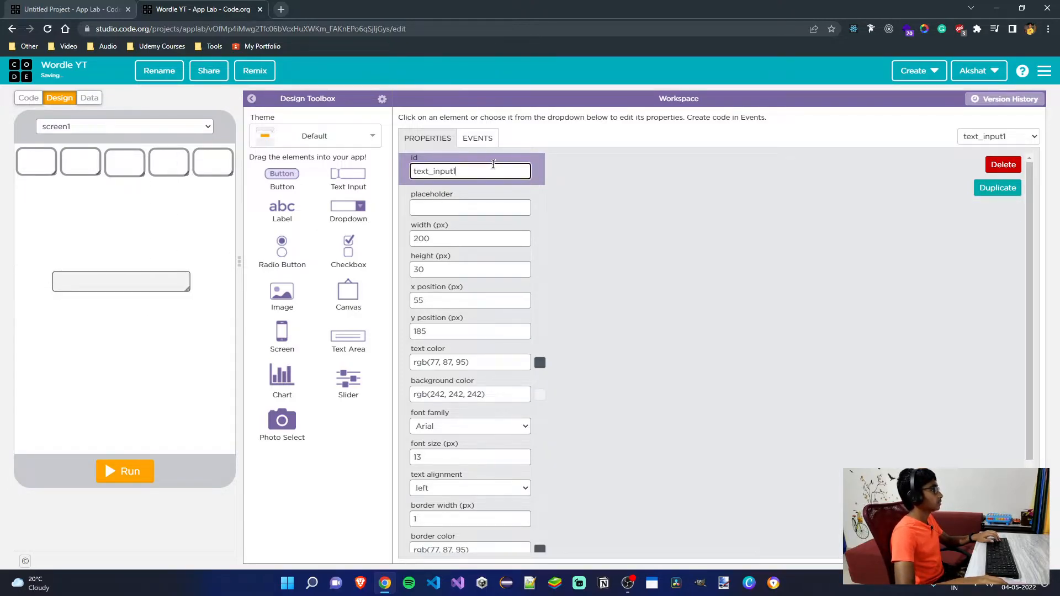
- Name the text input txt_guess, set its placeholder to 'Type here...' and nudge it into place
text(txt)
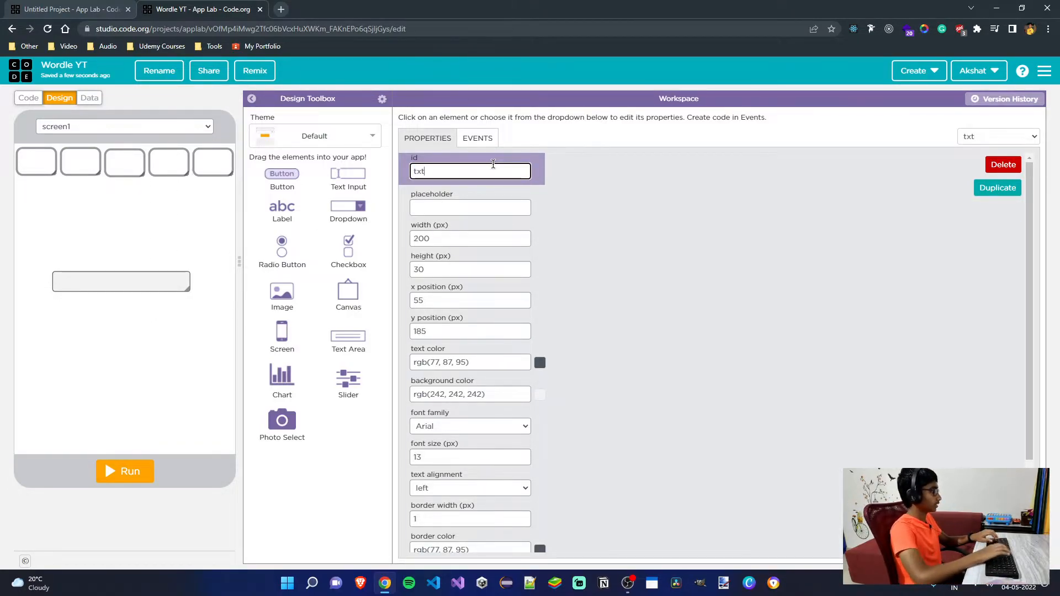
text(_guess)
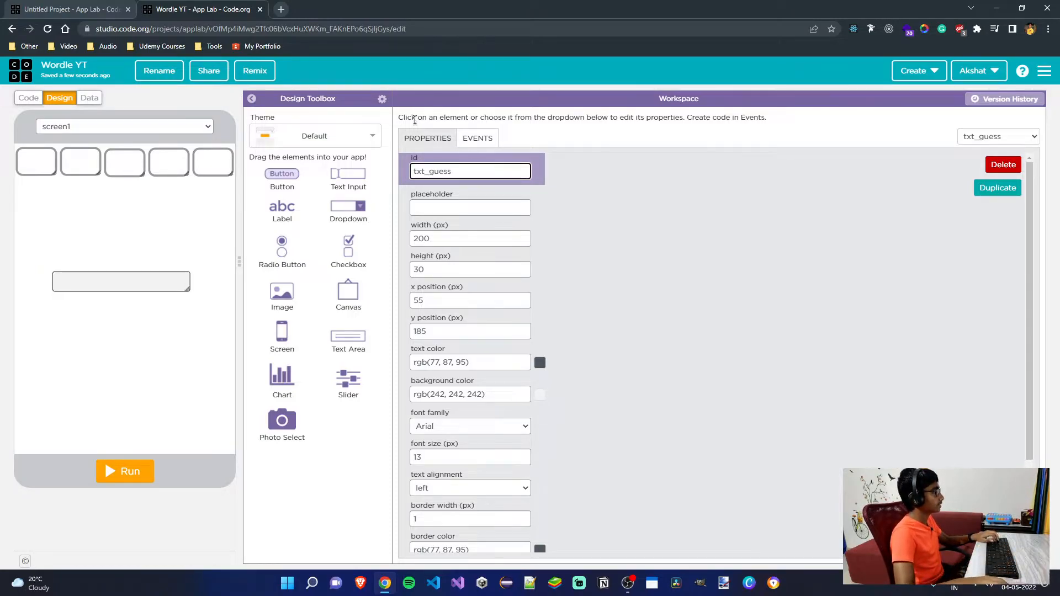
click(470, 207)
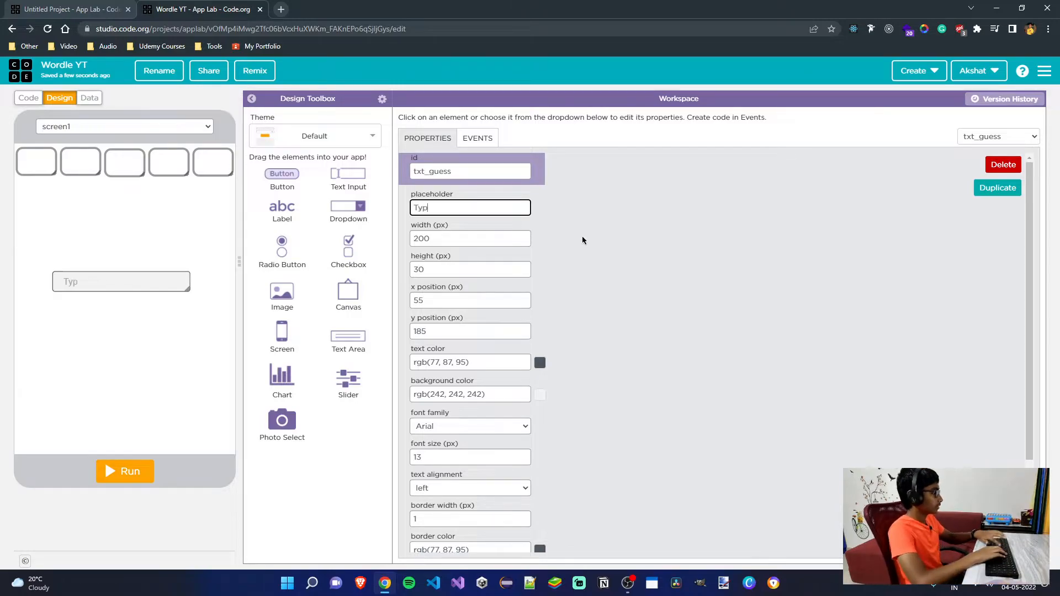
text(Type here...)
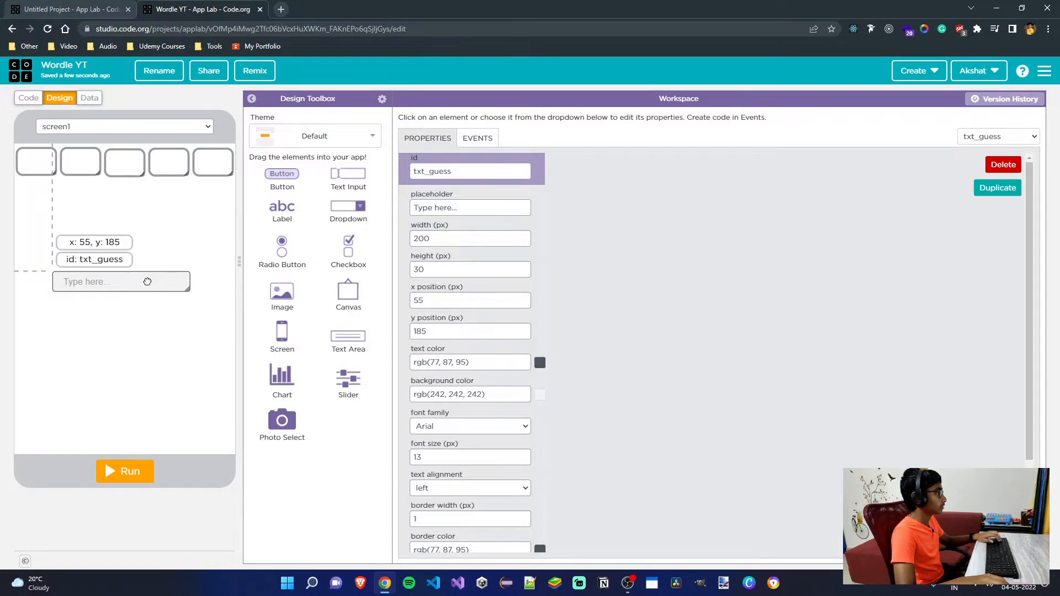
drag(120, 281, 124, 278)
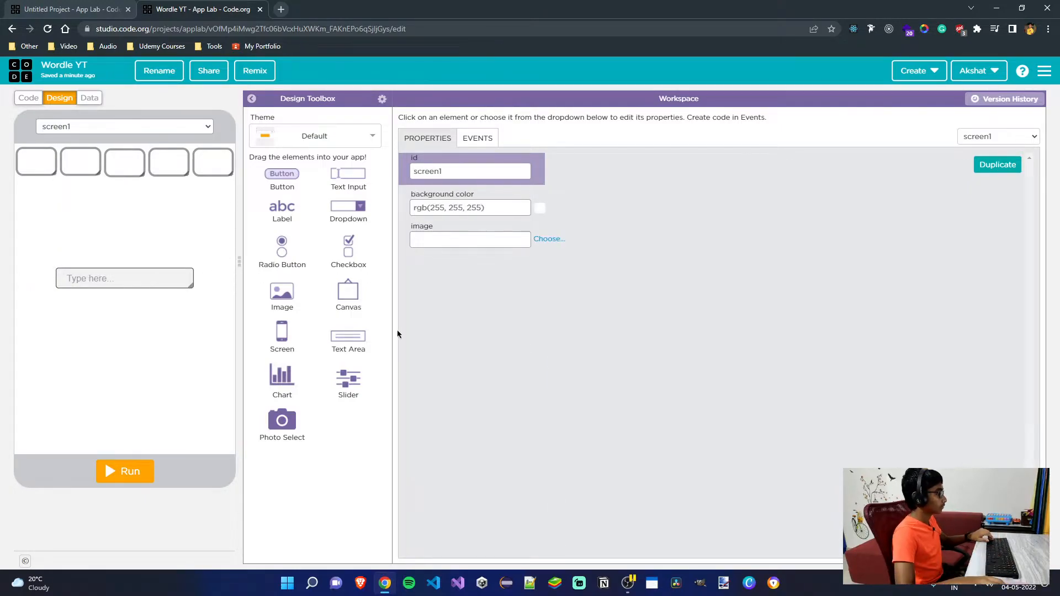
- Set txt_guess's y position to 210 and its border radius to 10
click(125, 278)
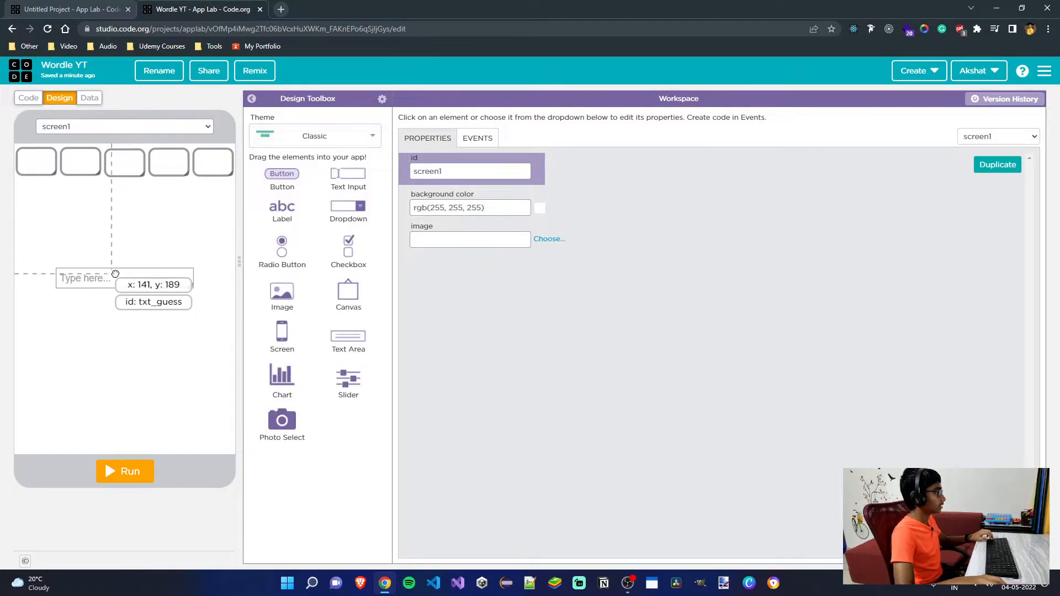
click(125, 278)
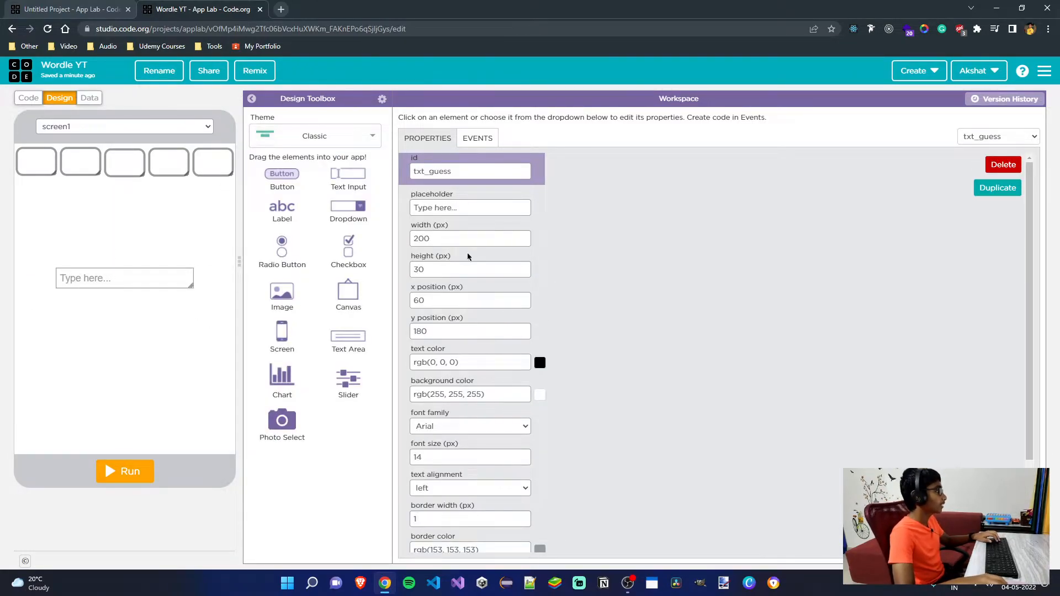
mouse_move(451, 347)
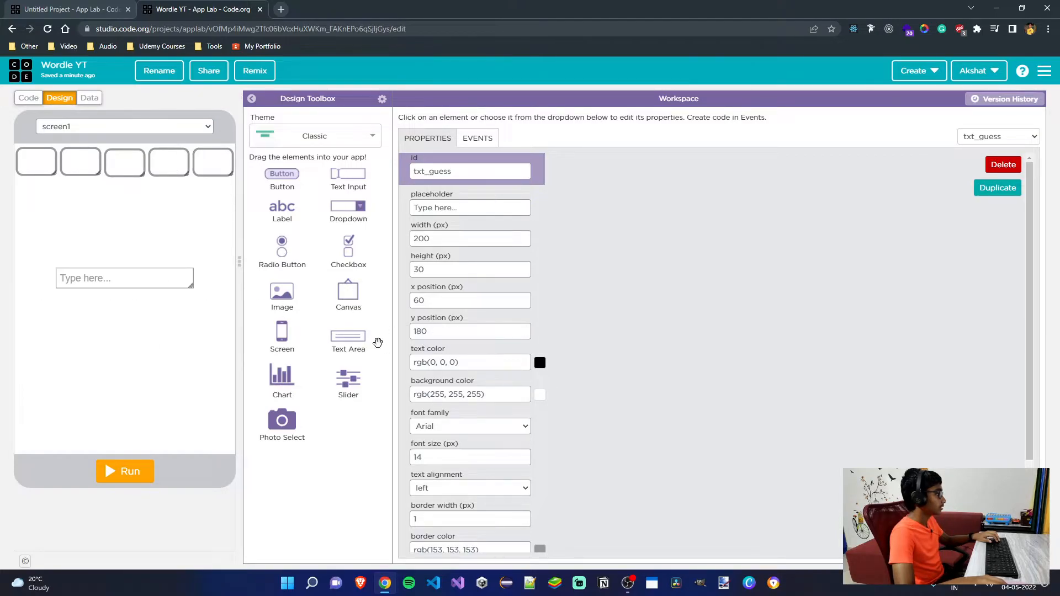
click(471, 330)
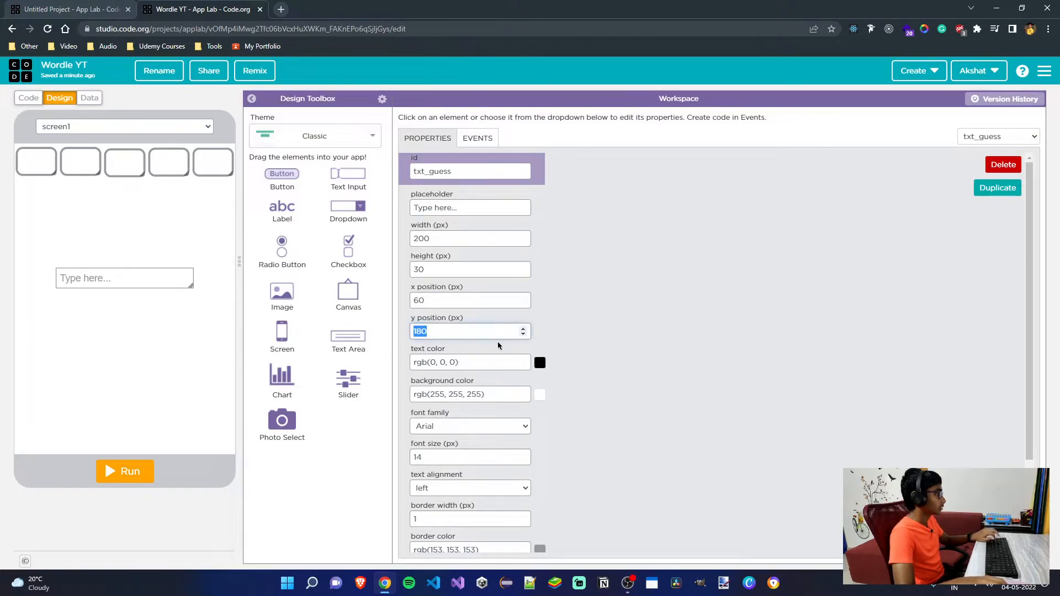
text(210)
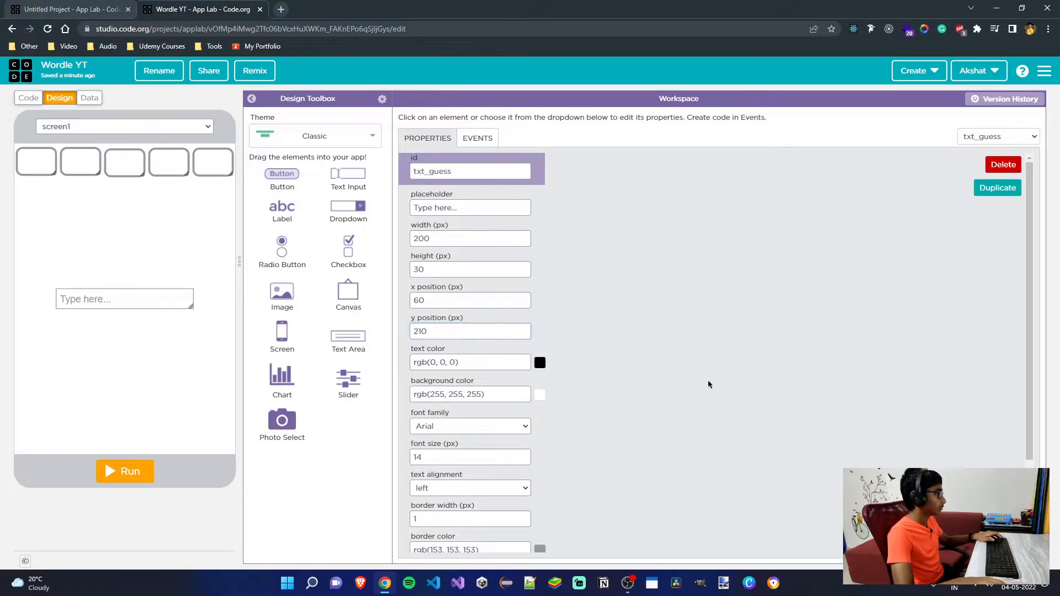
scroll(down, 3)
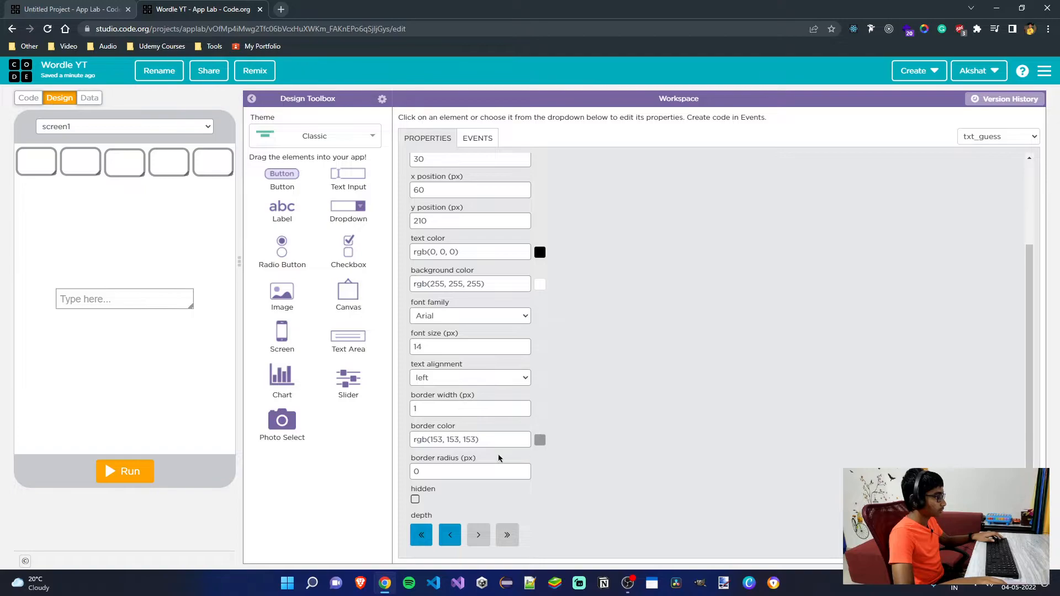
text(10)
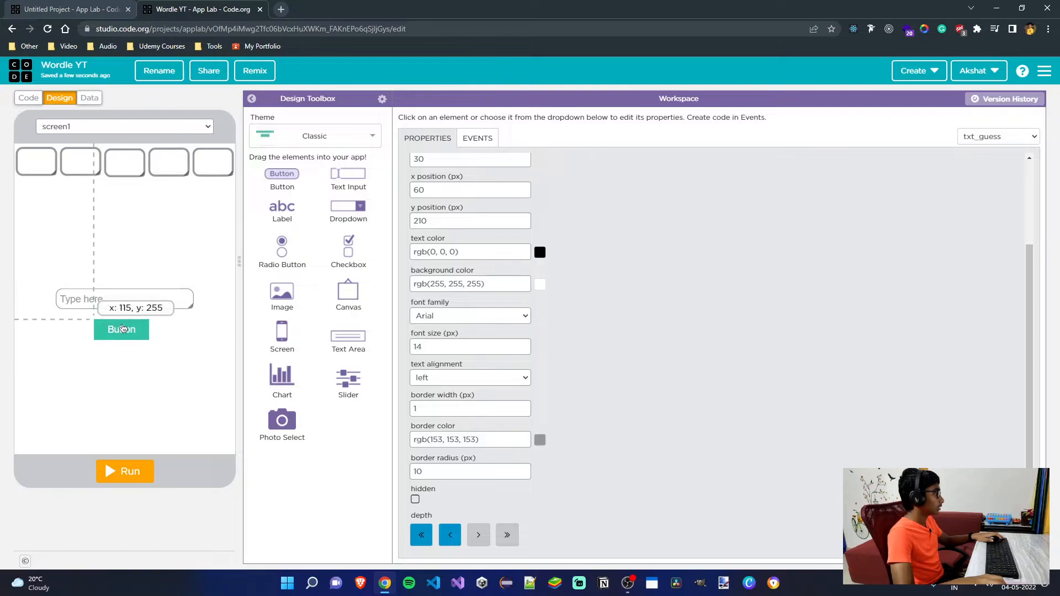
- Name the new button btn_submit with the text Submit!
click(122, 329)
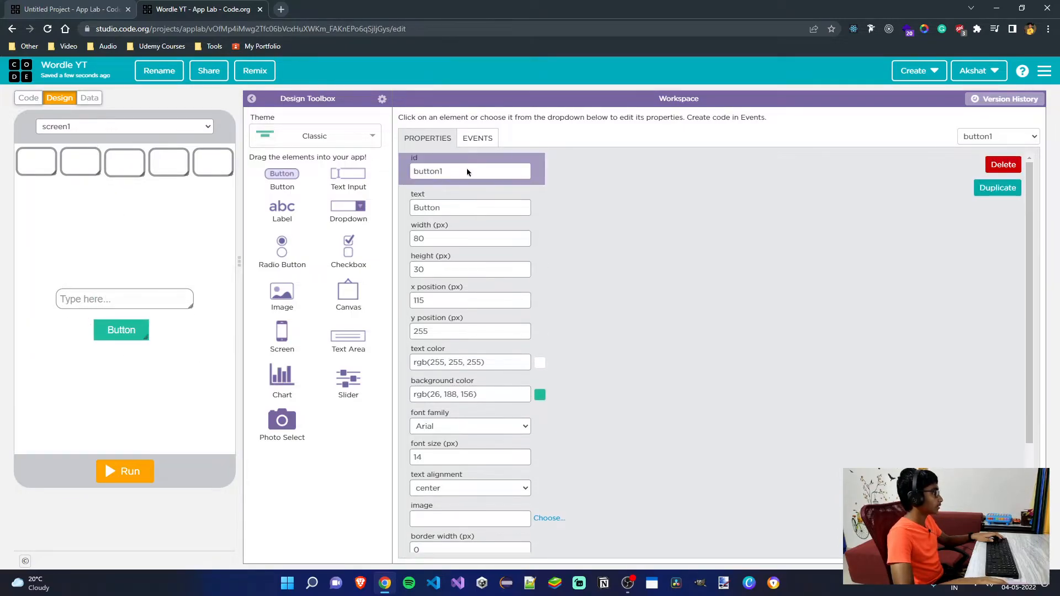
text(btn_submit)
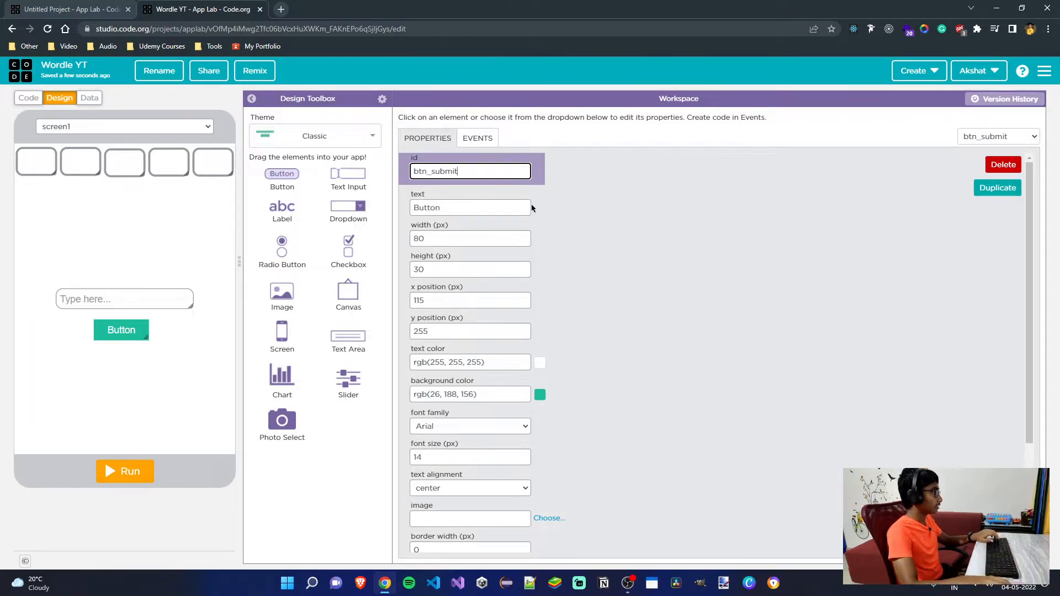
text(Sum)
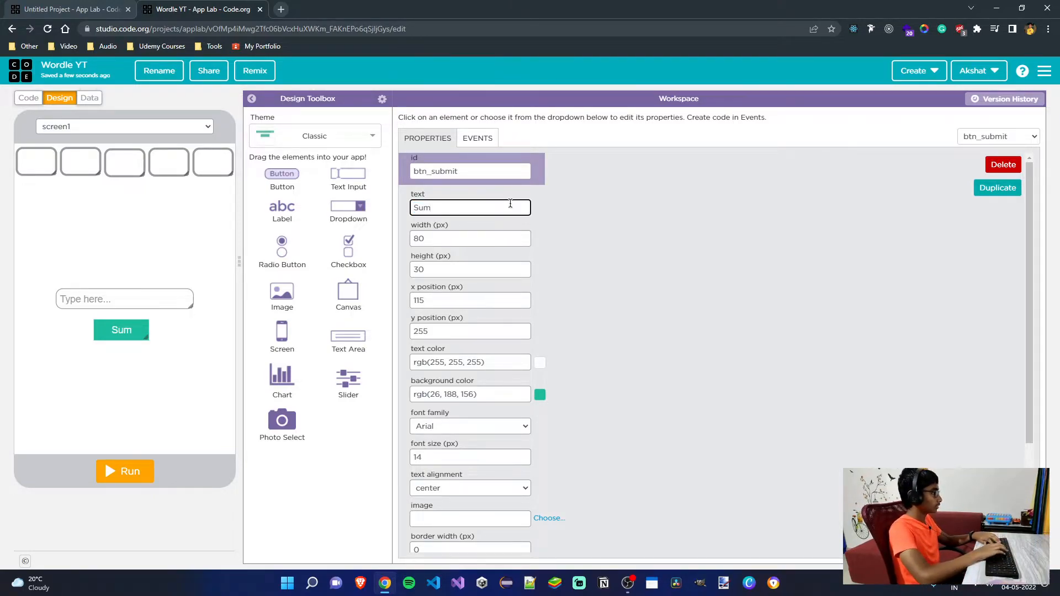
text(Submit)
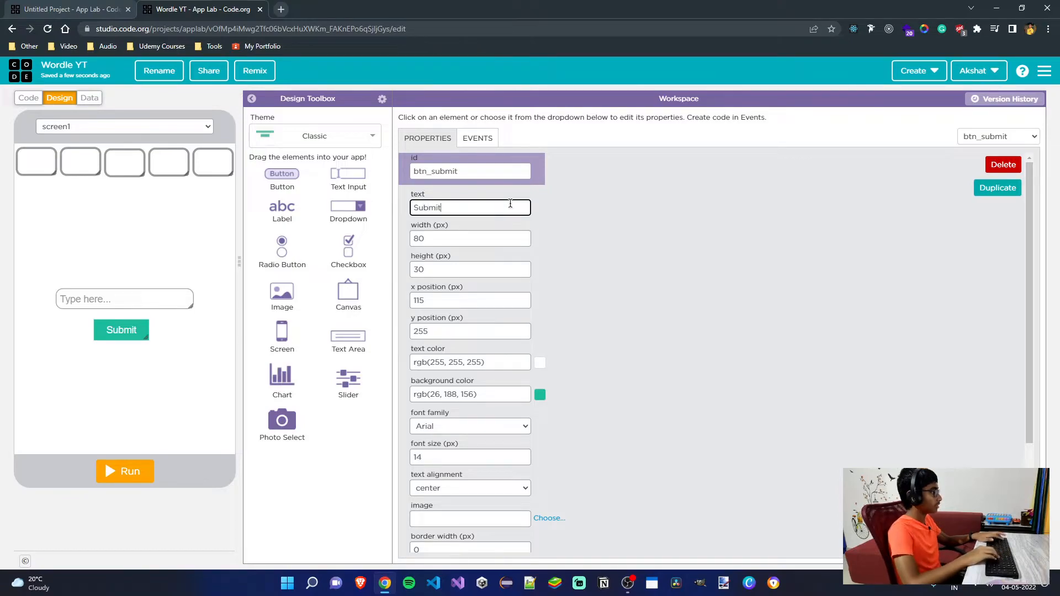
text(!)
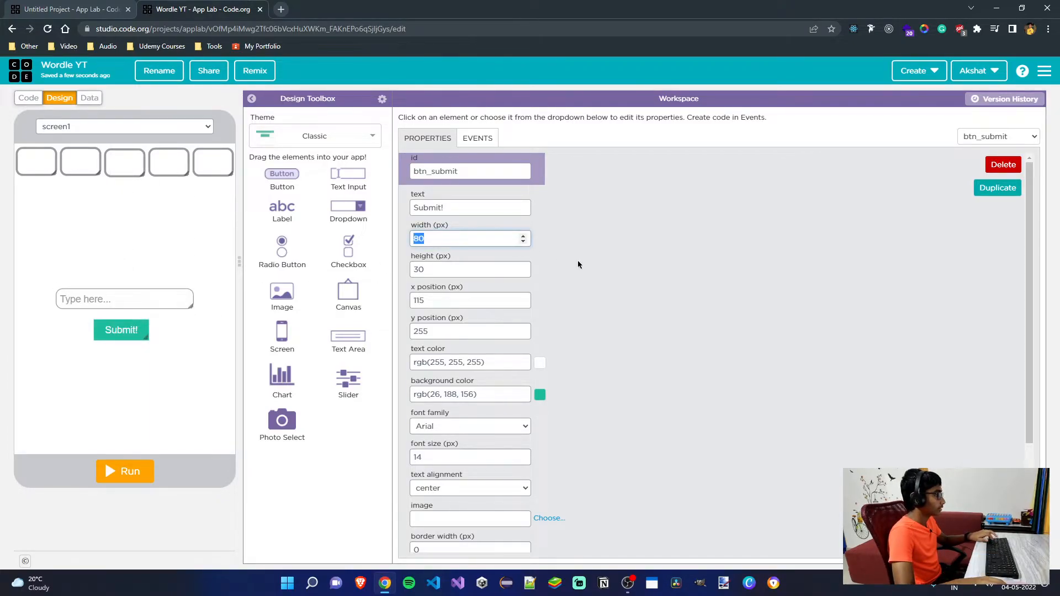
- Size the button 150 by 50 pixels and centre it at x 85 below the guess box
text(150)
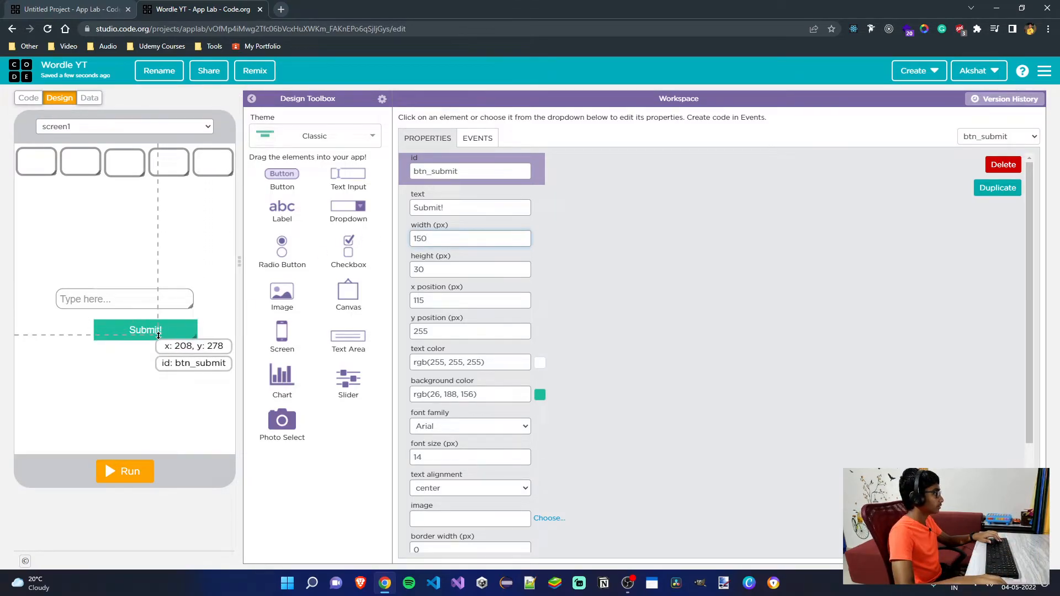
drag(146, 331, 132, 330)
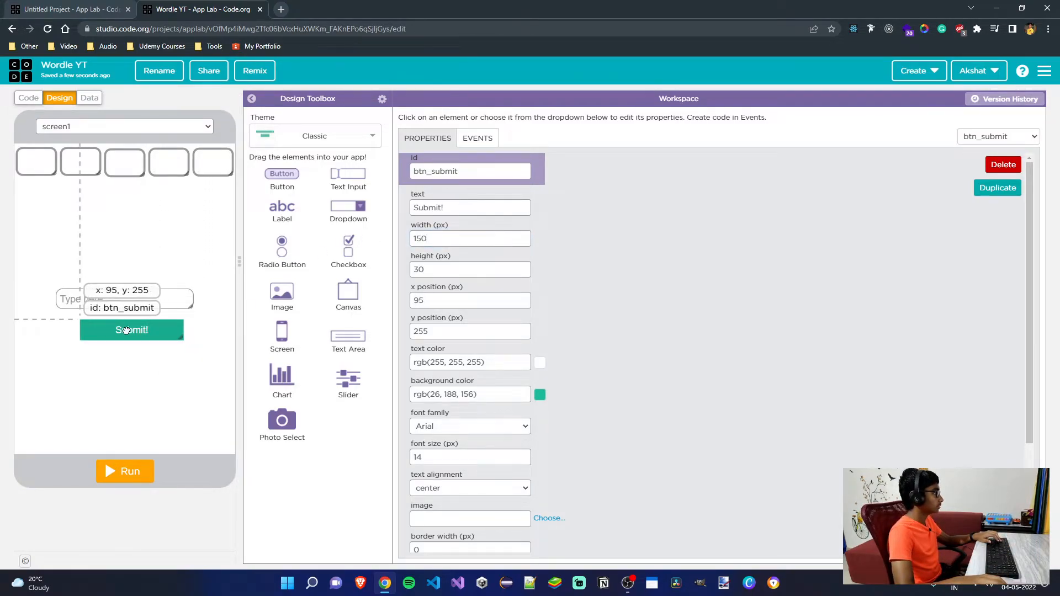
click(470, 270)
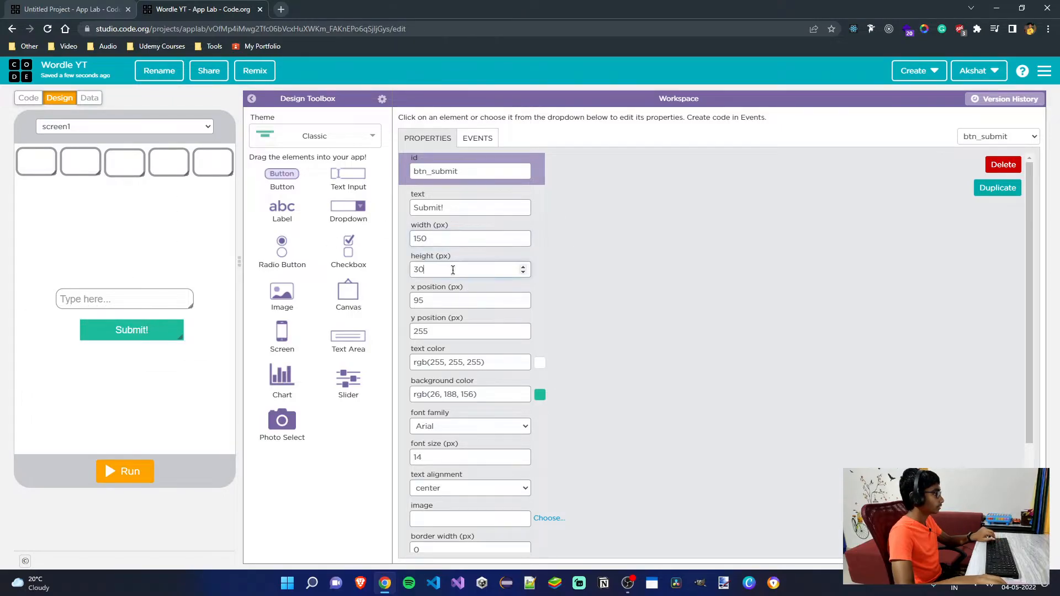
text(50)
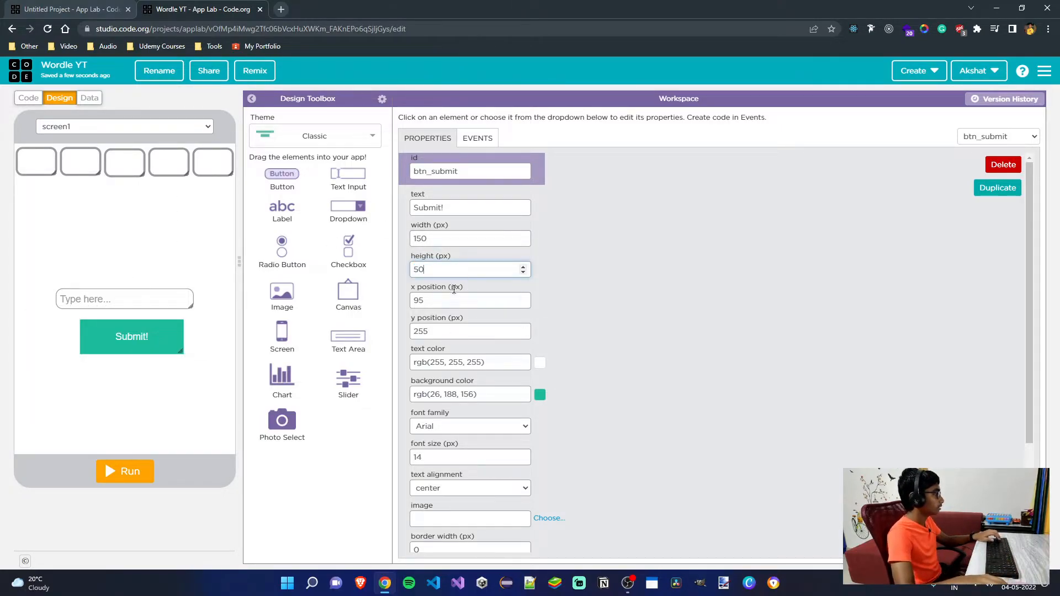
drag(131, 336, 122, 336)
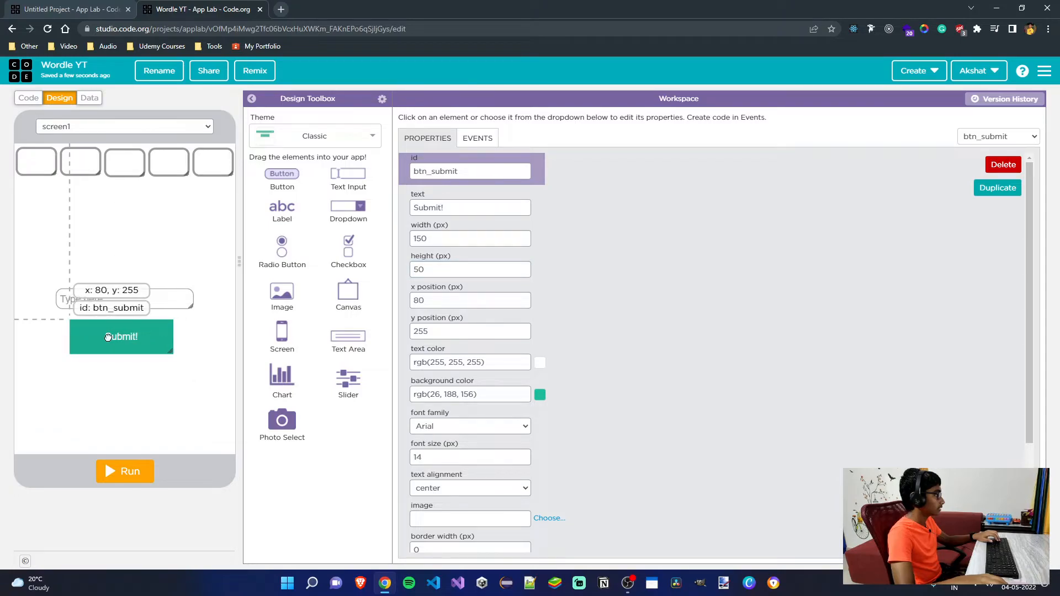
drag(122, 337, 124, 337)
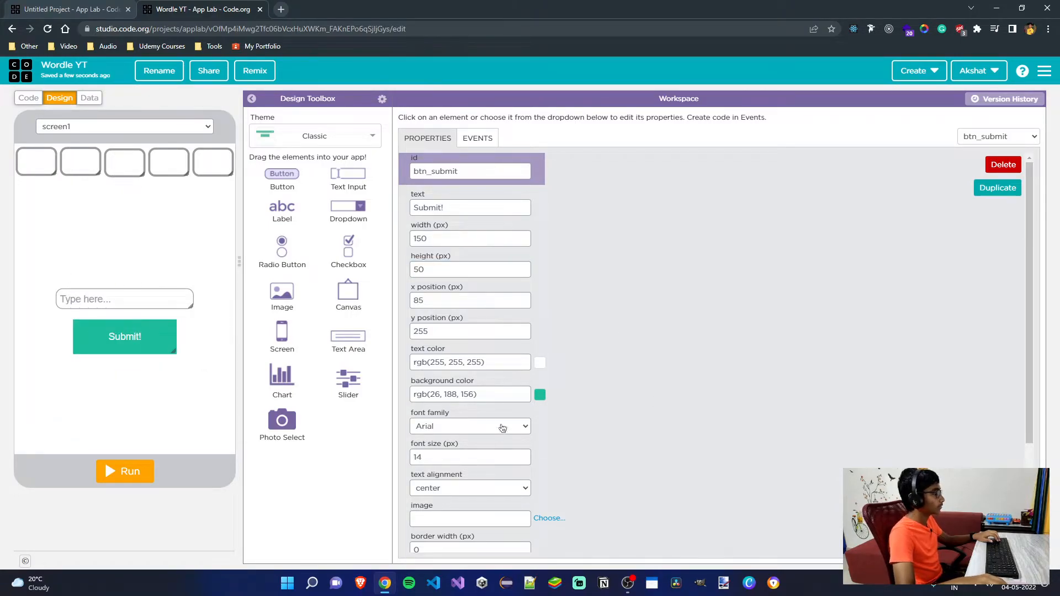
mouse_move(452, 349)
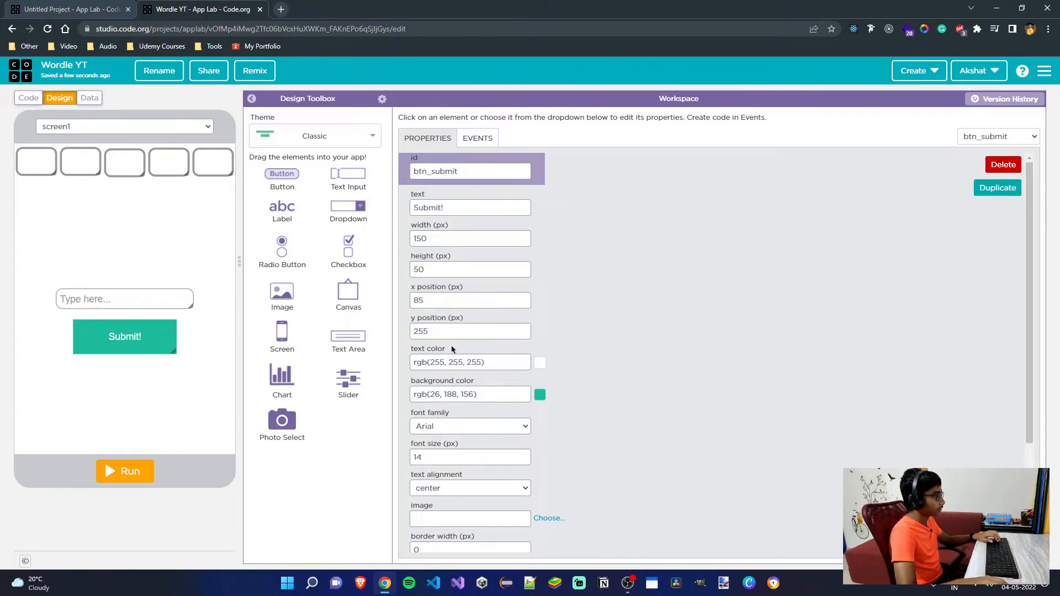
- Give the Submit! button a bright green #1fe837 background and a border radius of 10
click(540, 395)
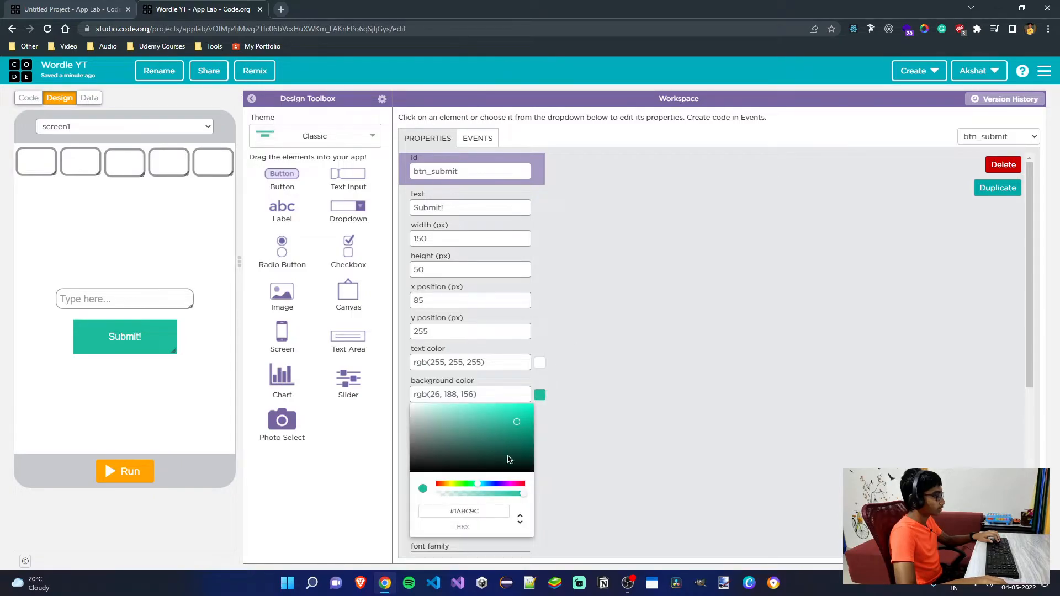
click(517, 412)
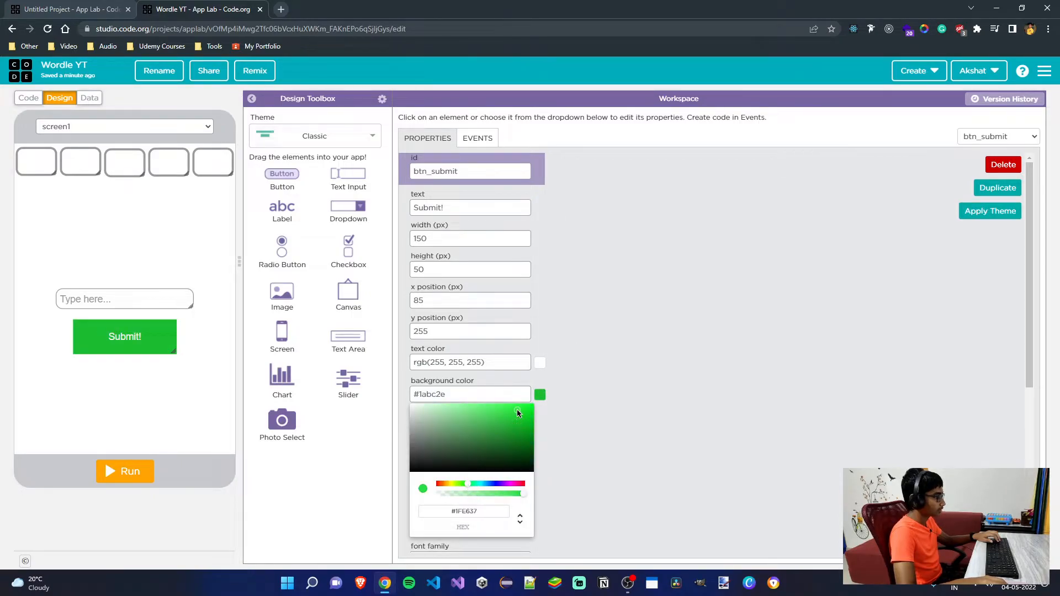
click(471, 394)
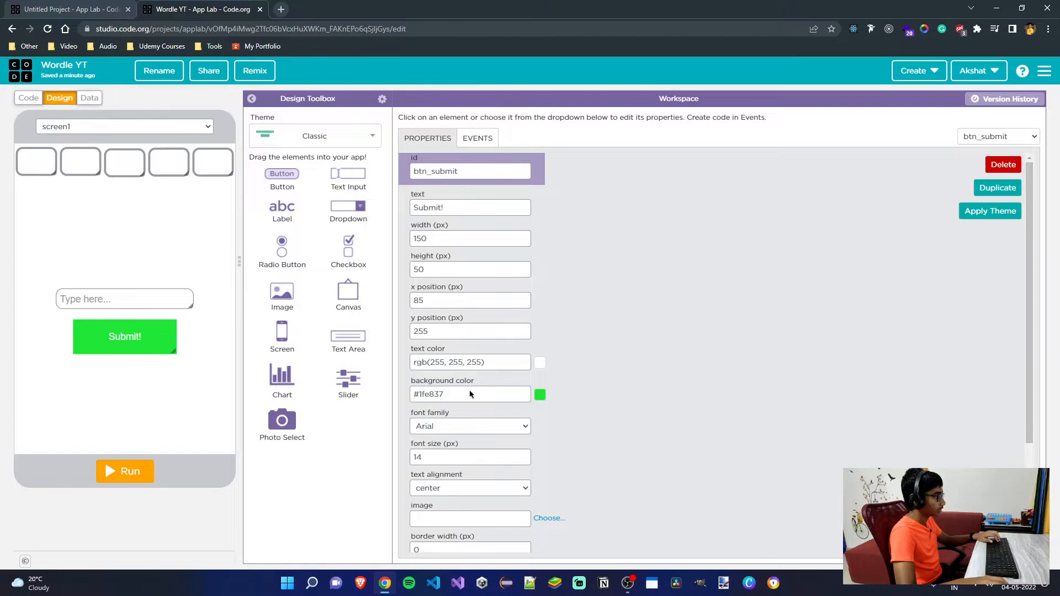
scroll(down, 3)
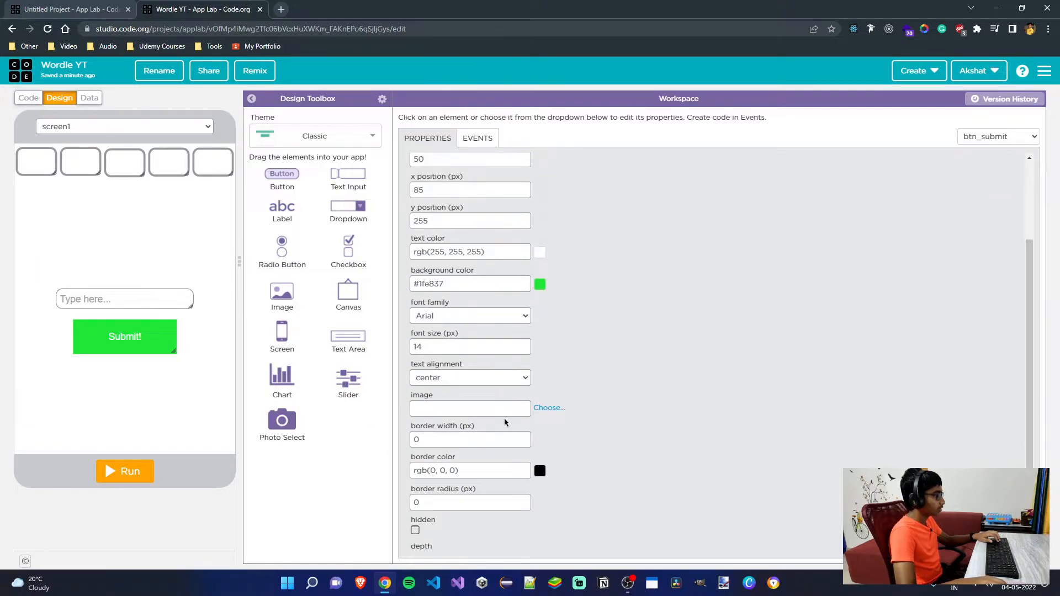
click(448, 501)
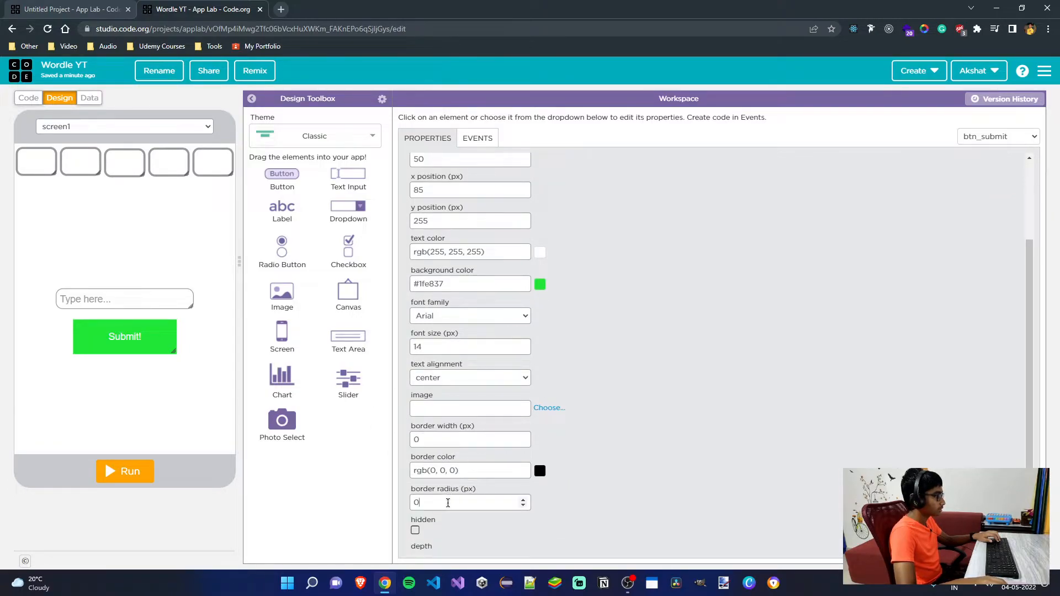
text(10)
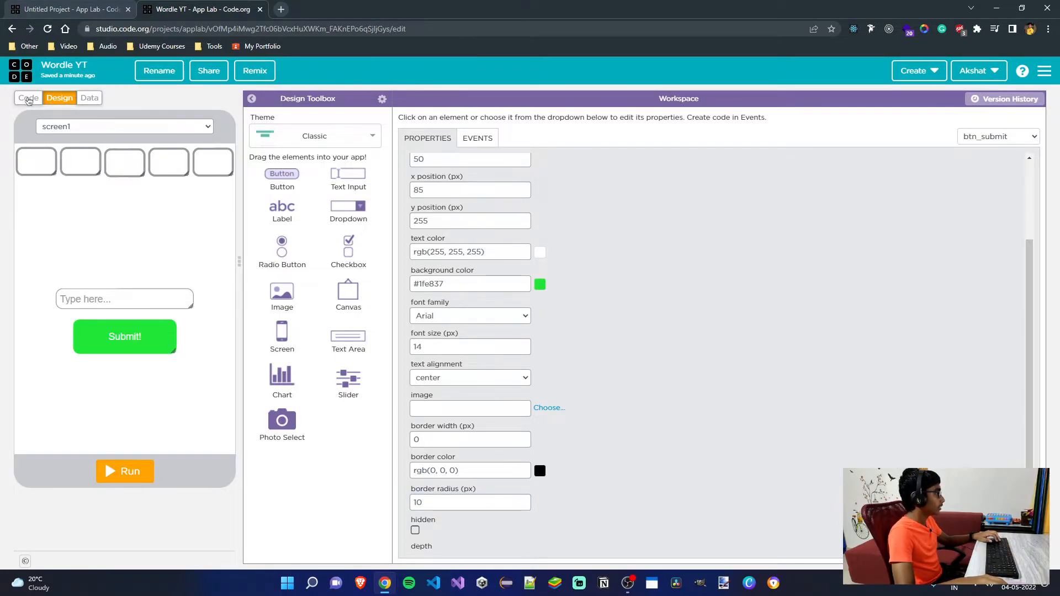
click(29, 98)
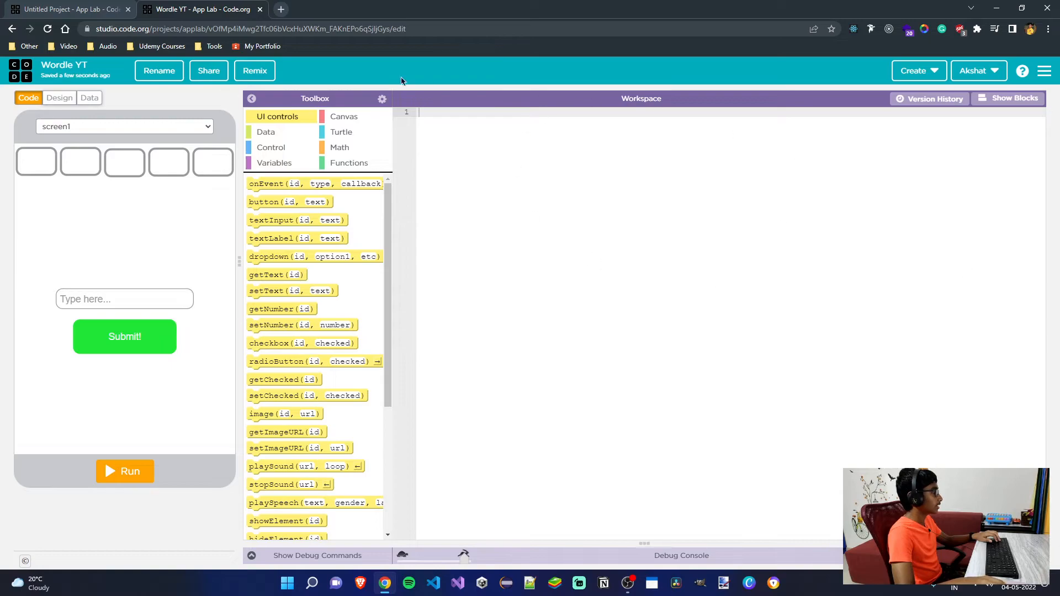
click(59, 99)
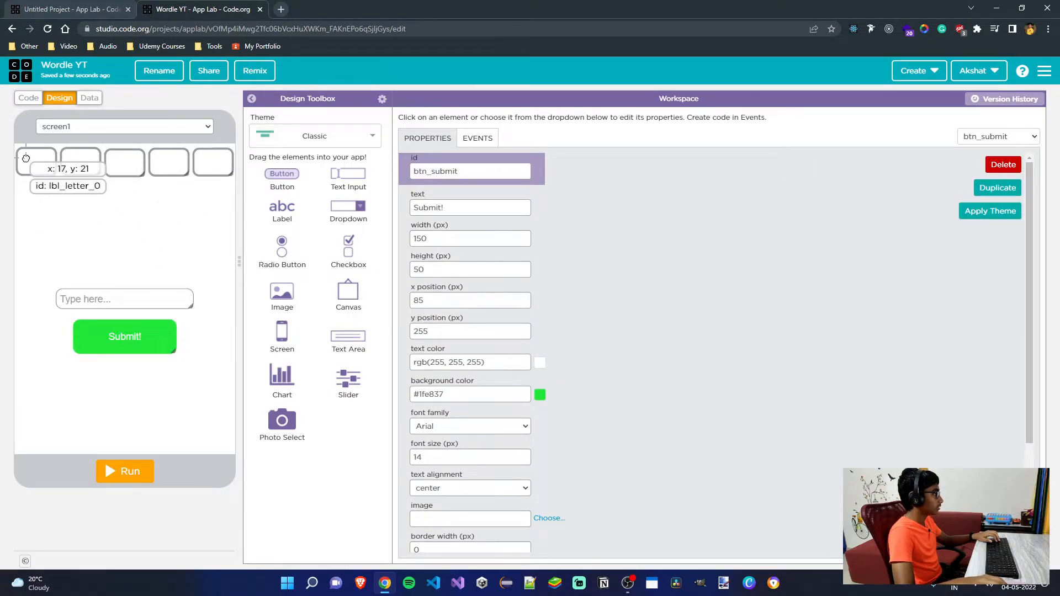
- Set the letter boxes' height to 50 px so all five tiles match
click(36, 161)
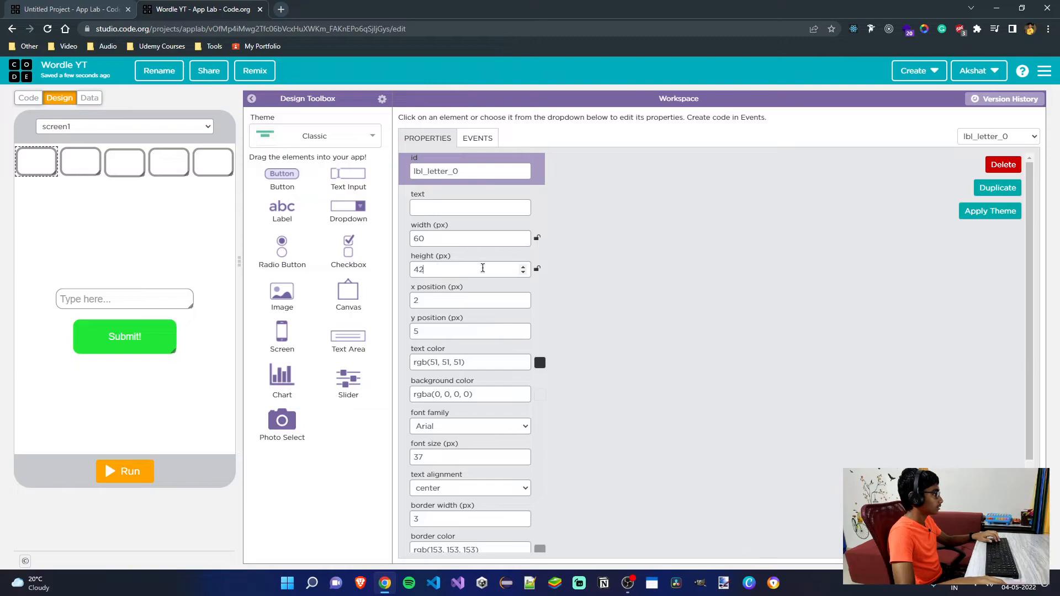
text(50)
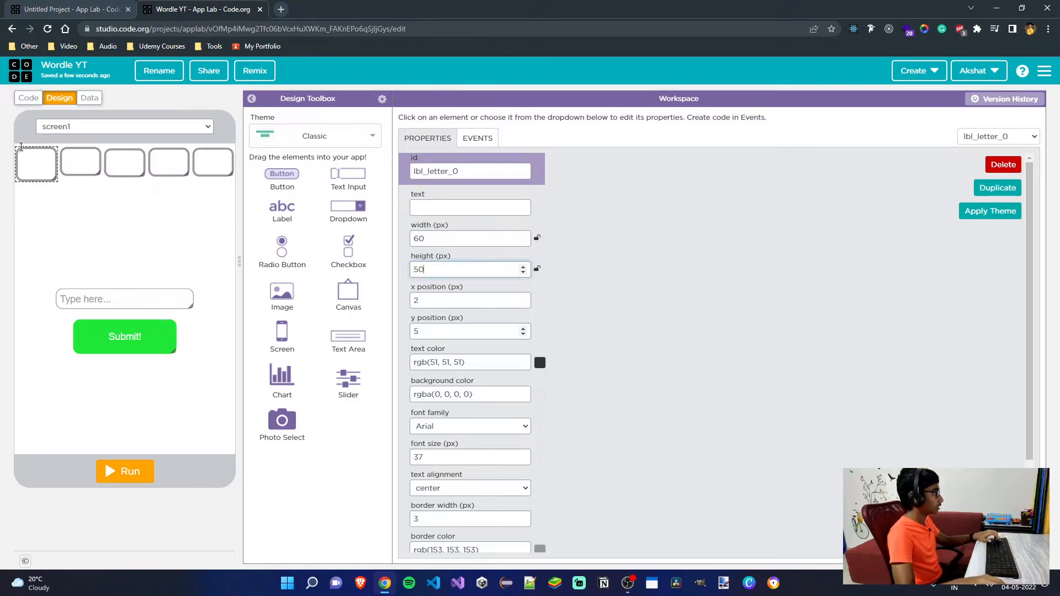
click(81, 161)
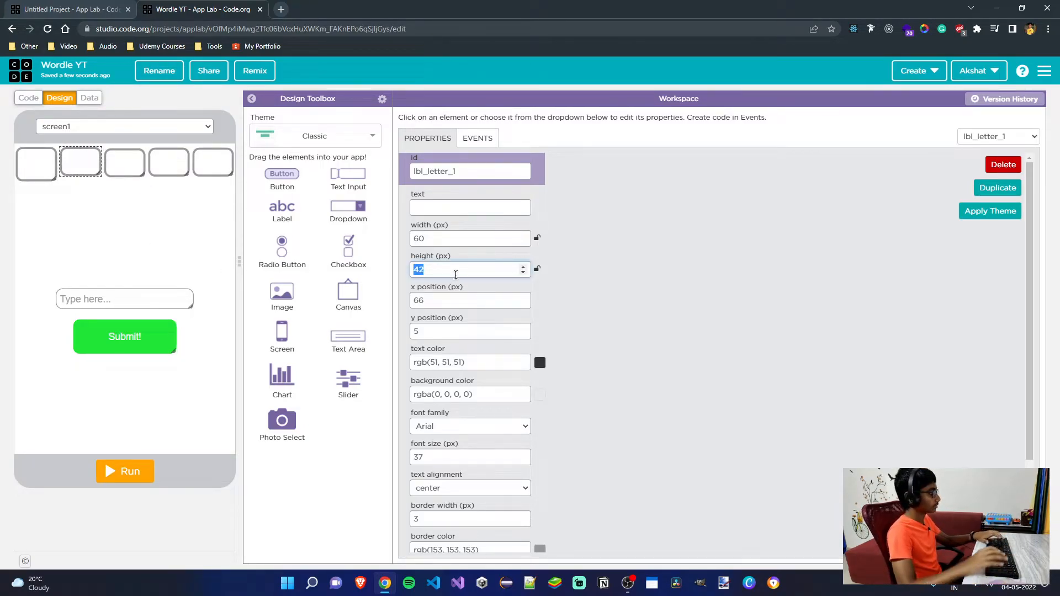
click(124, 162)
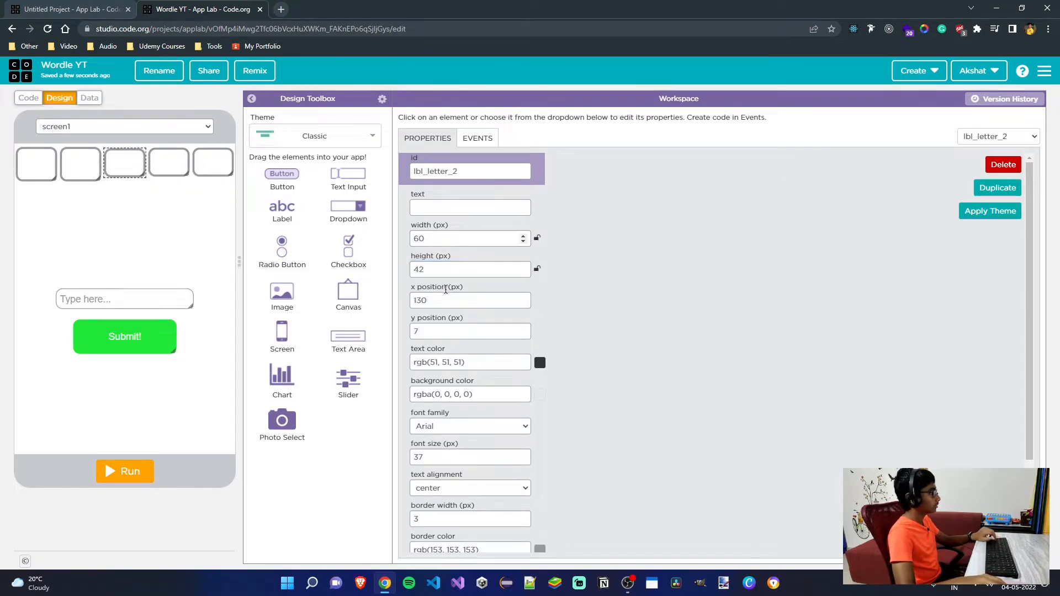
click(470, 270)
text(50)
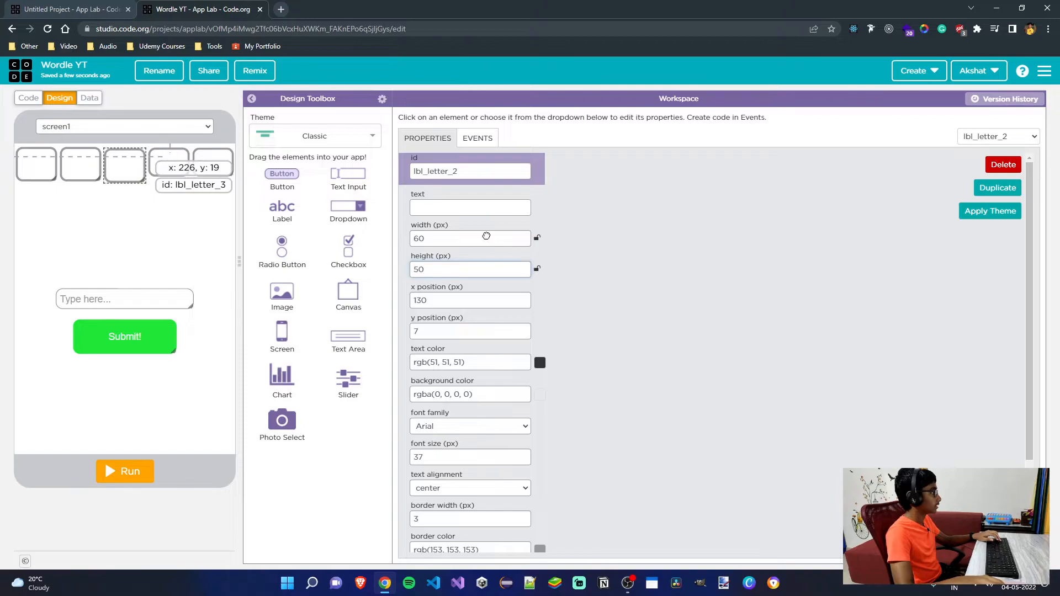
click(168, 164)
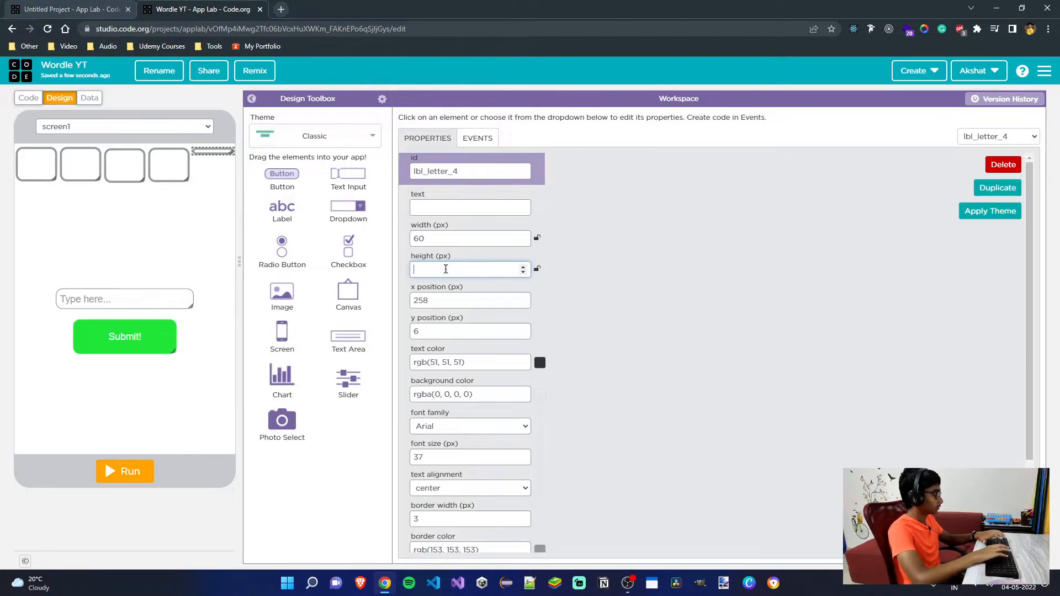
text(50)
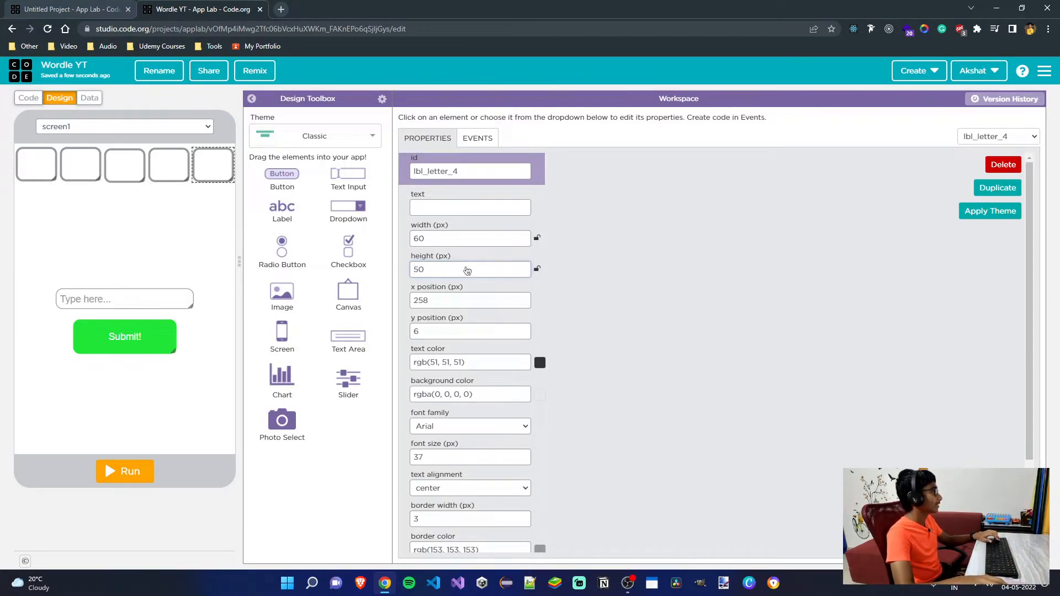
click(29, 98)
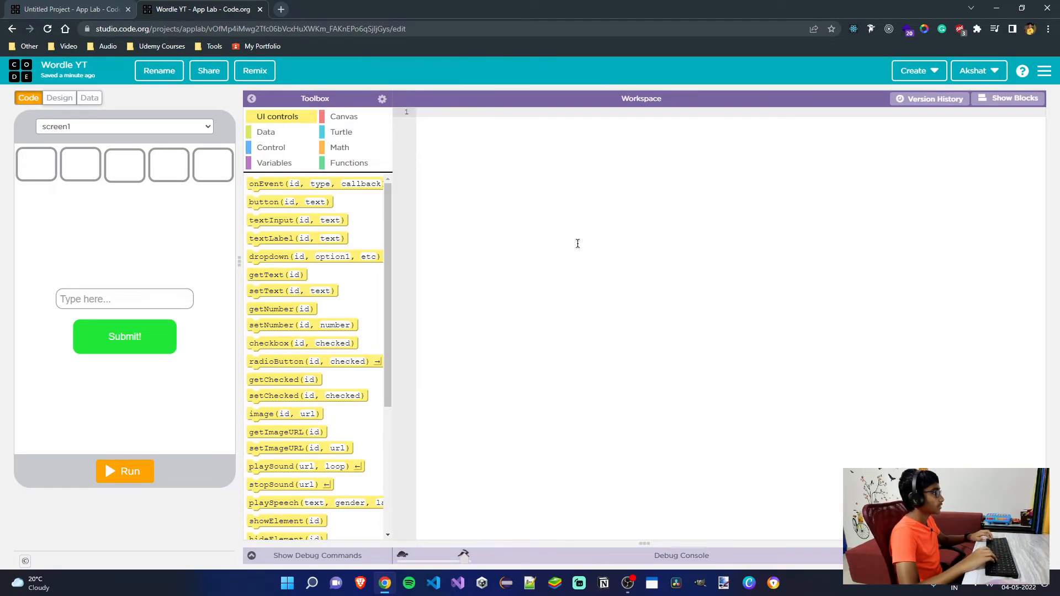
- Declare var ans = "carts"; as the answer word
text(var)
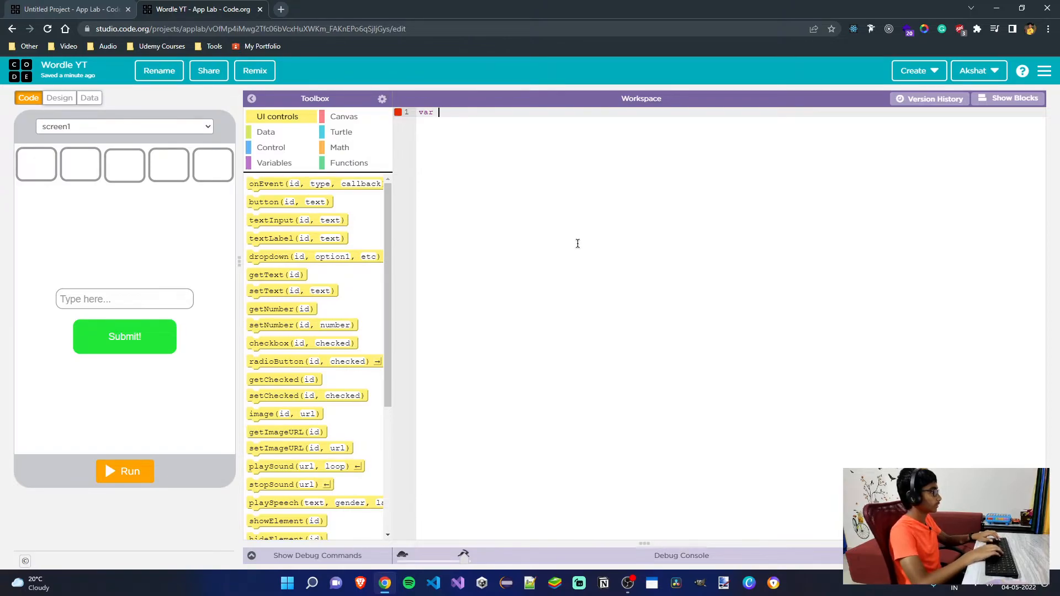
text(ans)
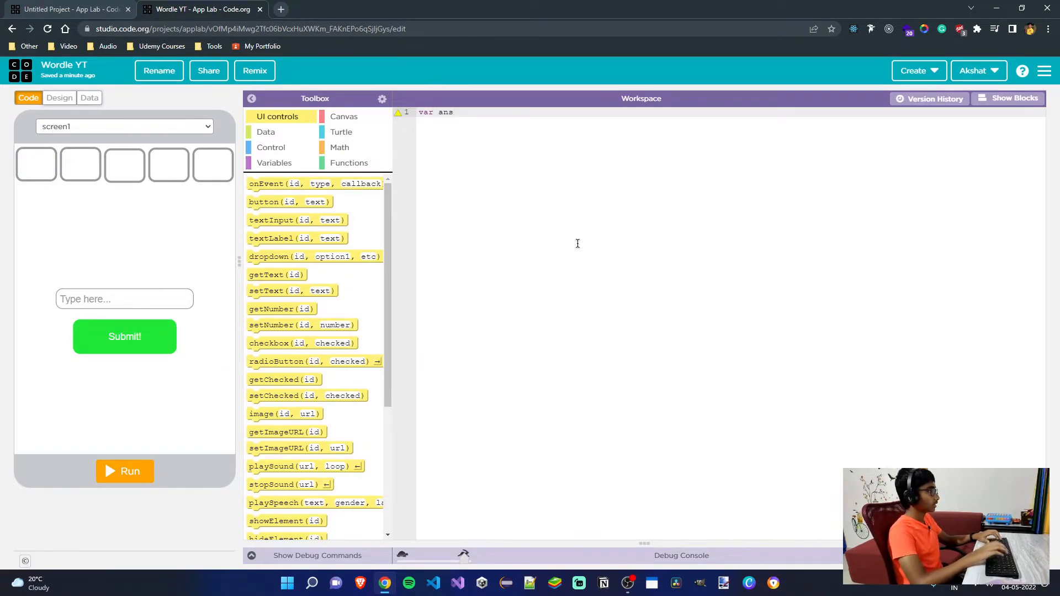
text(= "")
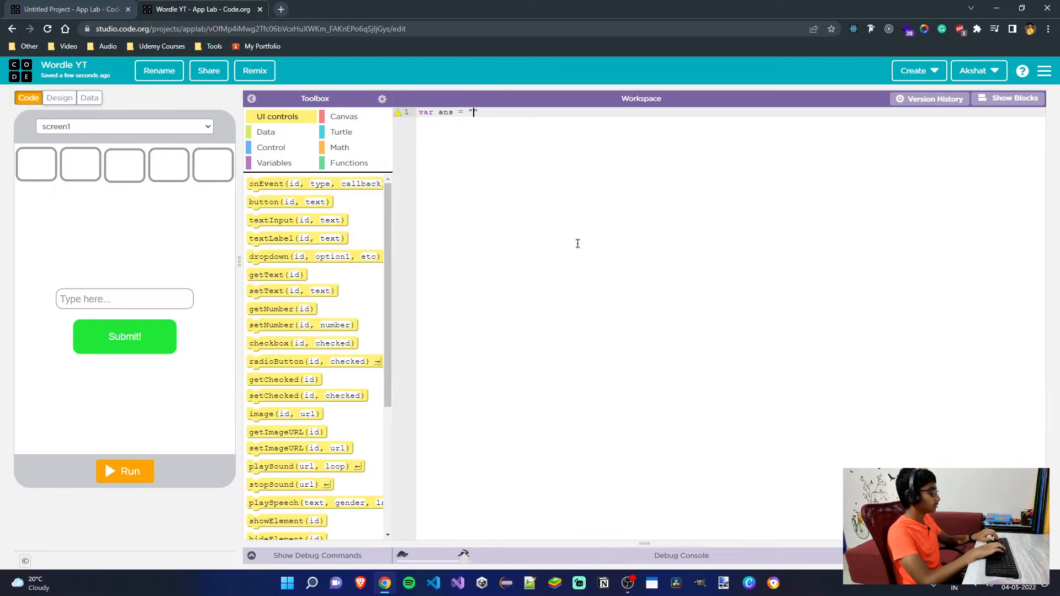
text(carts)
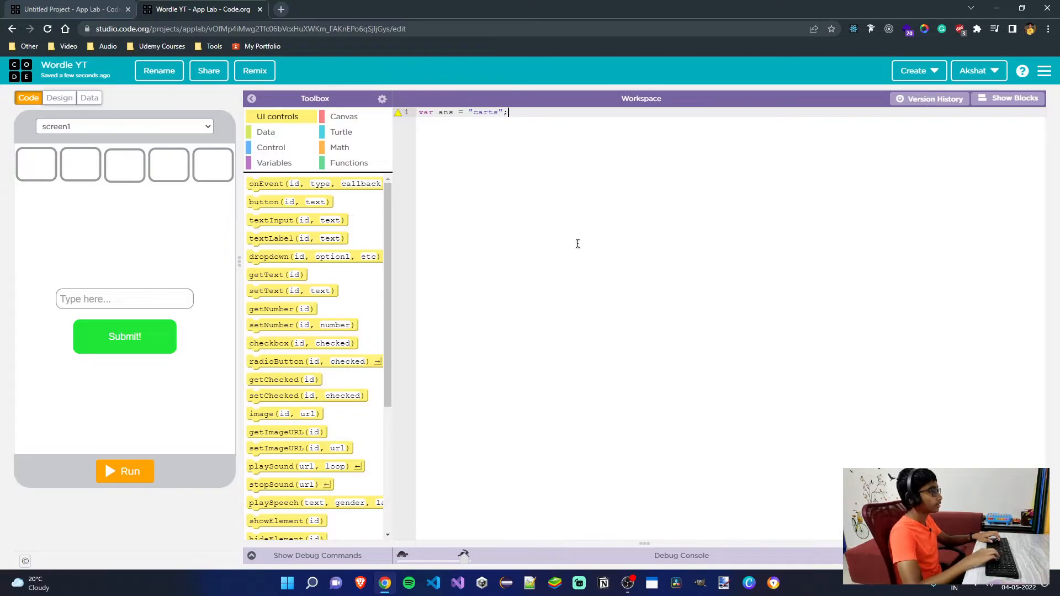
key(Enter)
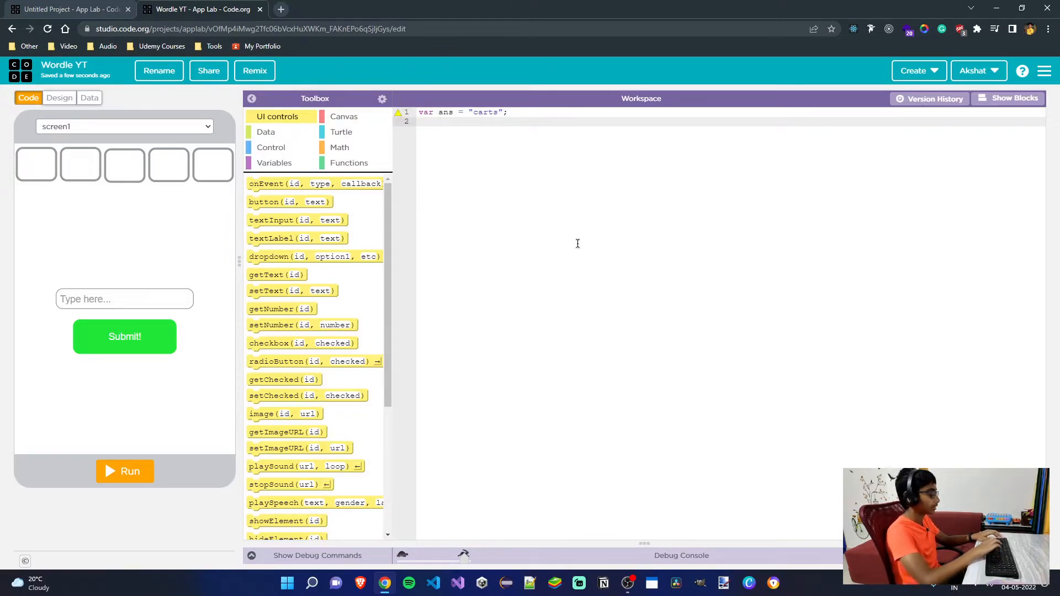
- Start var letter_list = [""] and check the label ids in Design mode
text(var)
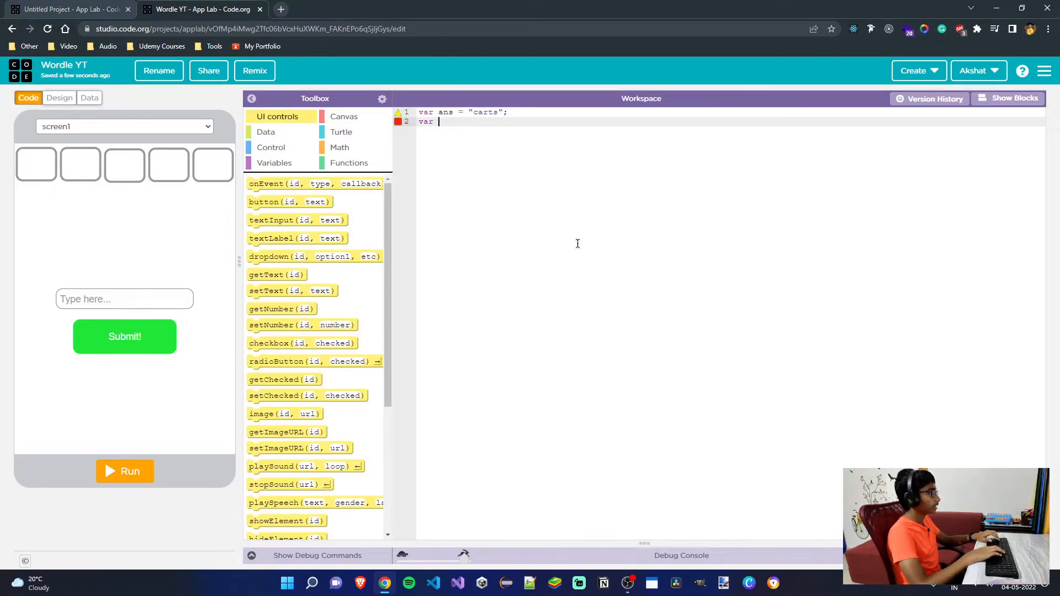
text(letter)
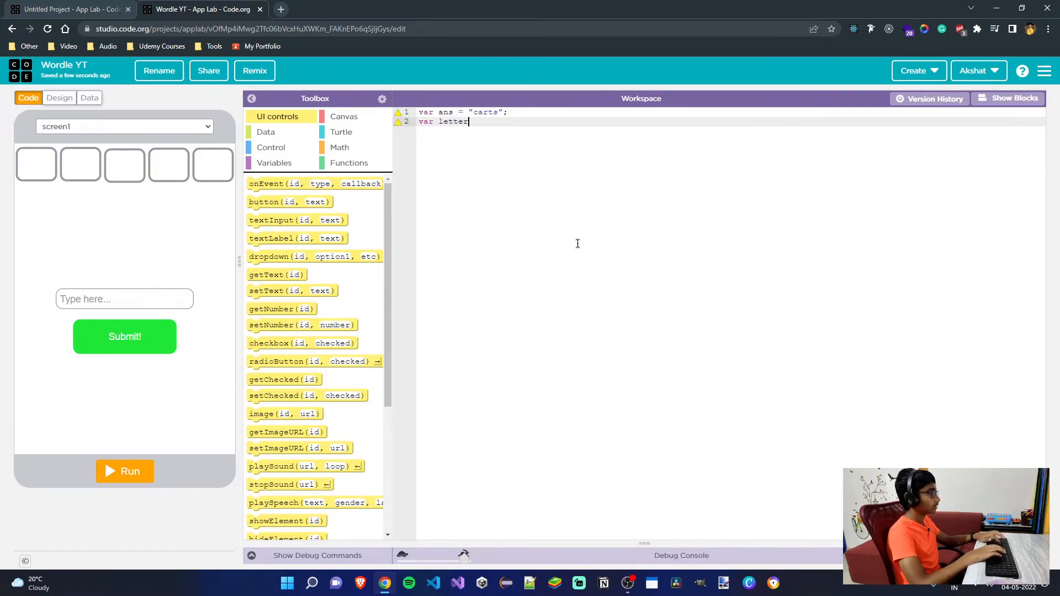
text(_list =)
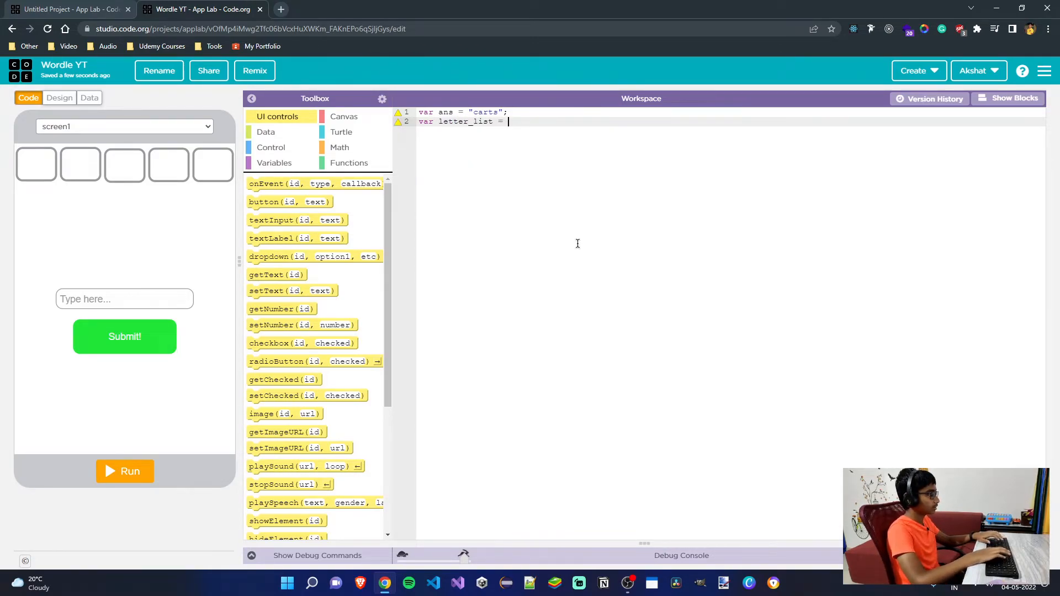
text([''])
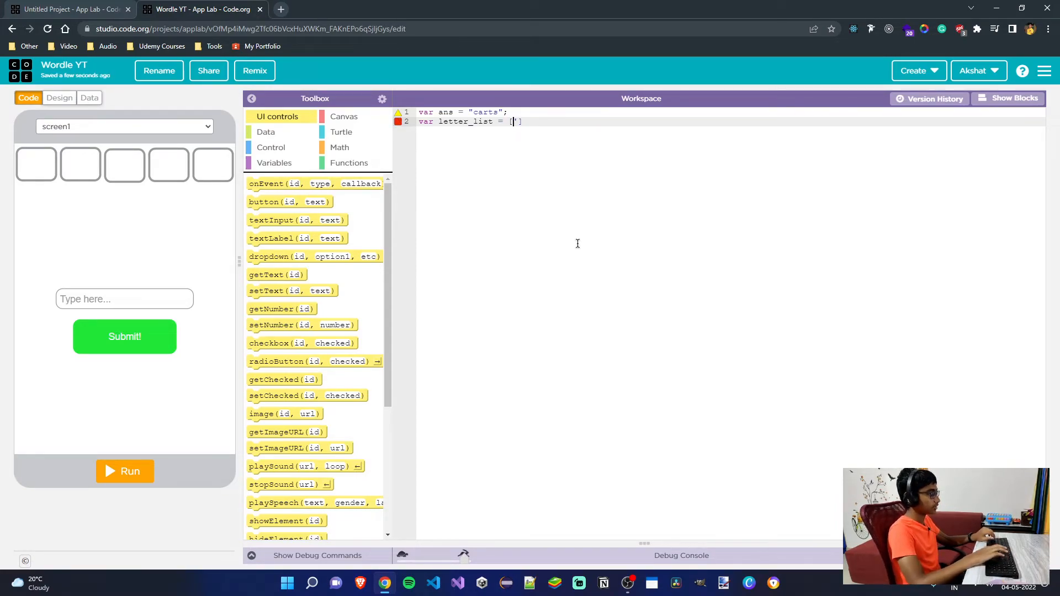
text(")
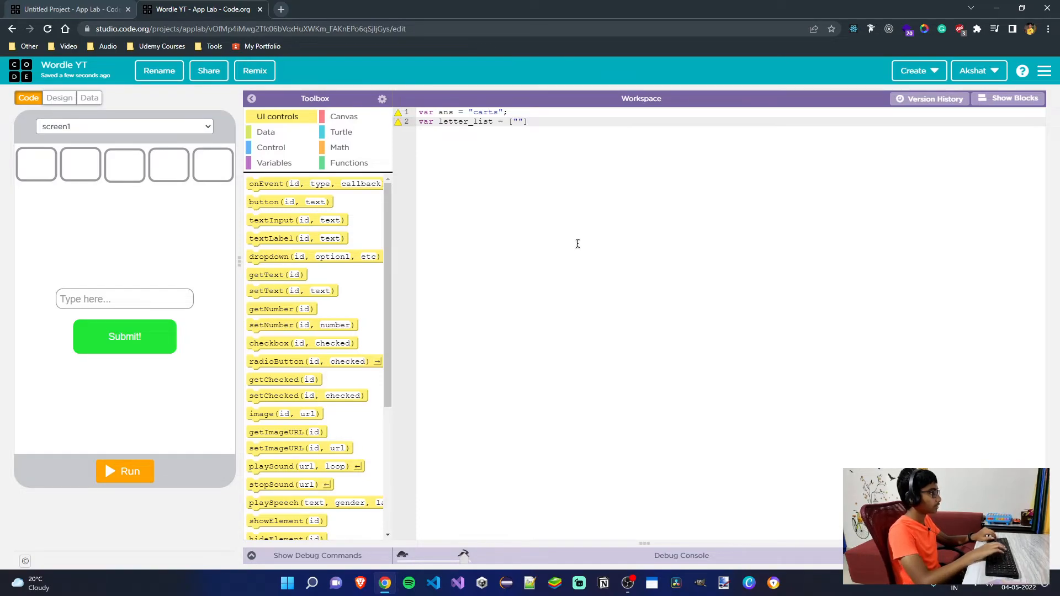
click(59, 97)
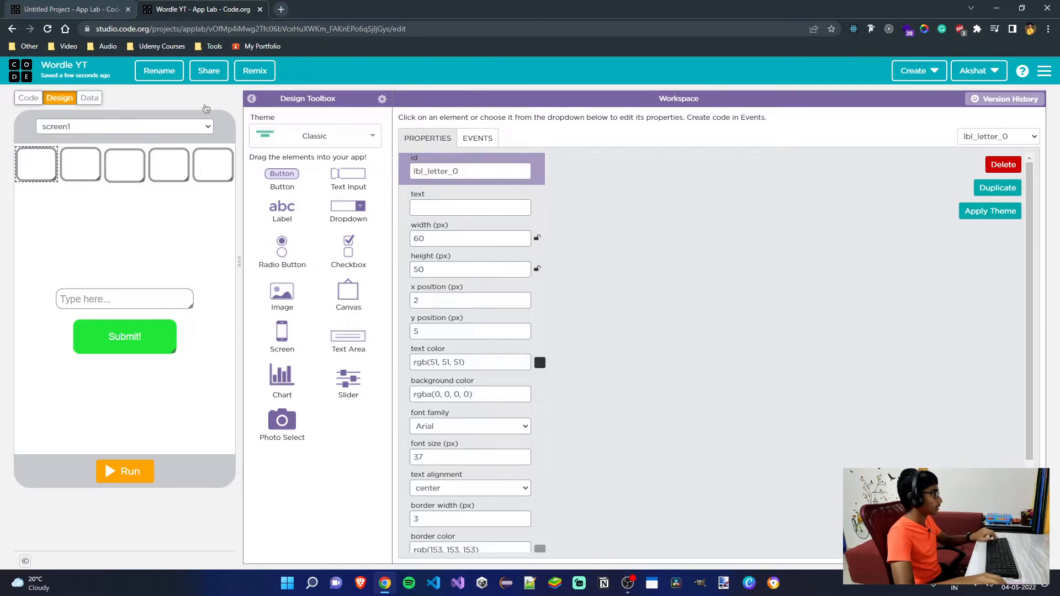
click(28, 99)
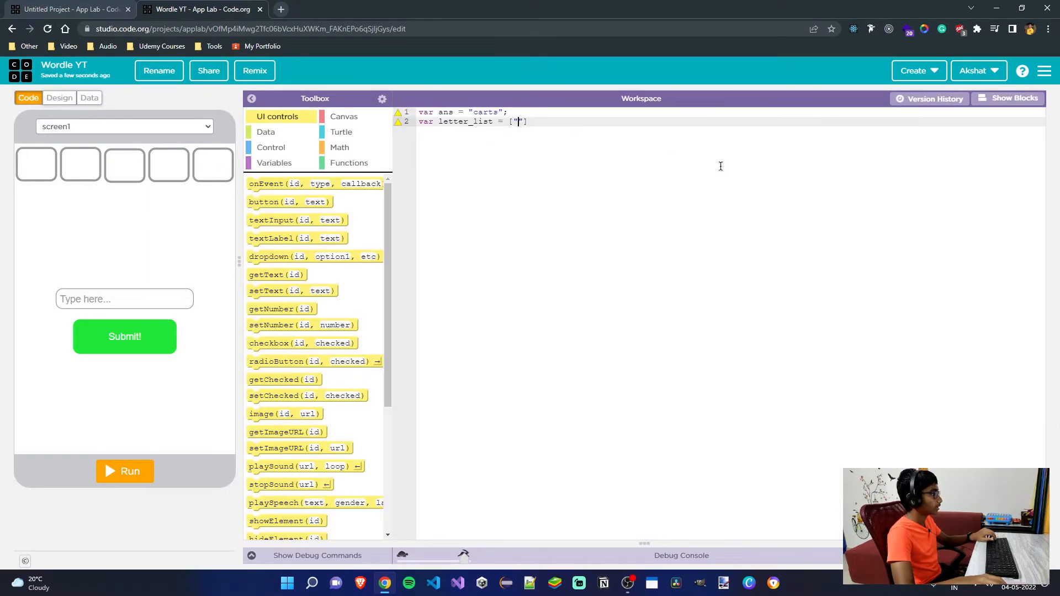
- Fill letter_list with "lbl_letter_0" through "lbl_letter_4" and end the statement
text(lbl_letter_0",)
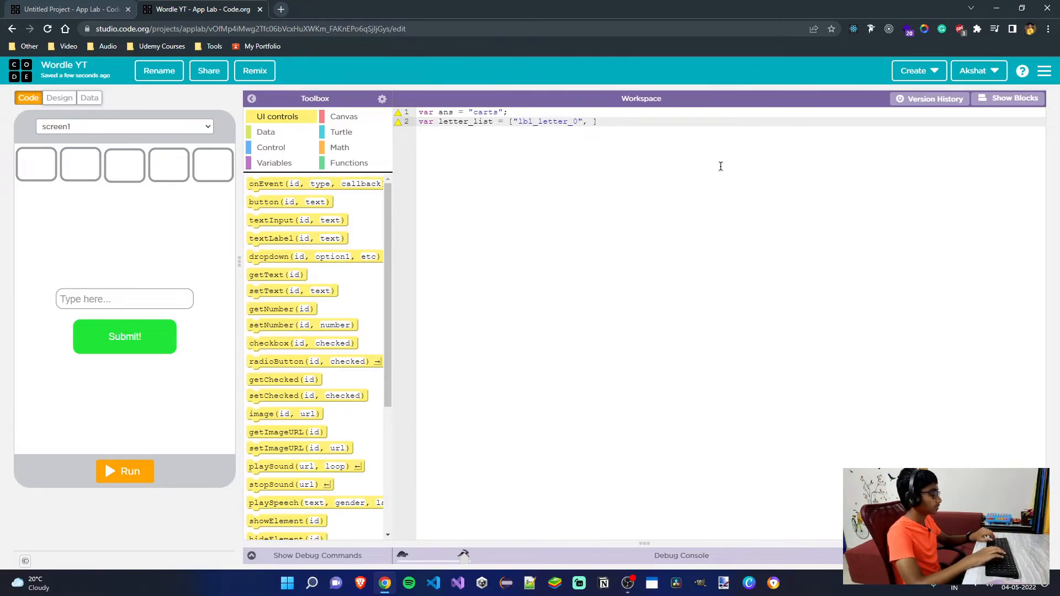
text("lbl_letter_0")
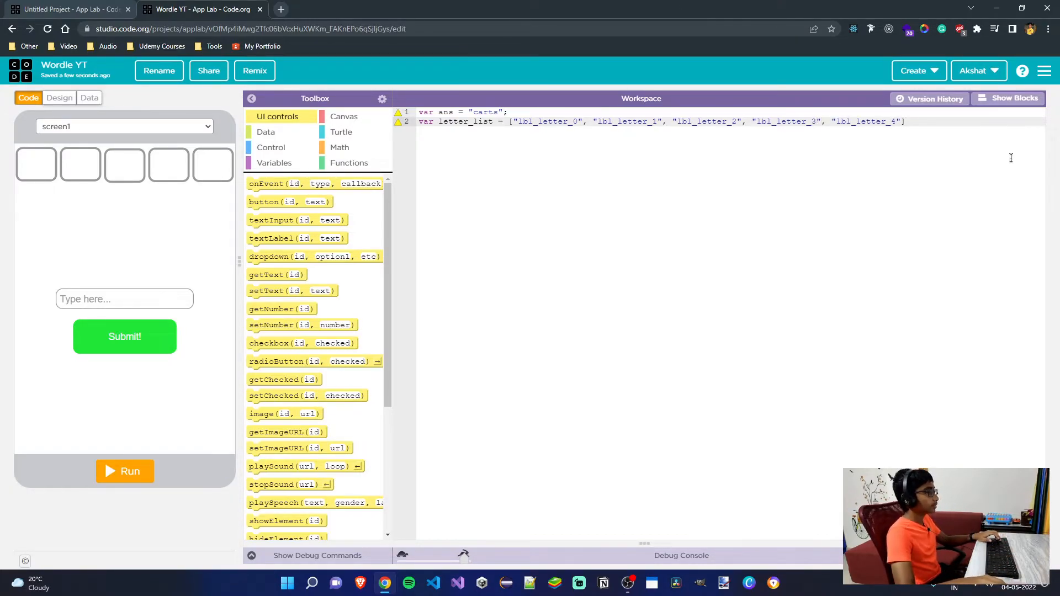
text(;)
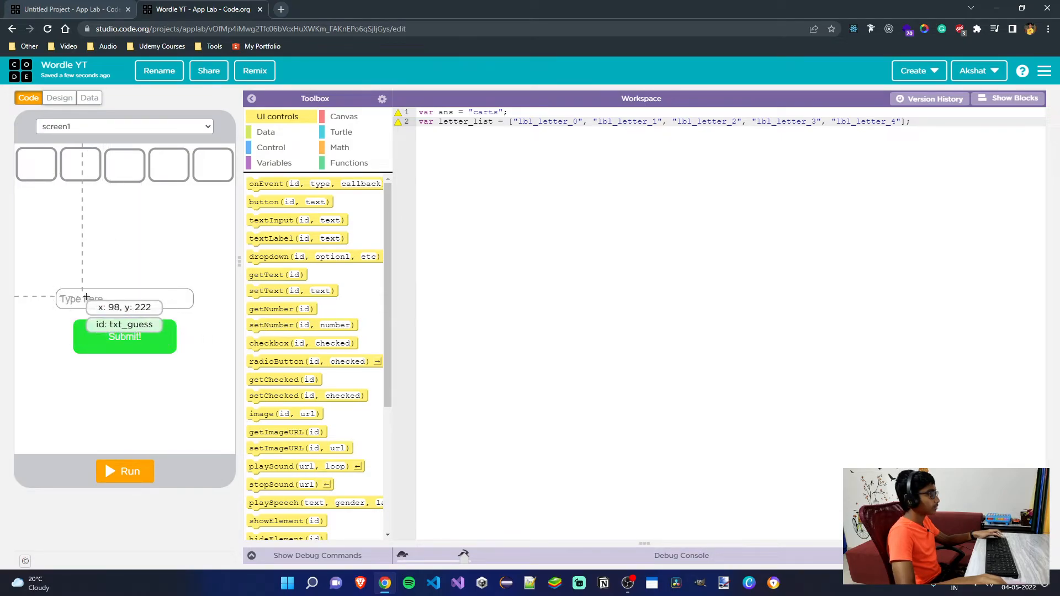
mouse_move(80, 164)
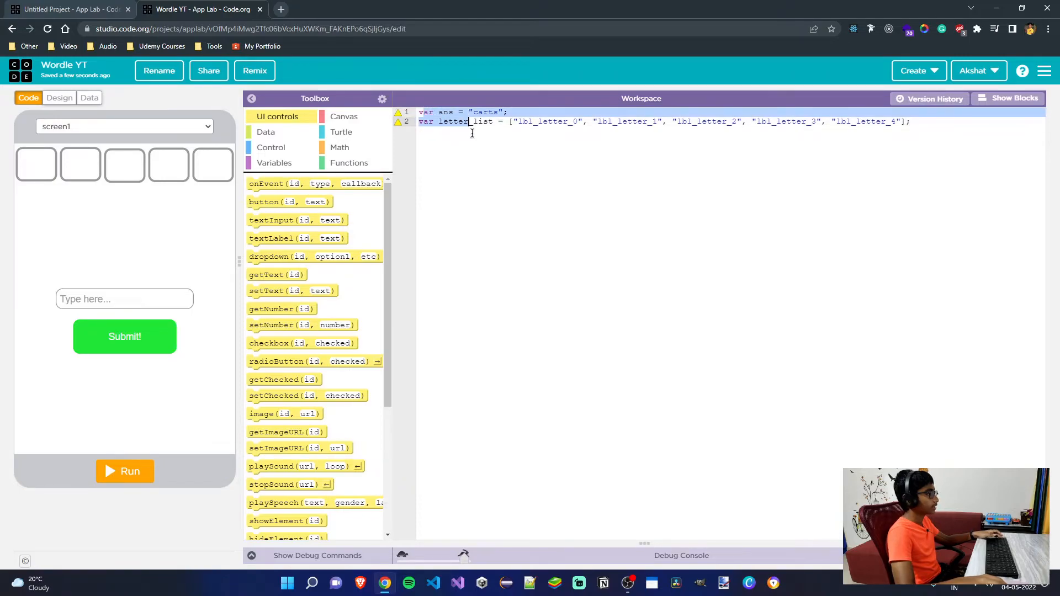
click(59, 98)
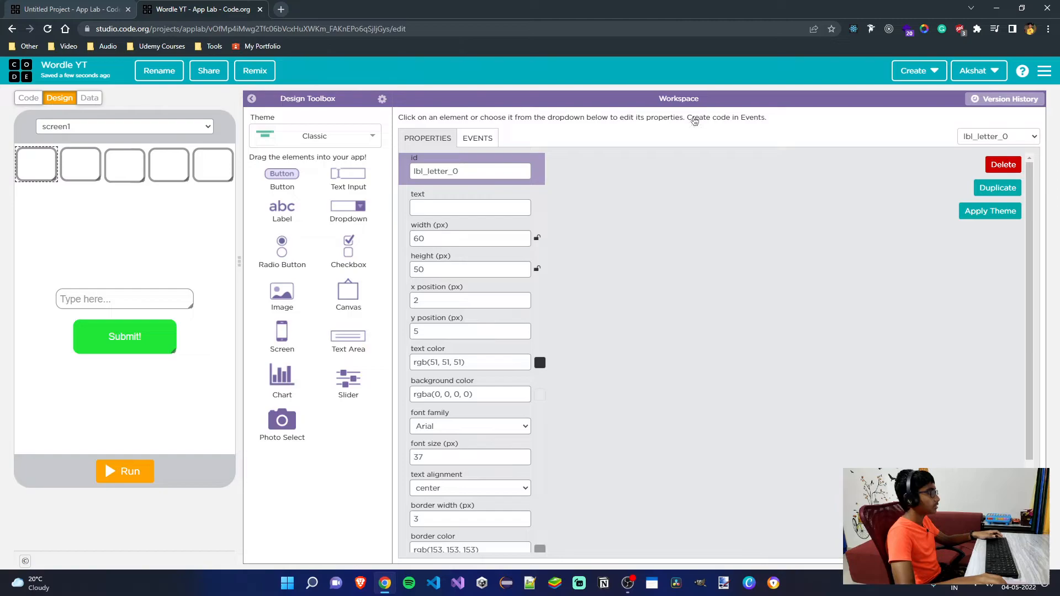
click(29, 98)
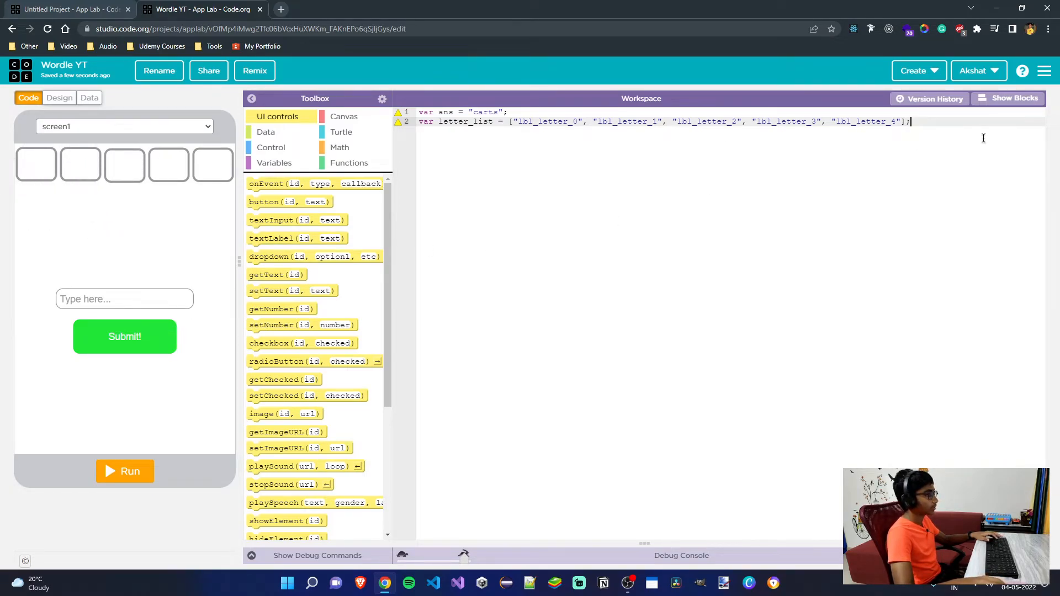
key(Enter)
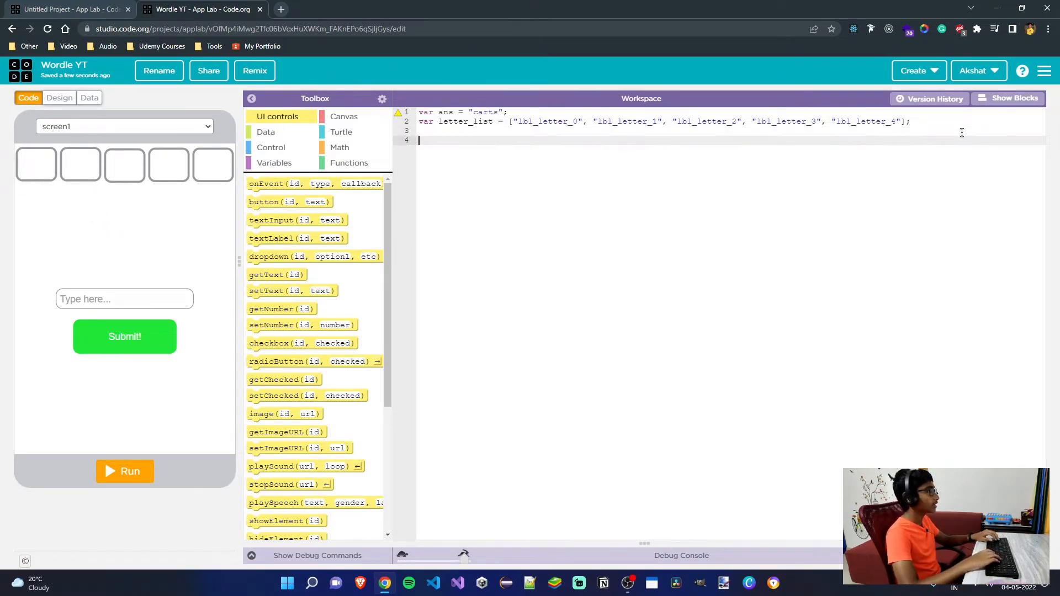
- Add an onEvent click handler for btn_submit with an empty function
text(onEvent()
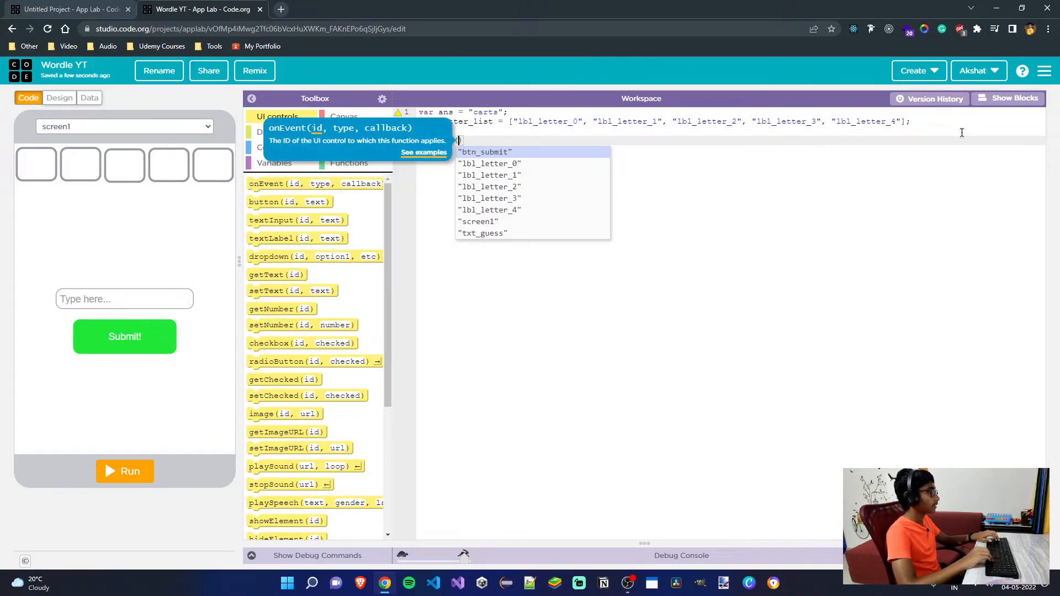
click(484, 151)
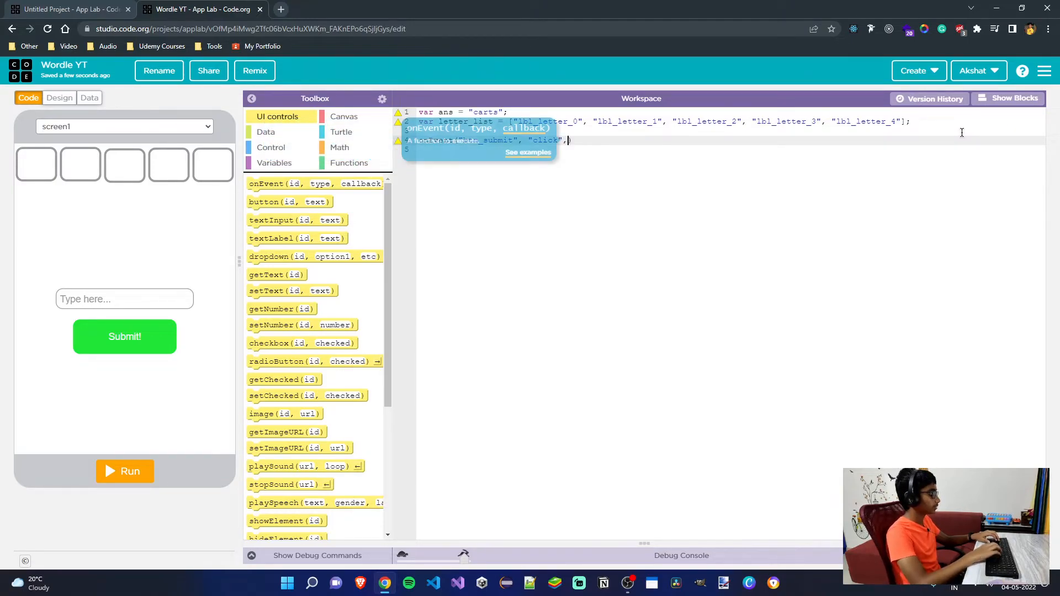
text(function())
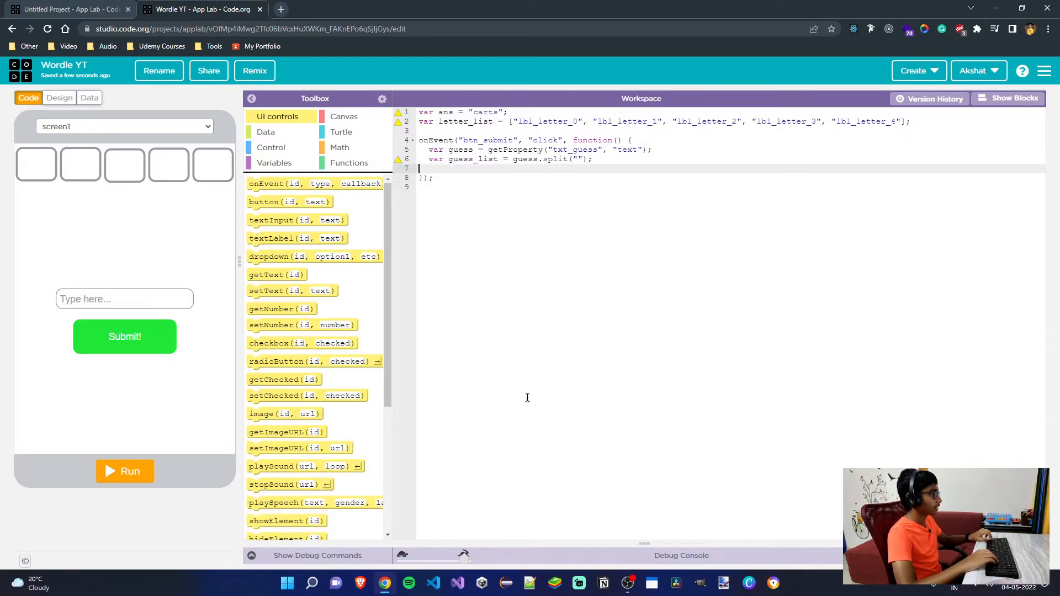
- Inside the handler declare var ans_list = ans.split("");
text(var)
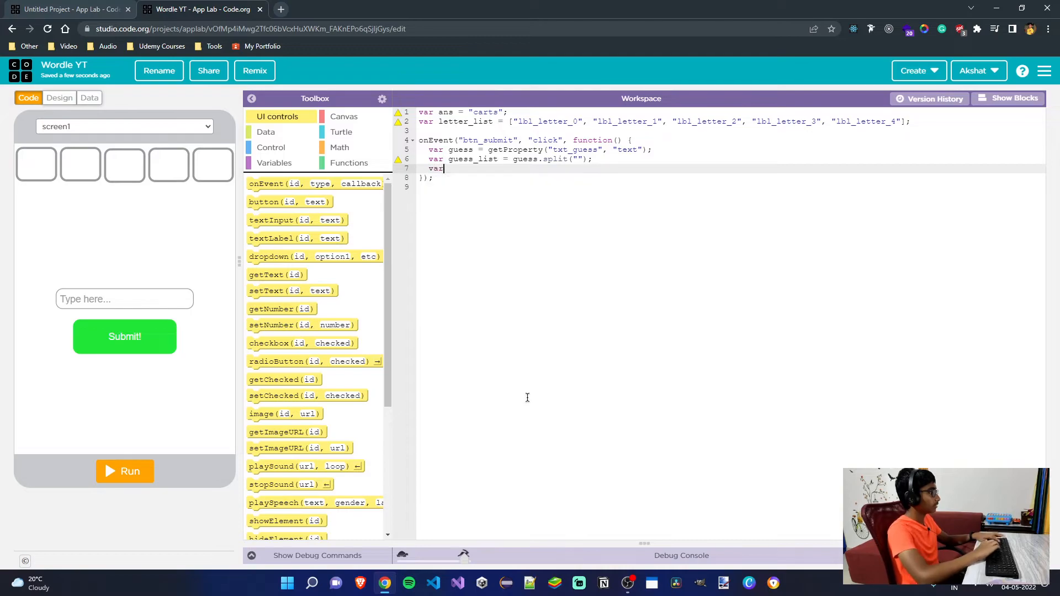
text(ans)
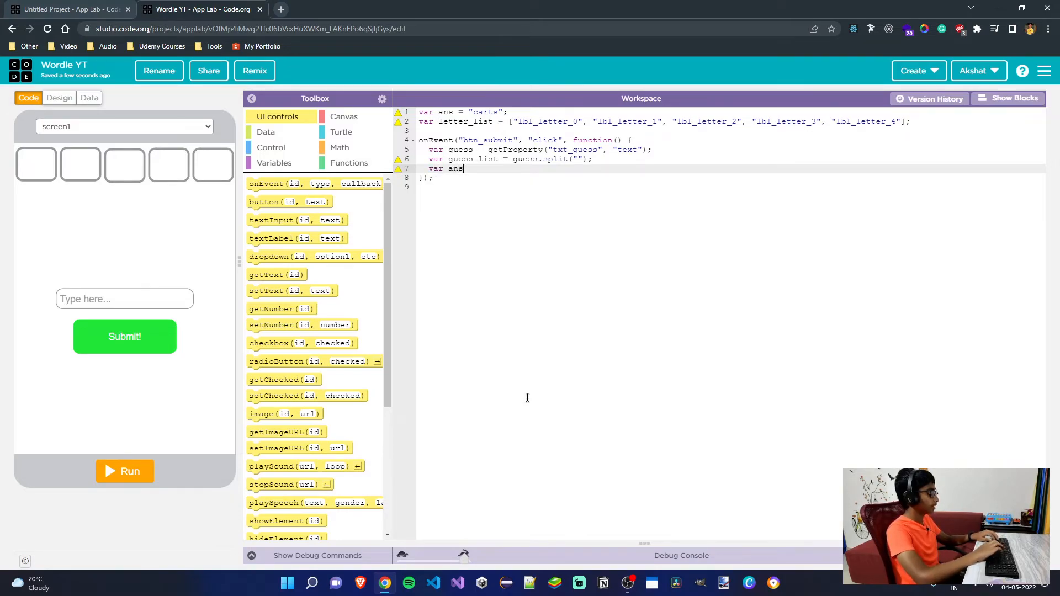
text(_lsit)
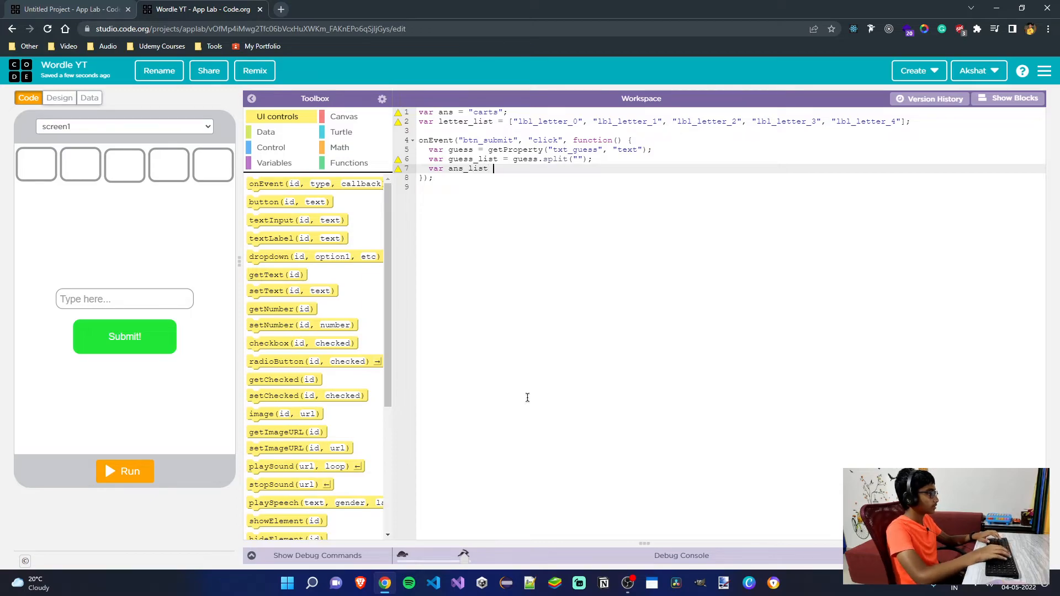
text(= ans.)
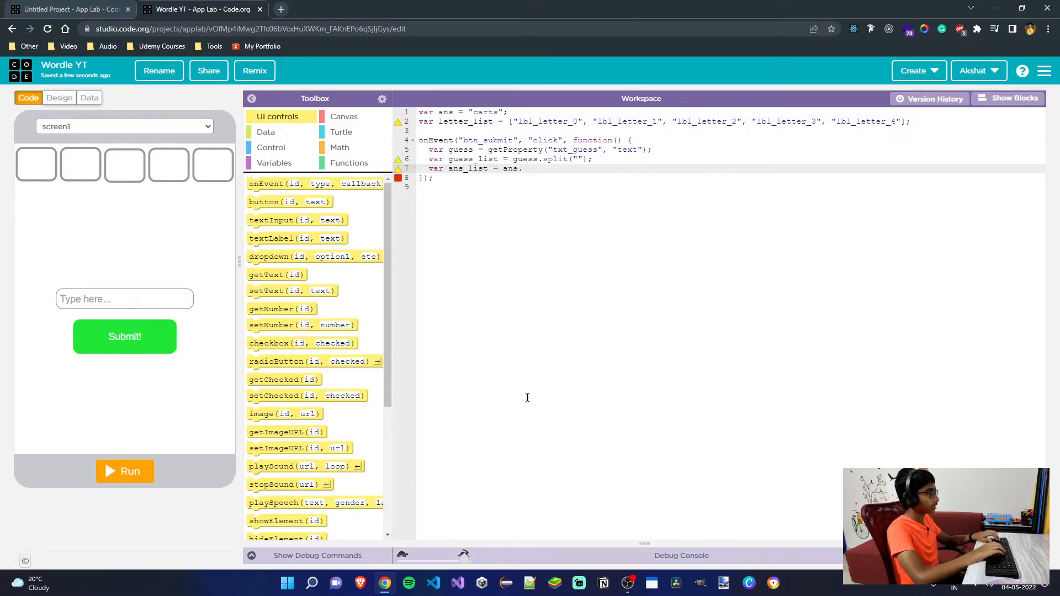
text(spli)
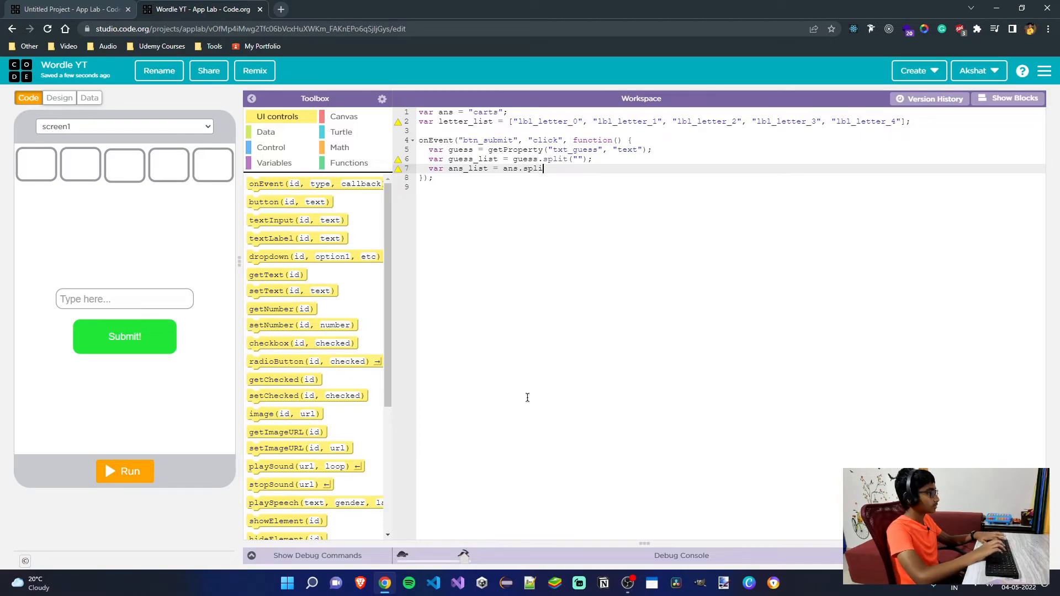
text(t(''))
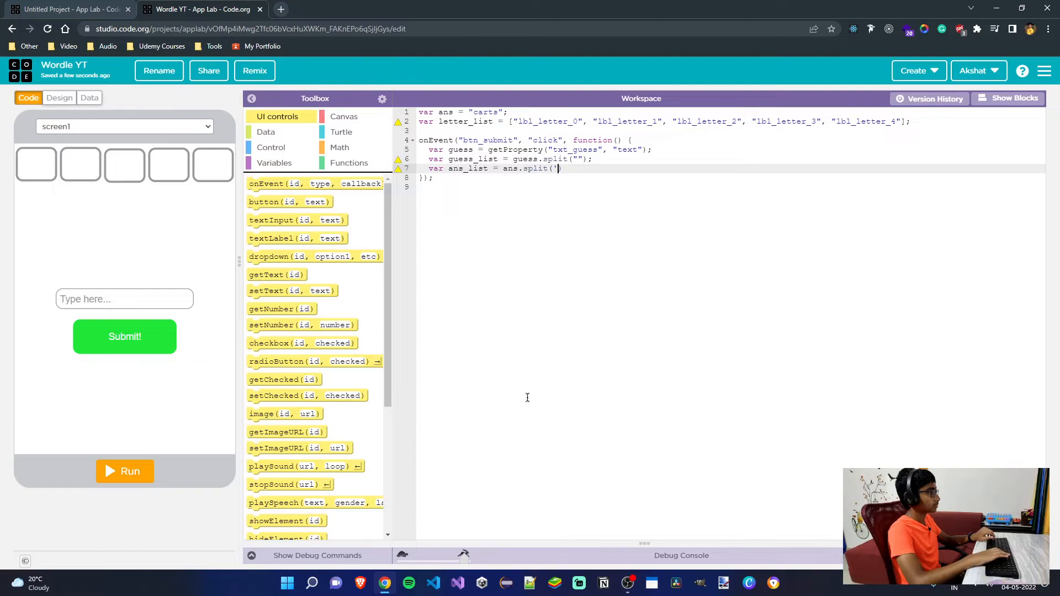
text("))
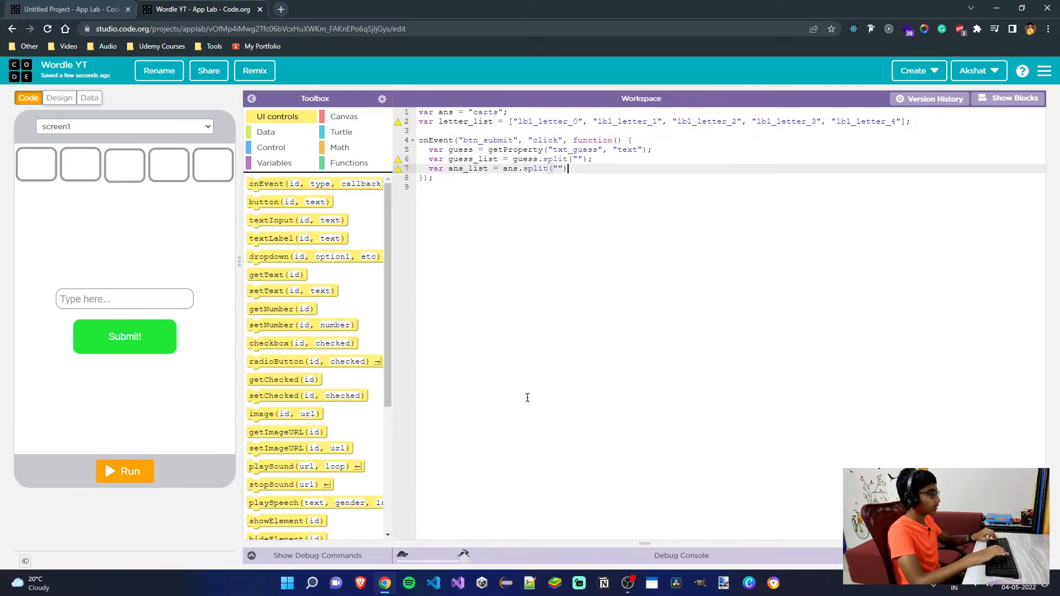
text(;)
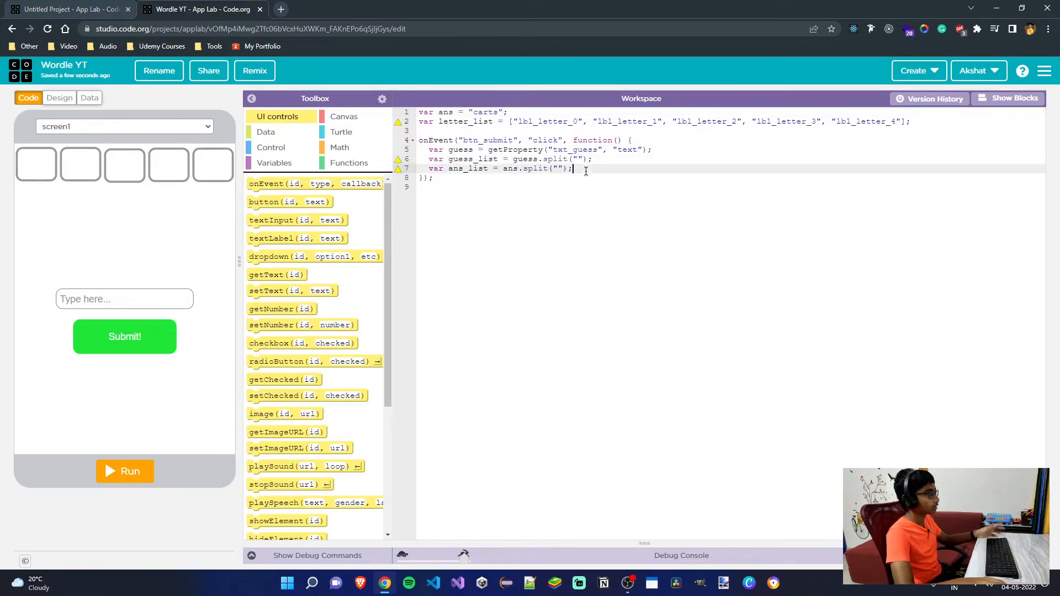
mouse_move(730, 206)
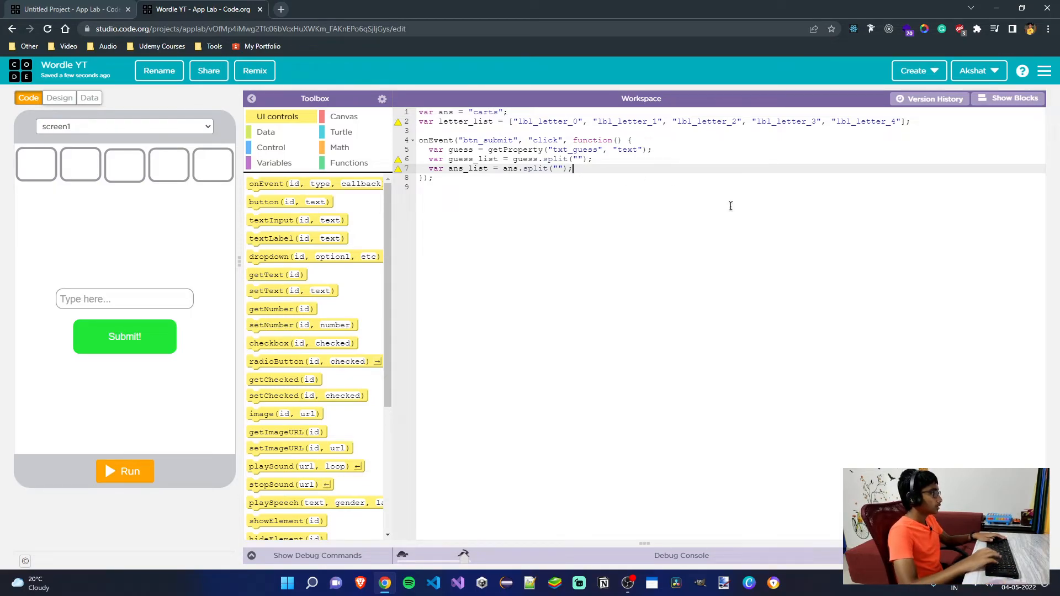
- Write the loop header for (var i = 0; i < 5; i++) {
key(Enter)
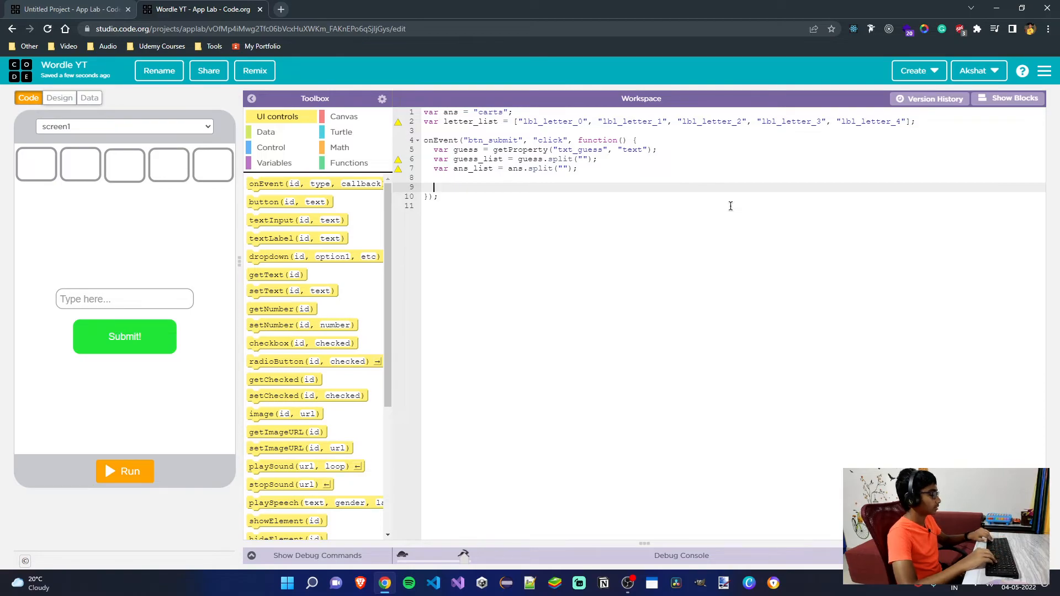
text(for)
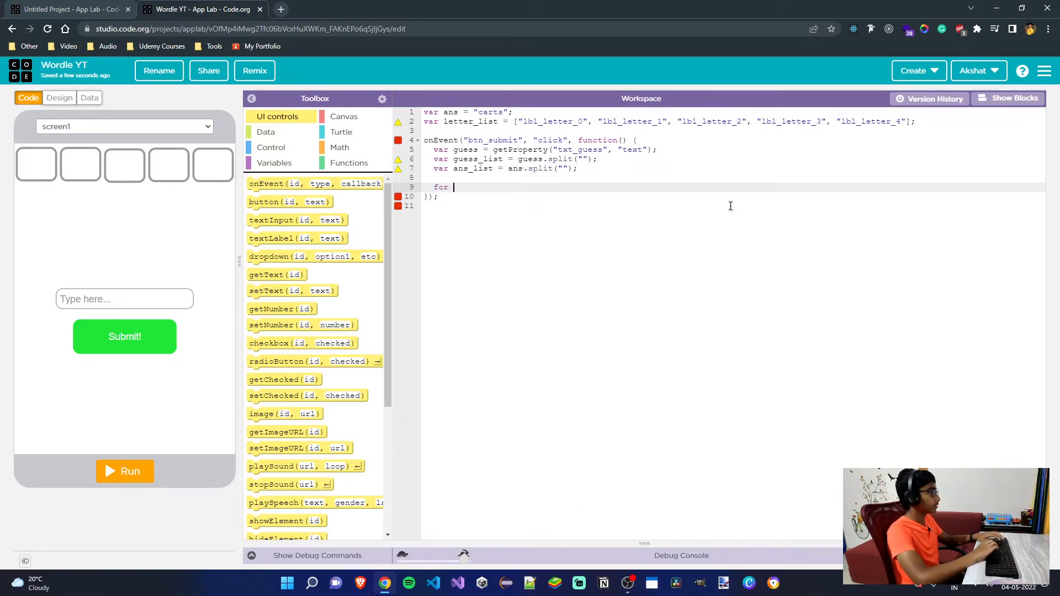
text(()
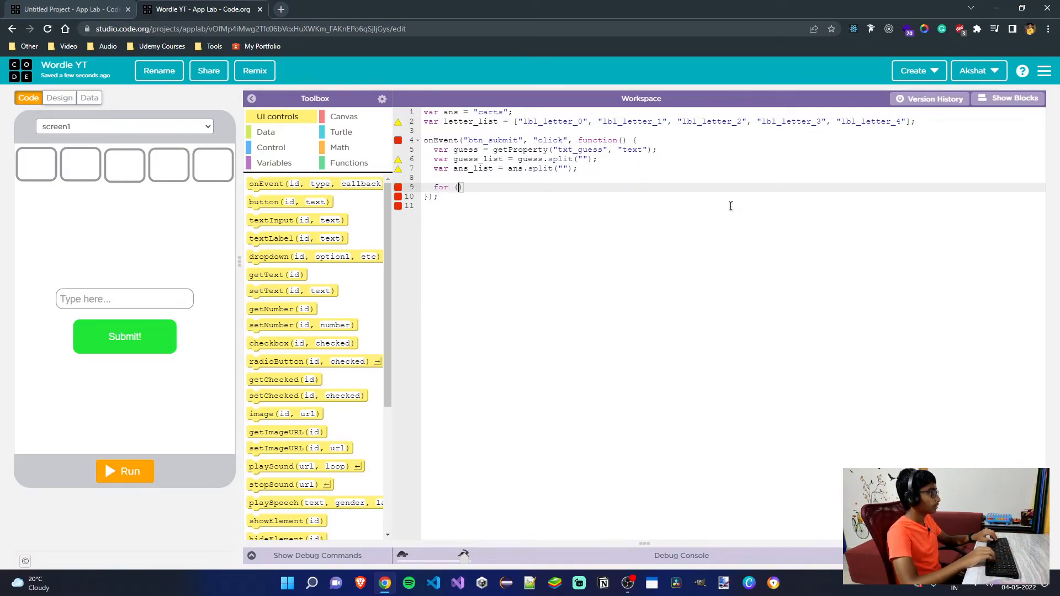
text(var)
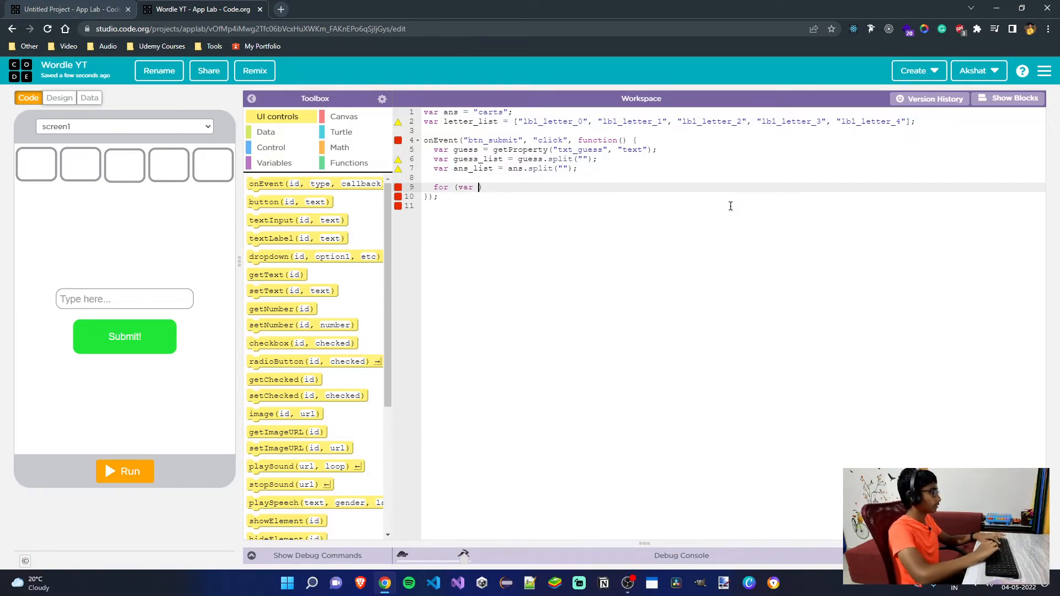
text(i = 0)
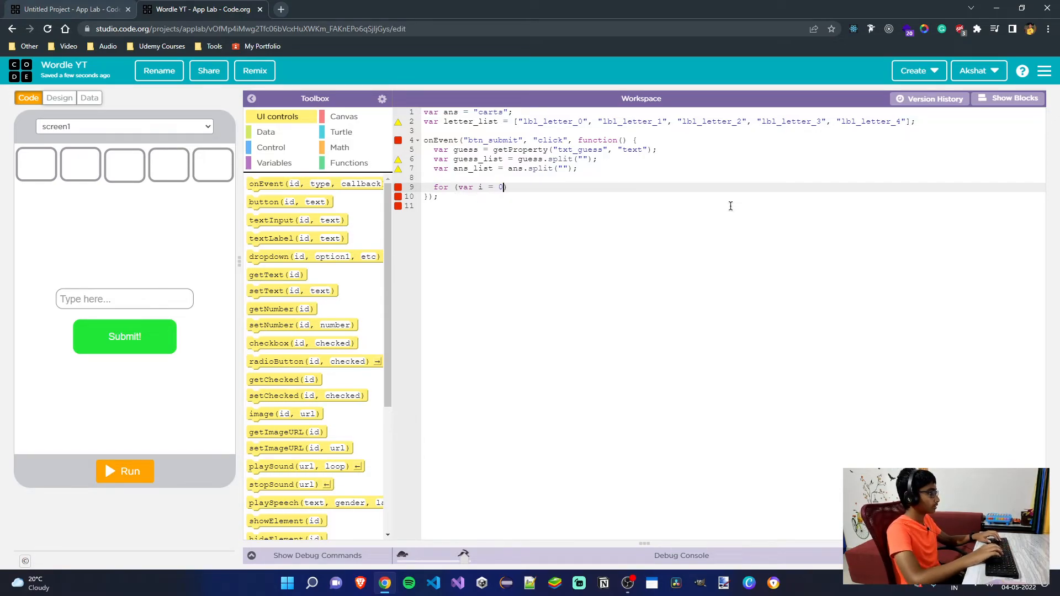
text(; i)
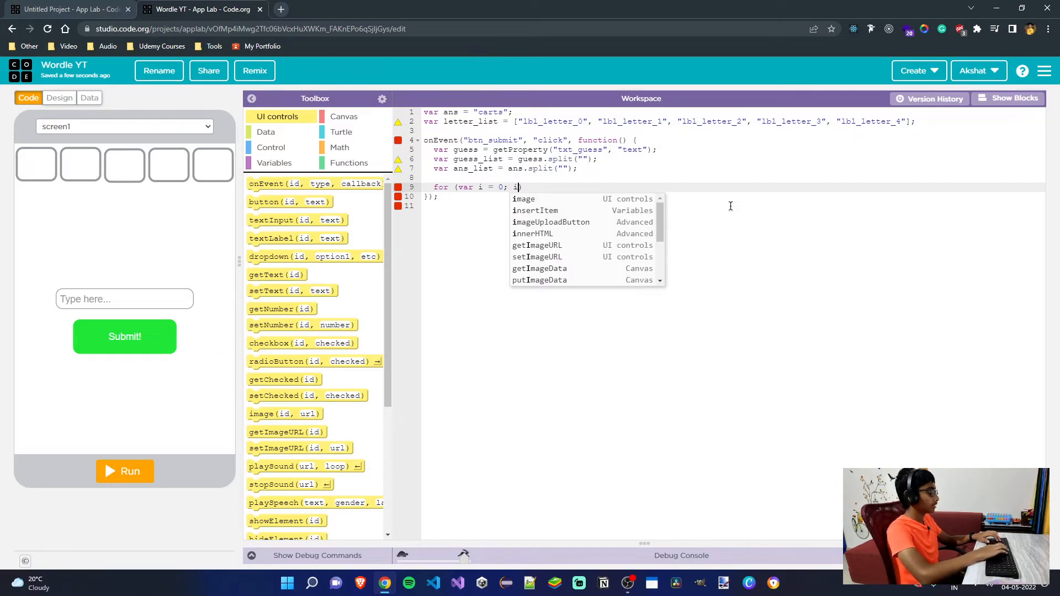
text(<)
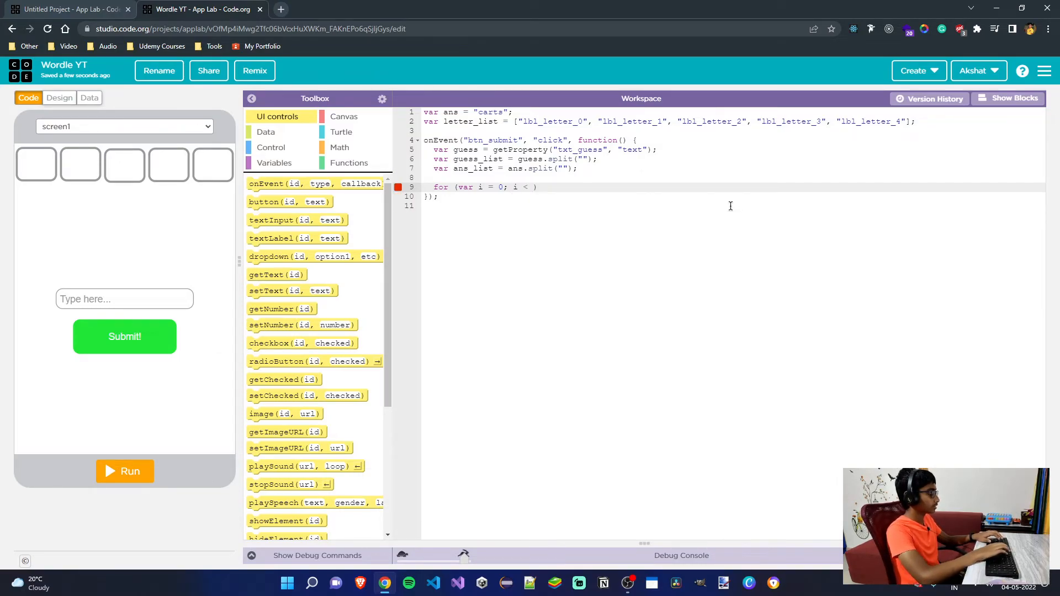
text(5))
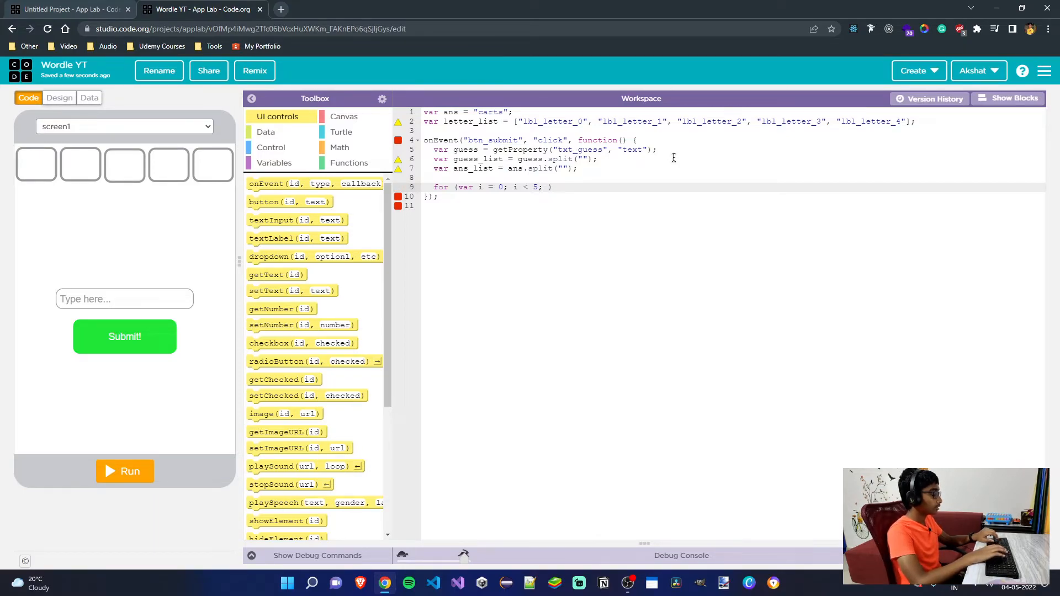
text(i++))
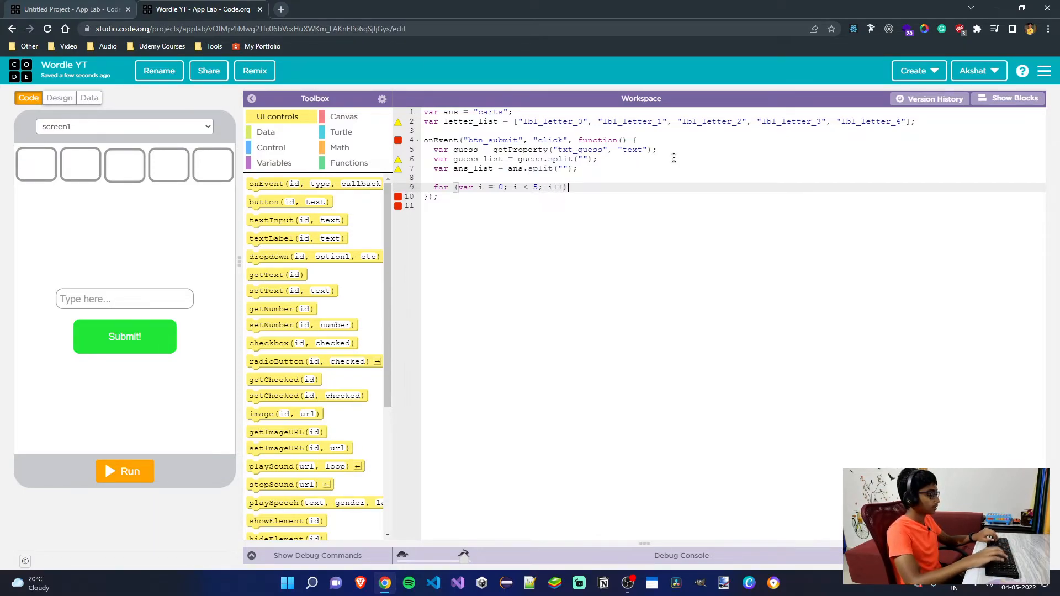
text({)
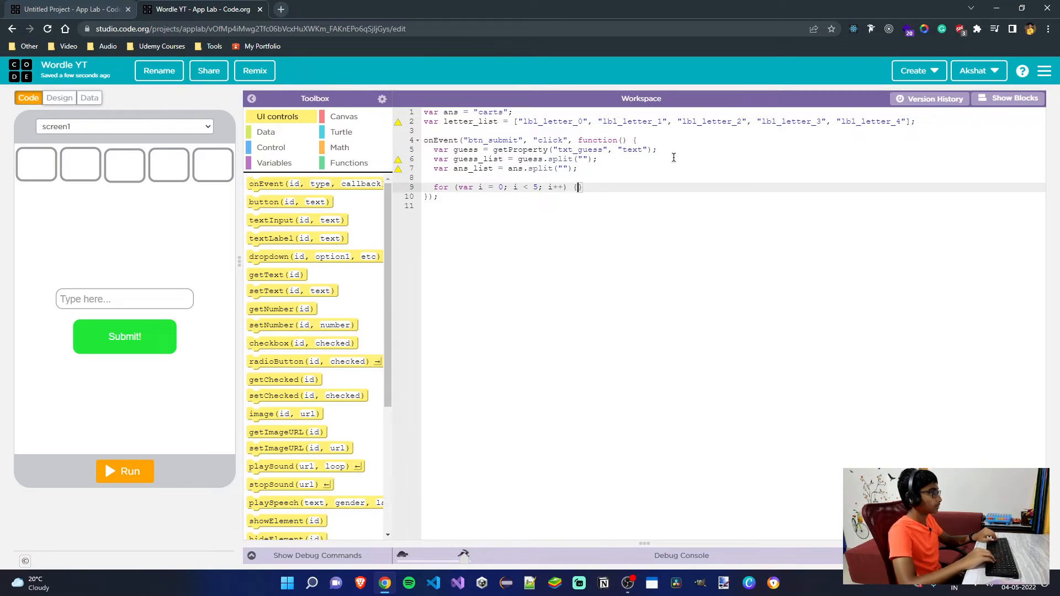
- Add the condition if (guess_list[i] == ans_list[i])
text(if)
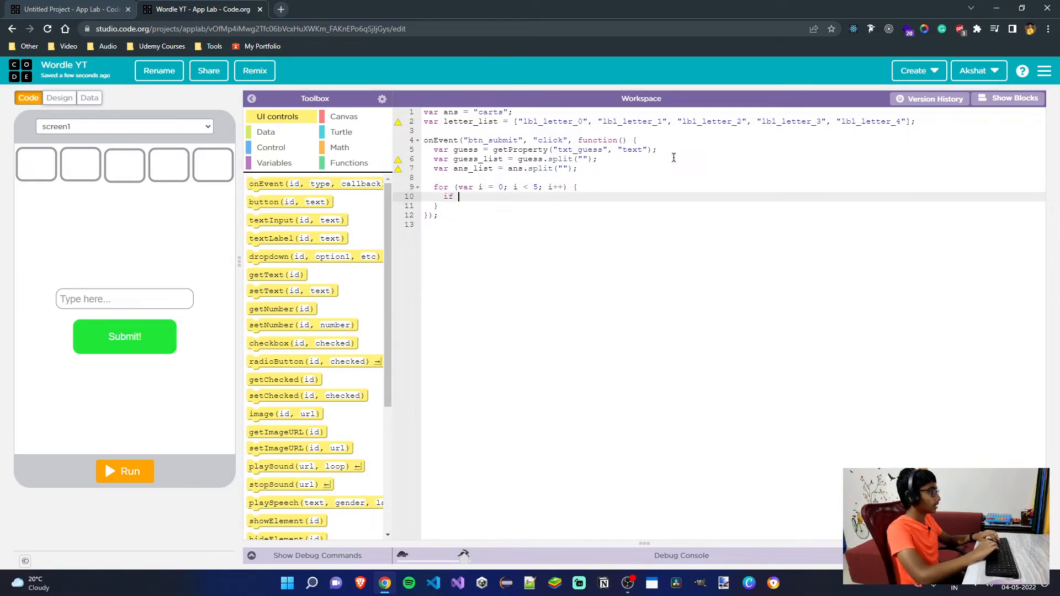
text(() {)
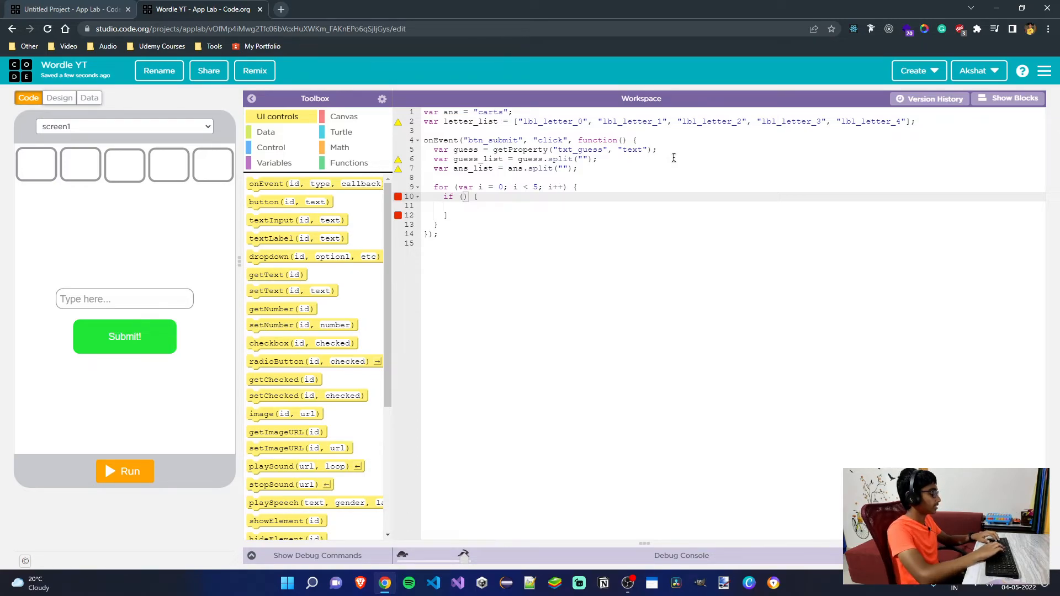
text(guess)
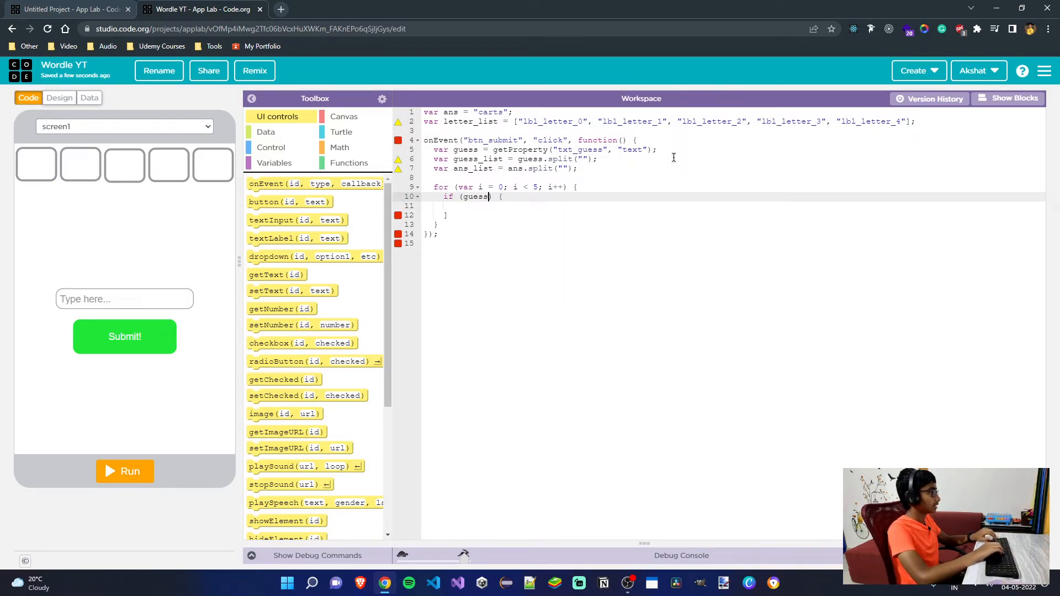
text(_list)
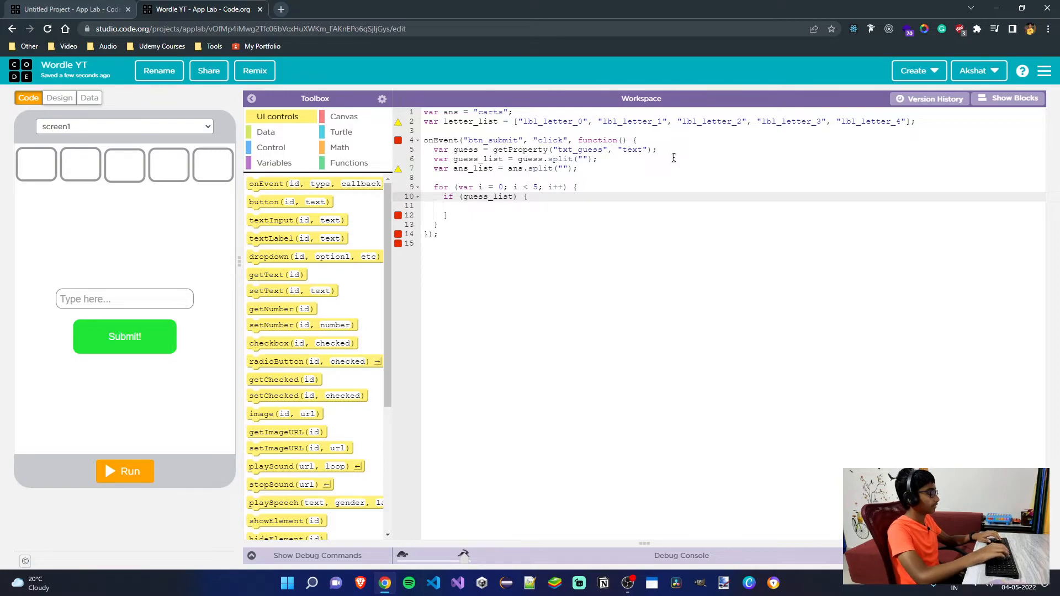
text([i] == ans_list[)
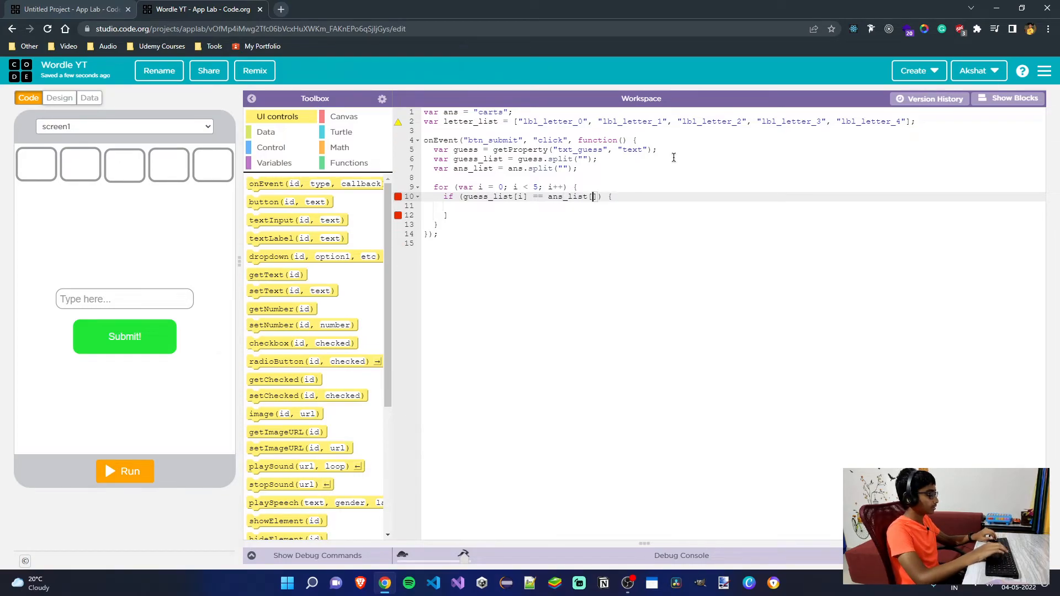
text(i)
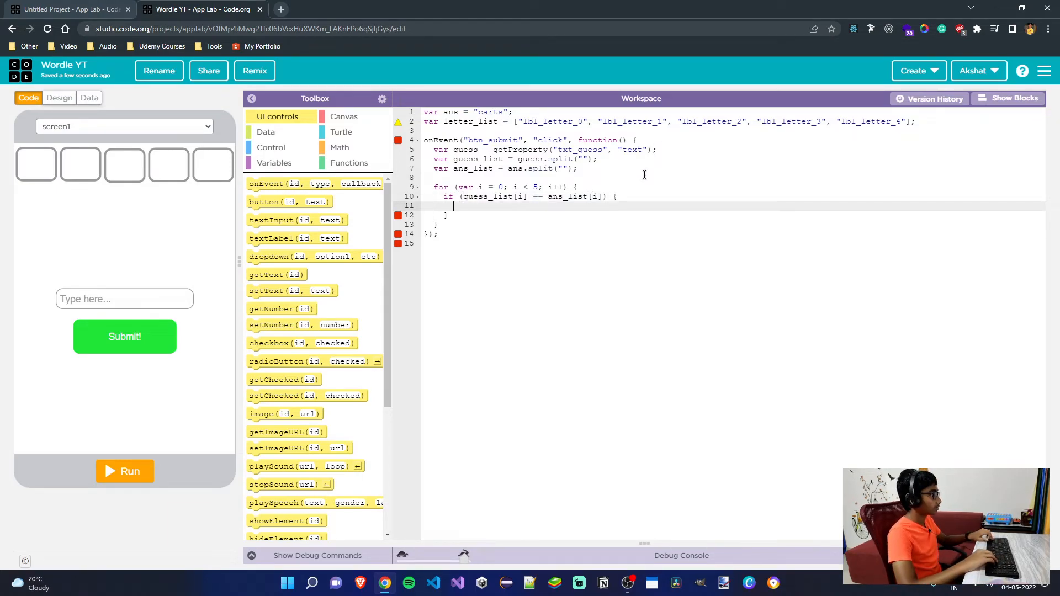
- Set letter_list[i]'s background-color to "lightgreen" when the letters match
text(setO)
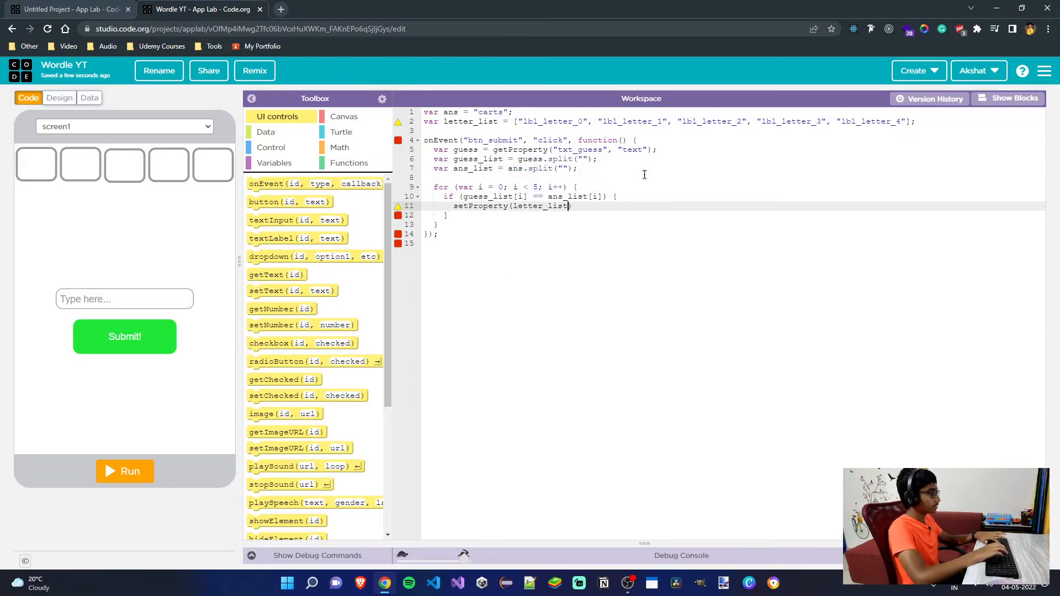
text([i], ")
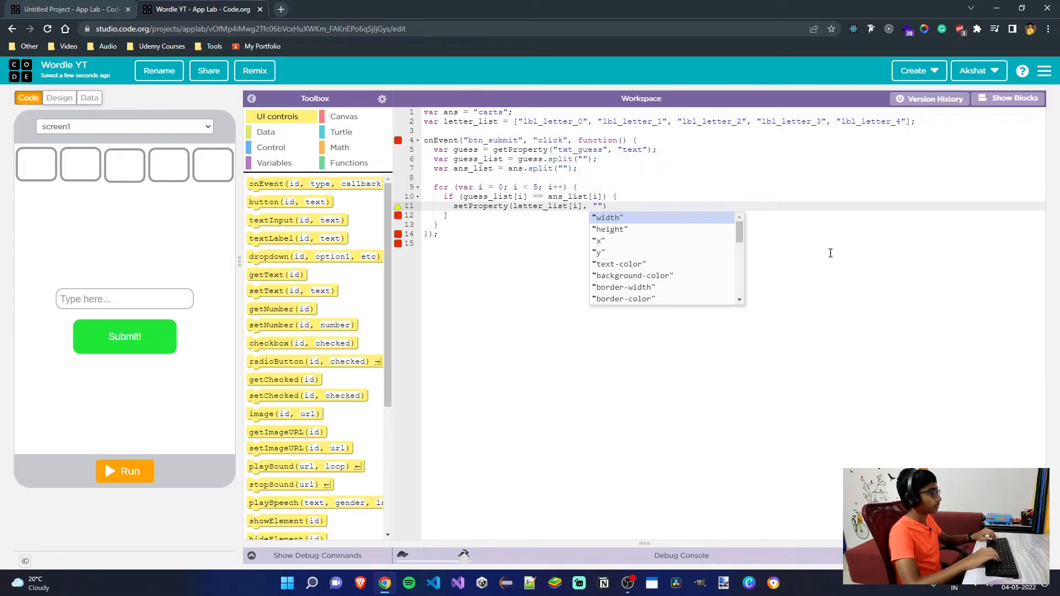
text(background-color)
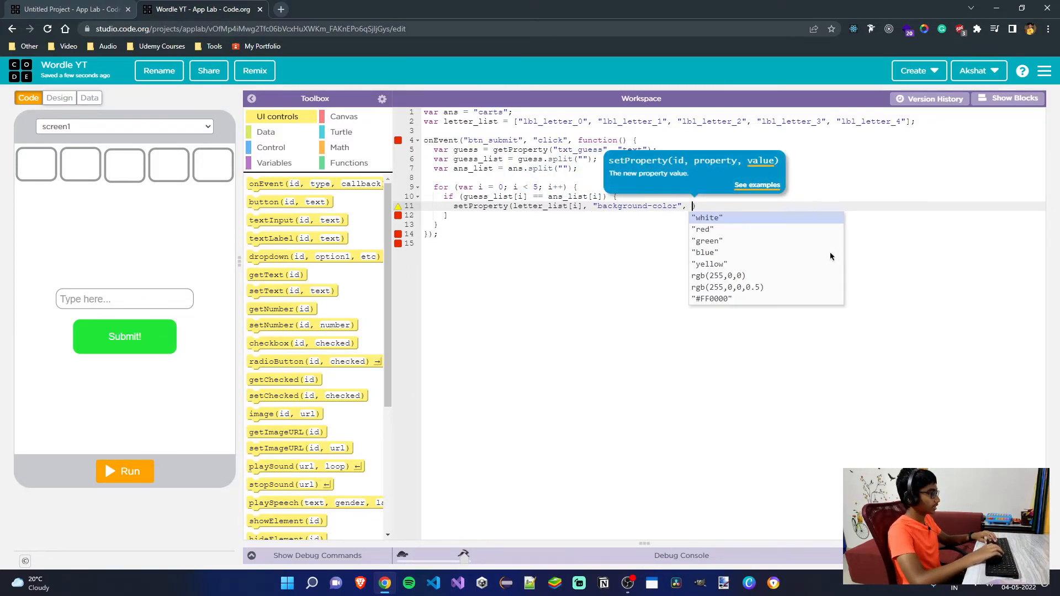
text(")
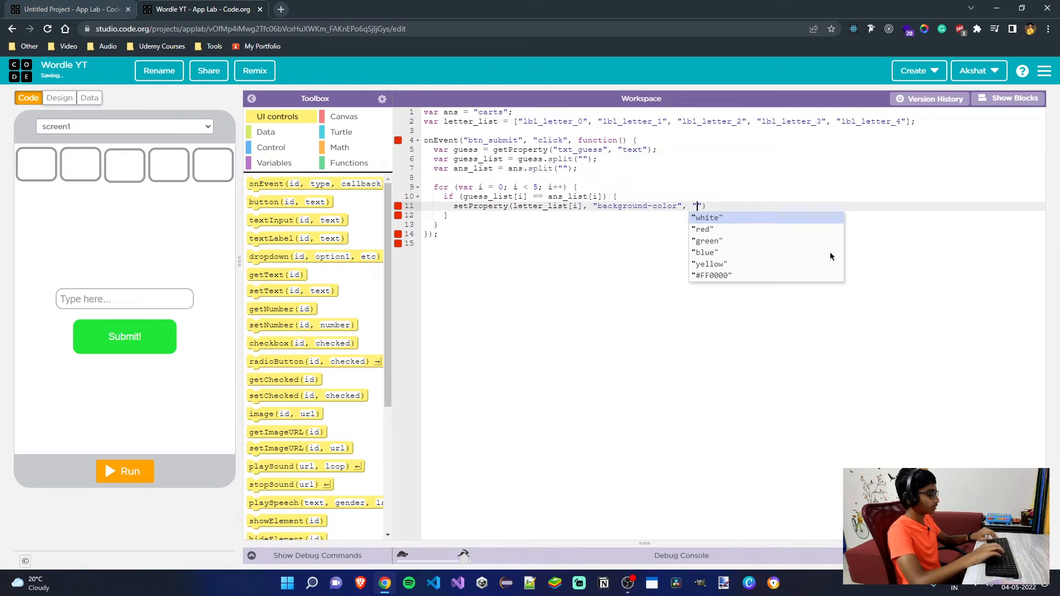
text(light)
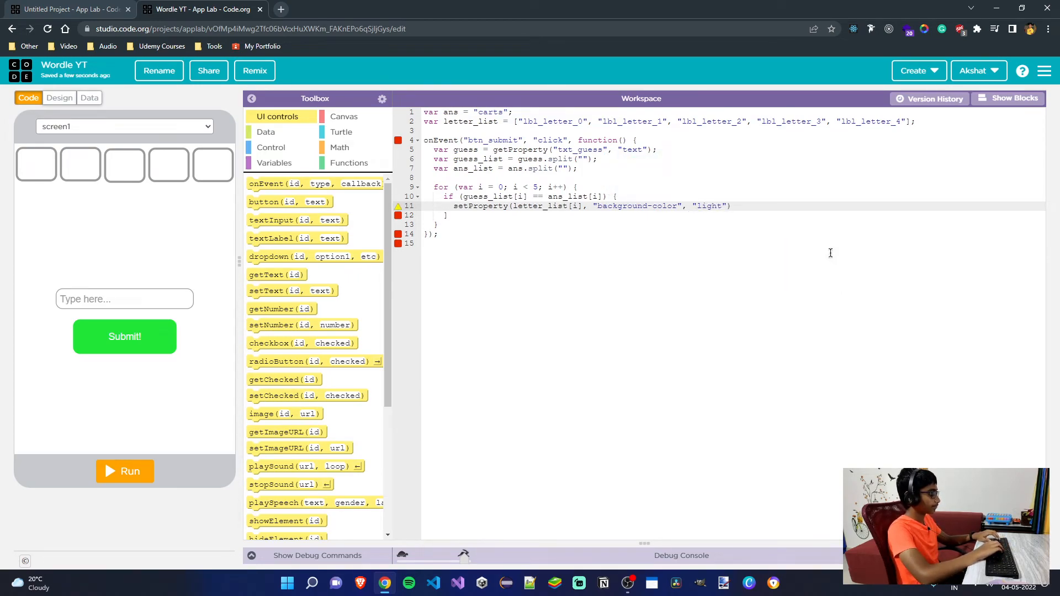
text(green)
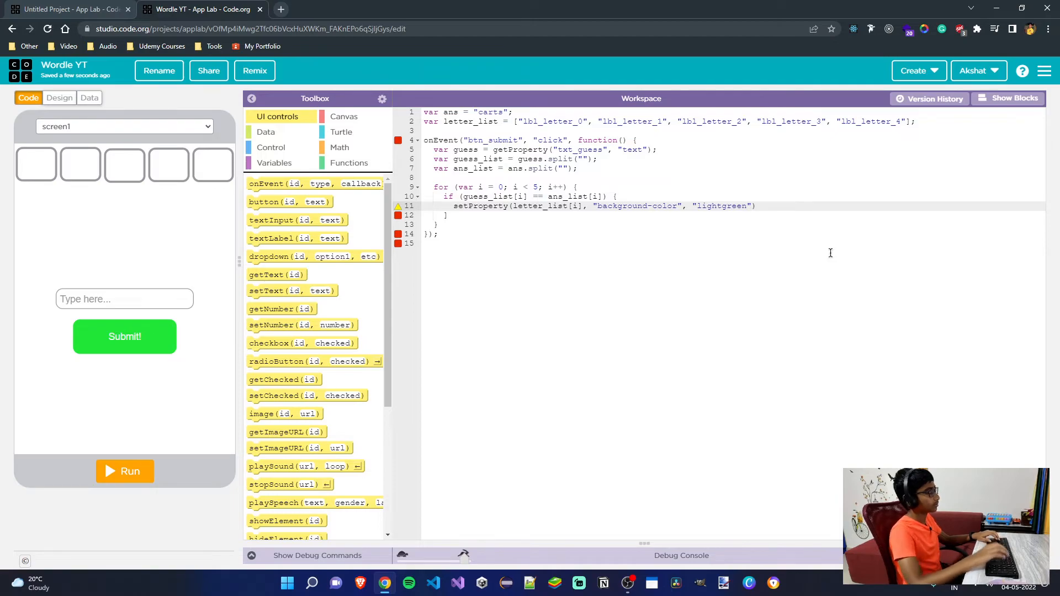
text(;)
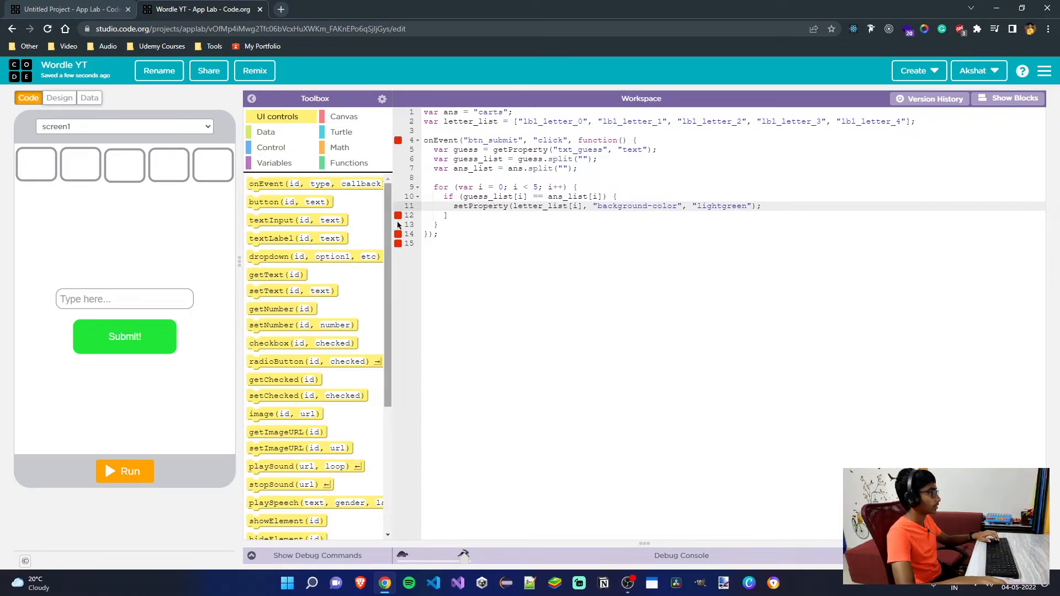
mouse_move(399, 216)
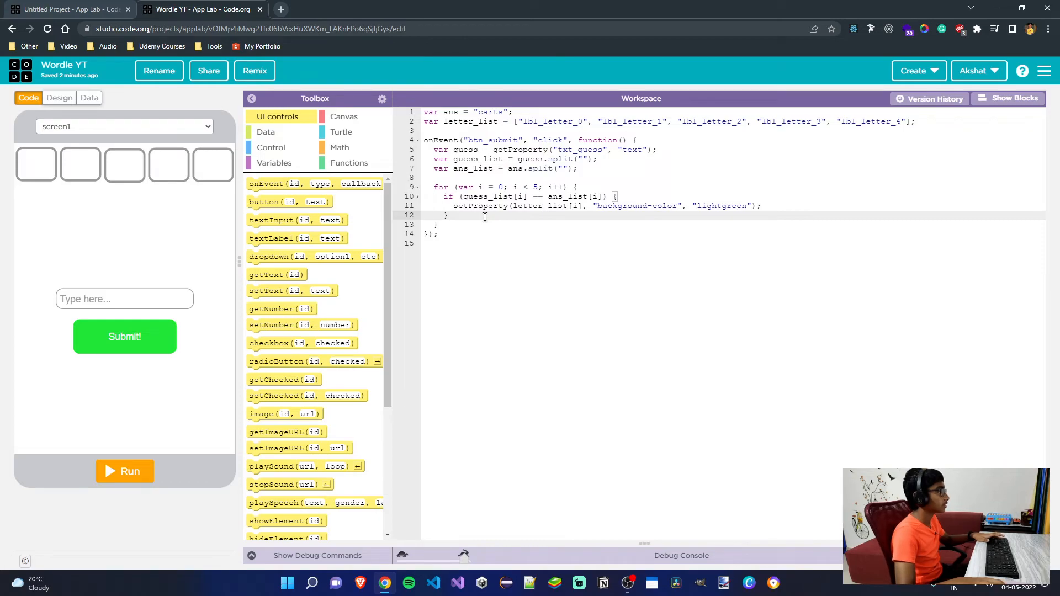
- Add else if (ans.includes(guess[i])) setting the tile's background-color to yellow
text(else if)
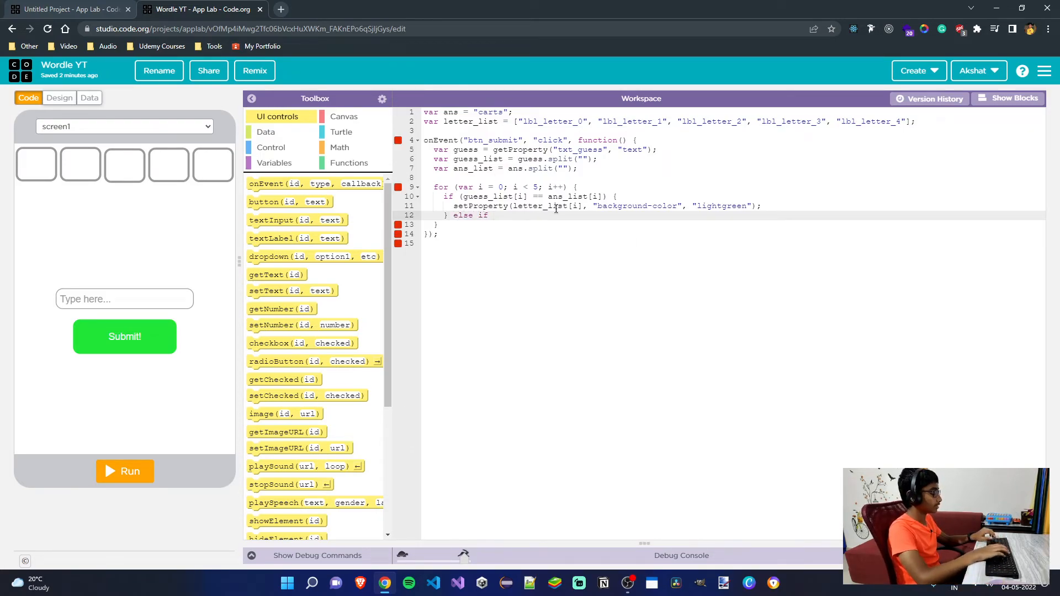
text(() {)
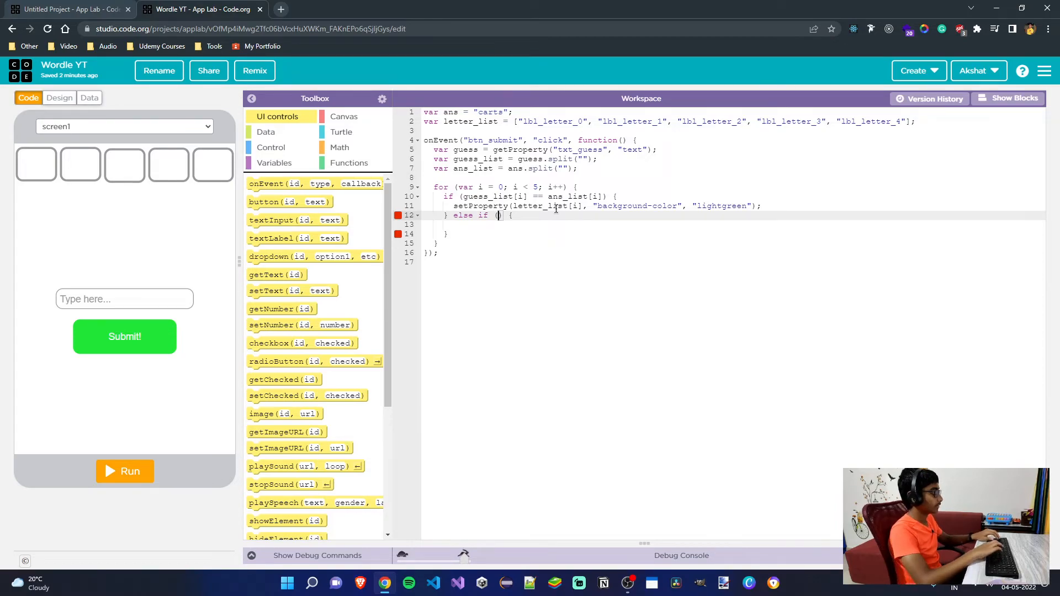
text(ans)
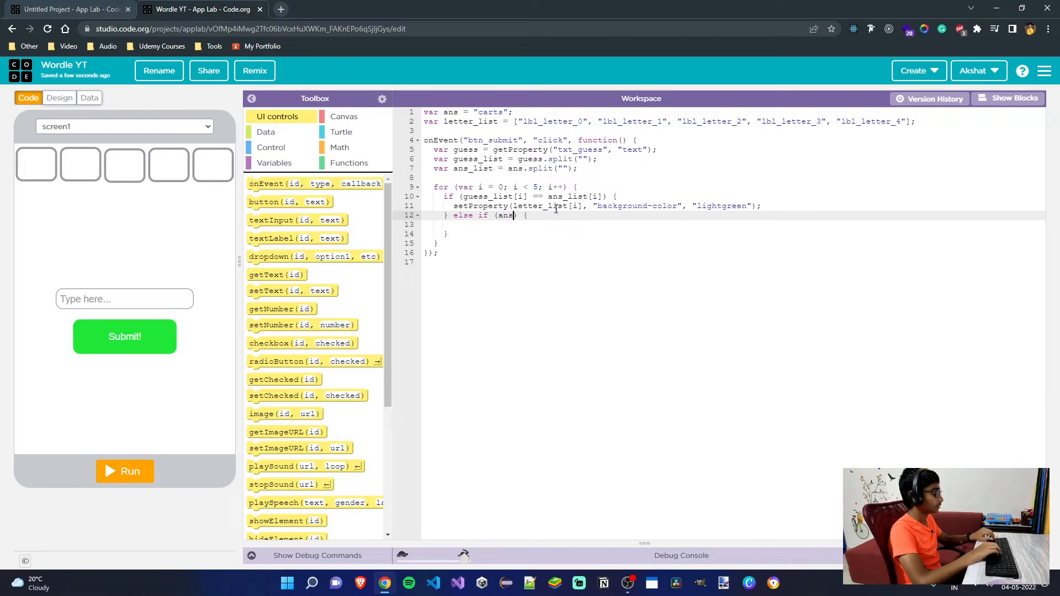
text(.includes()
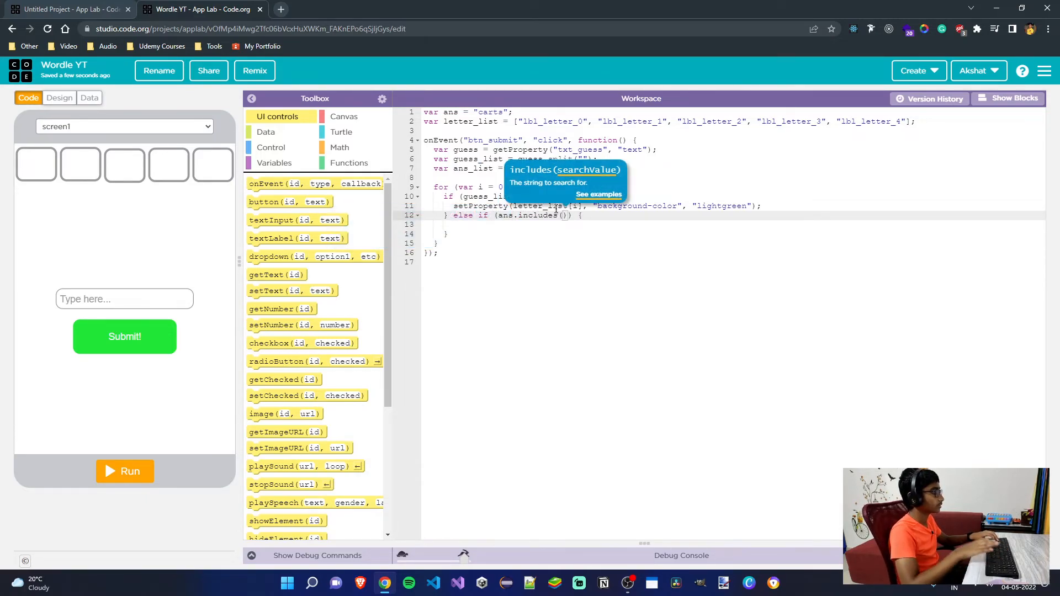
text(guess[i)
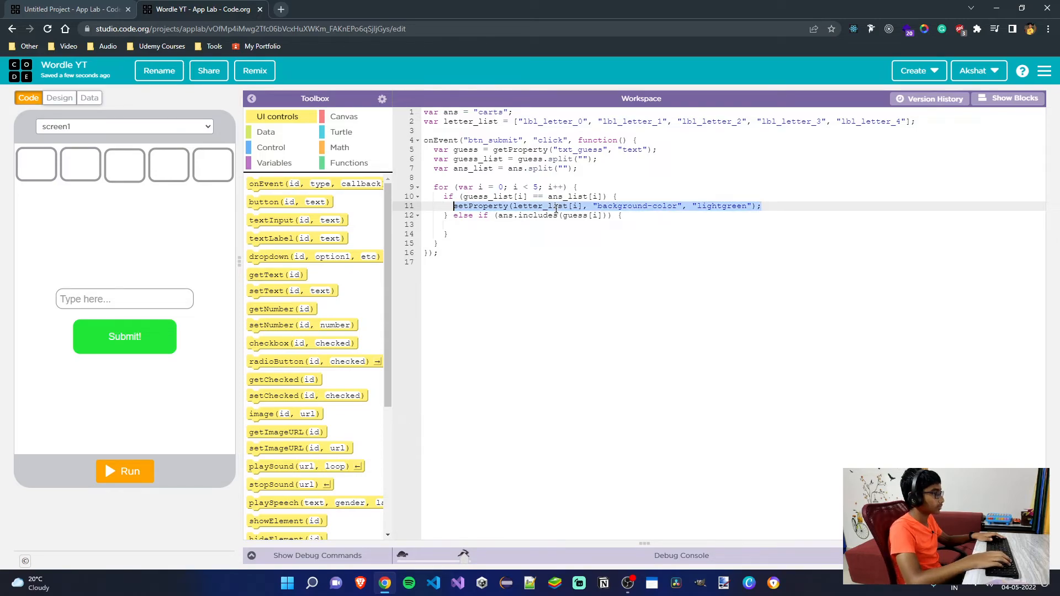
text(setProperty(letter_list[i], "background-color", "lightgreen");)
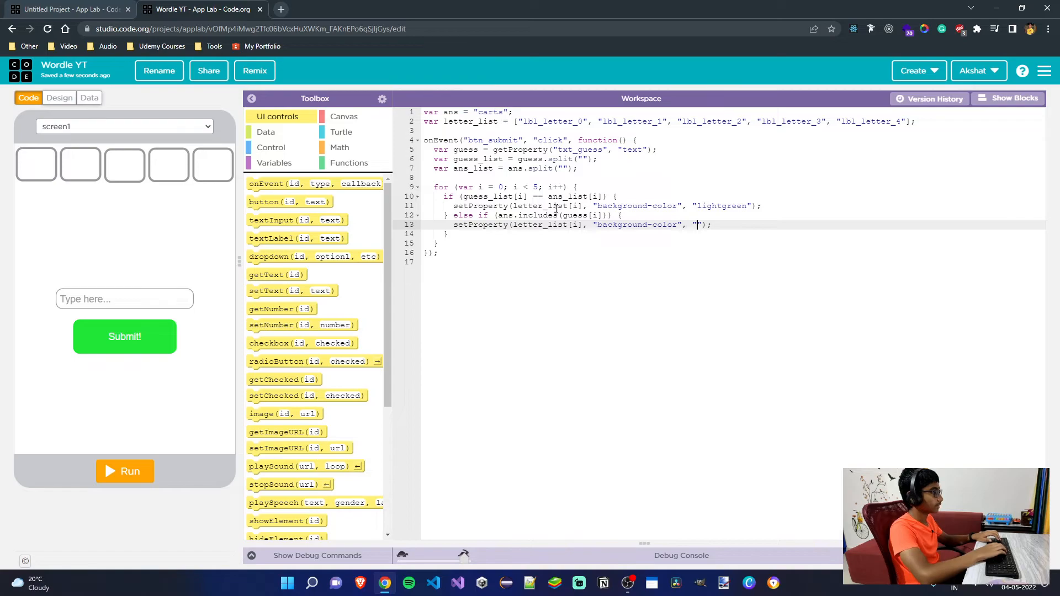
text(yellow)
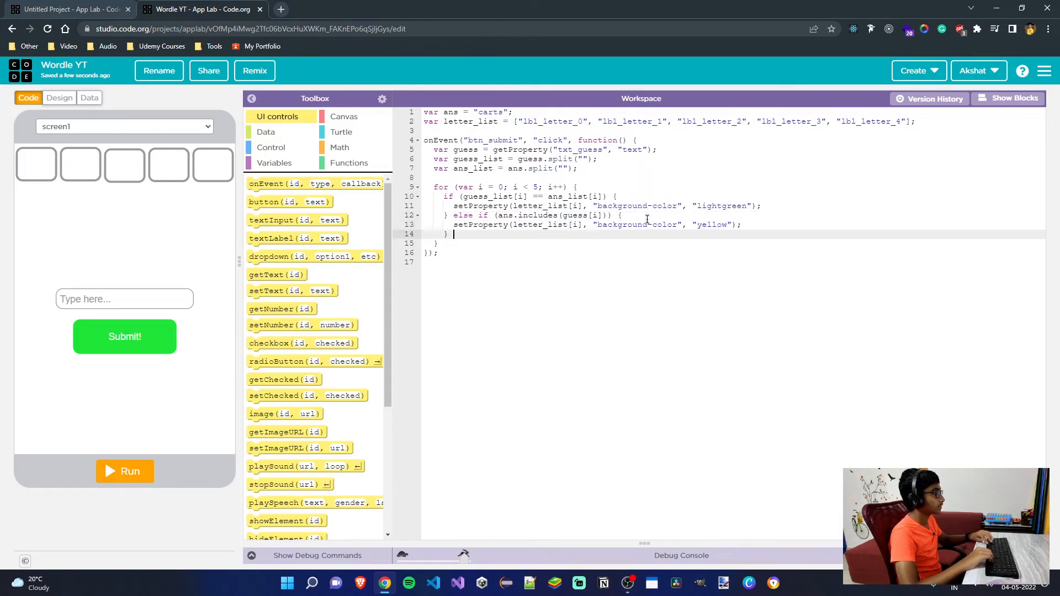
- Add an else branch setting the tile's background-color to gray
text(else {)
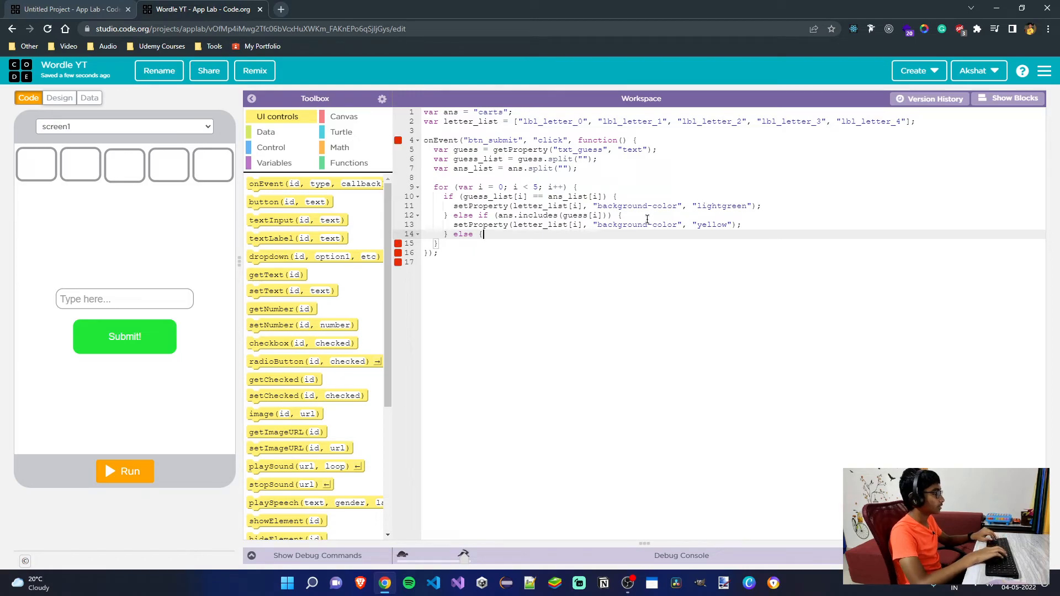
key(Enter)
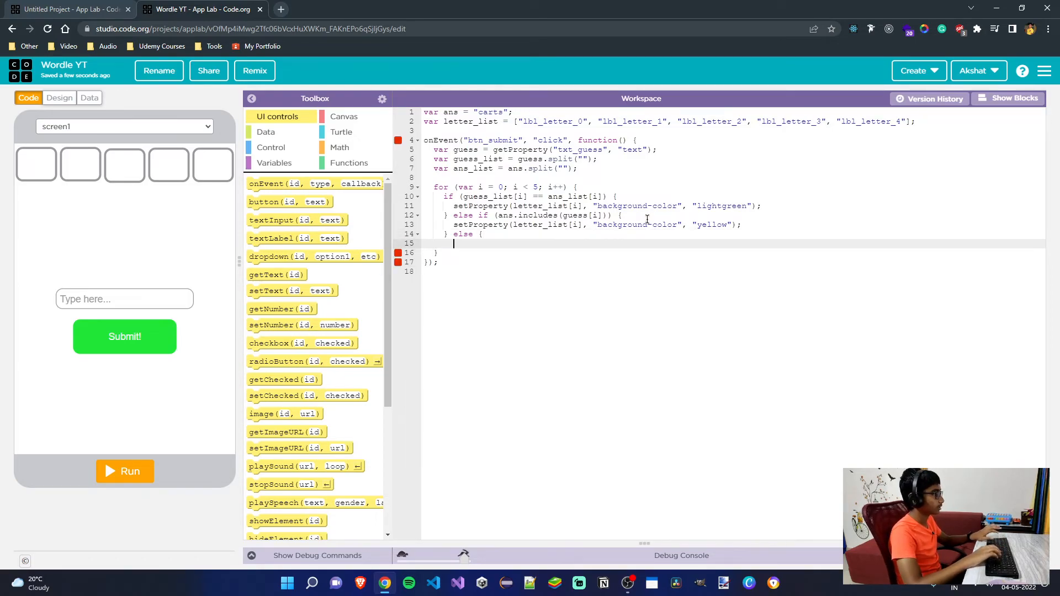
key(Backspace)
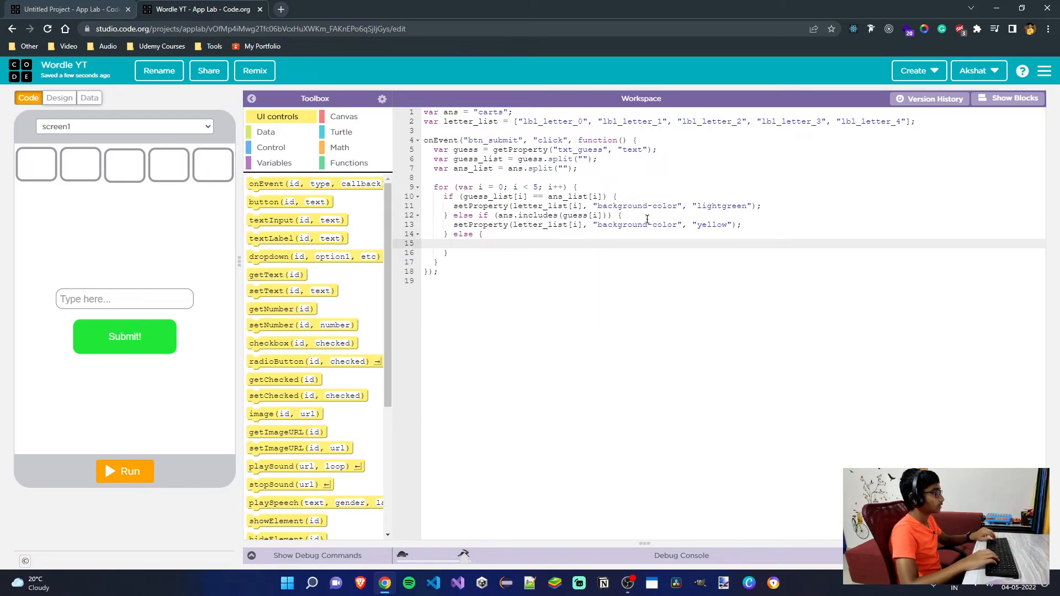
text(setProperty(letter_list[i], "background-color", "lightgreen");)
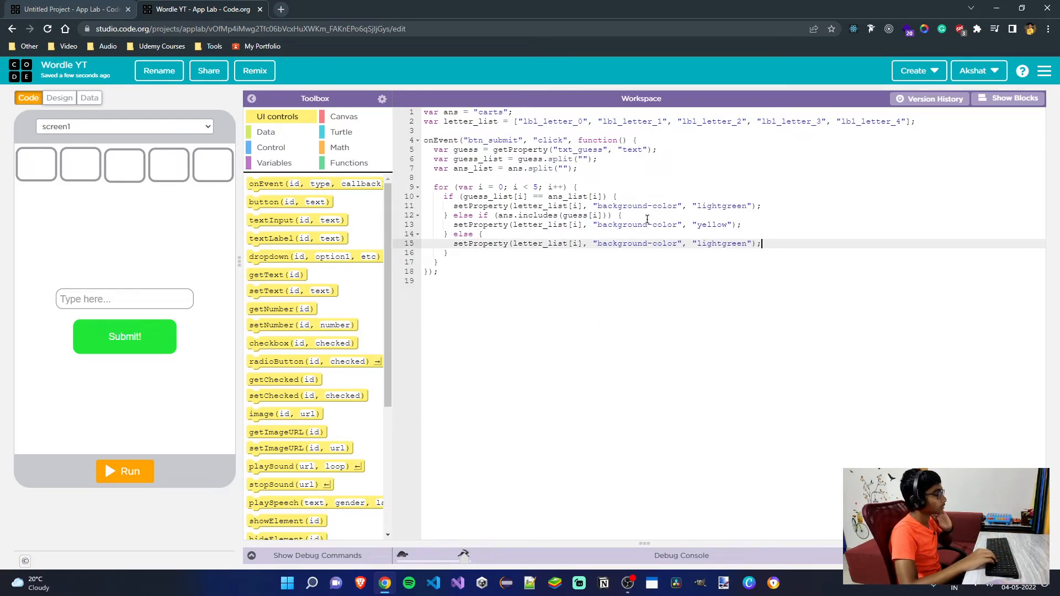
double_click(721, 243)
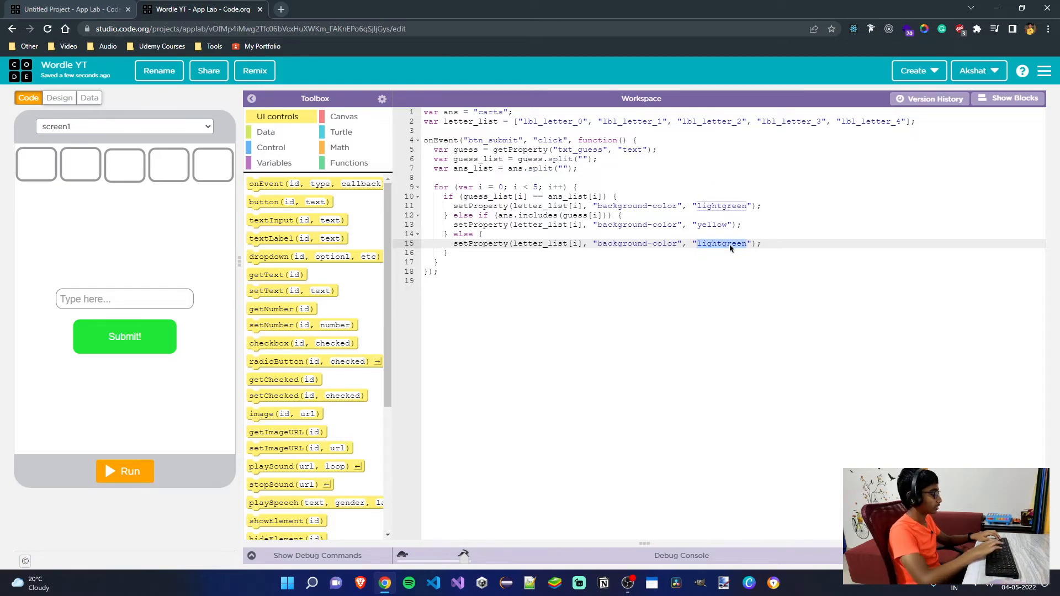
text(gray)
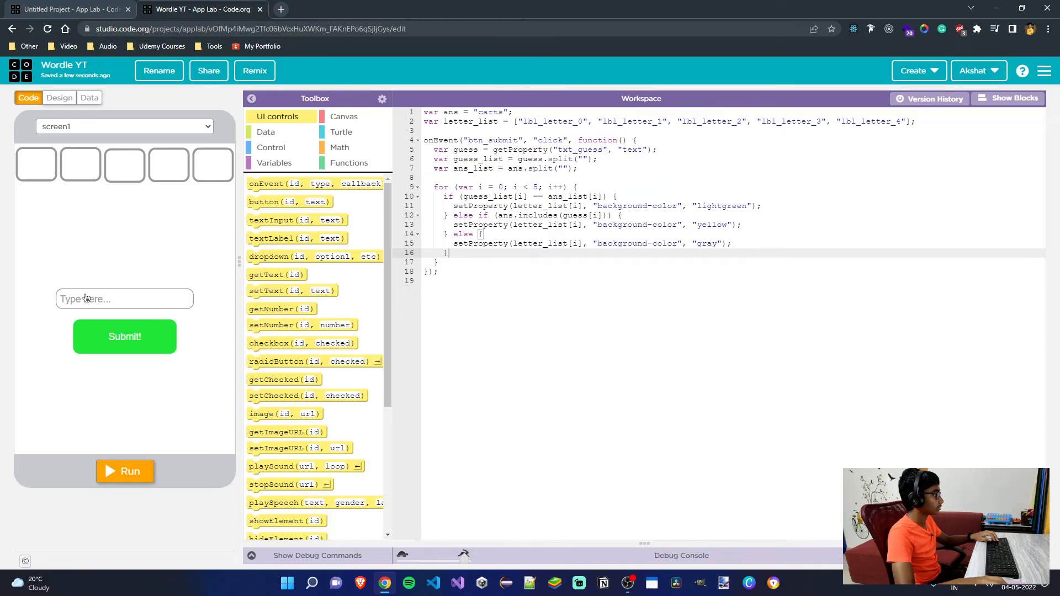
click(125, 472)
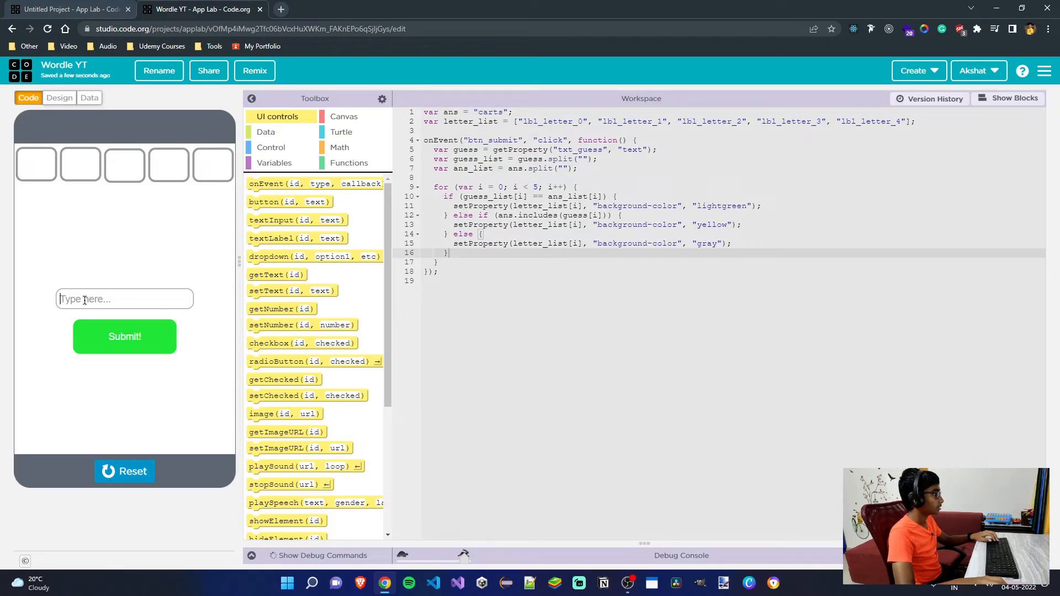
text(hairy)
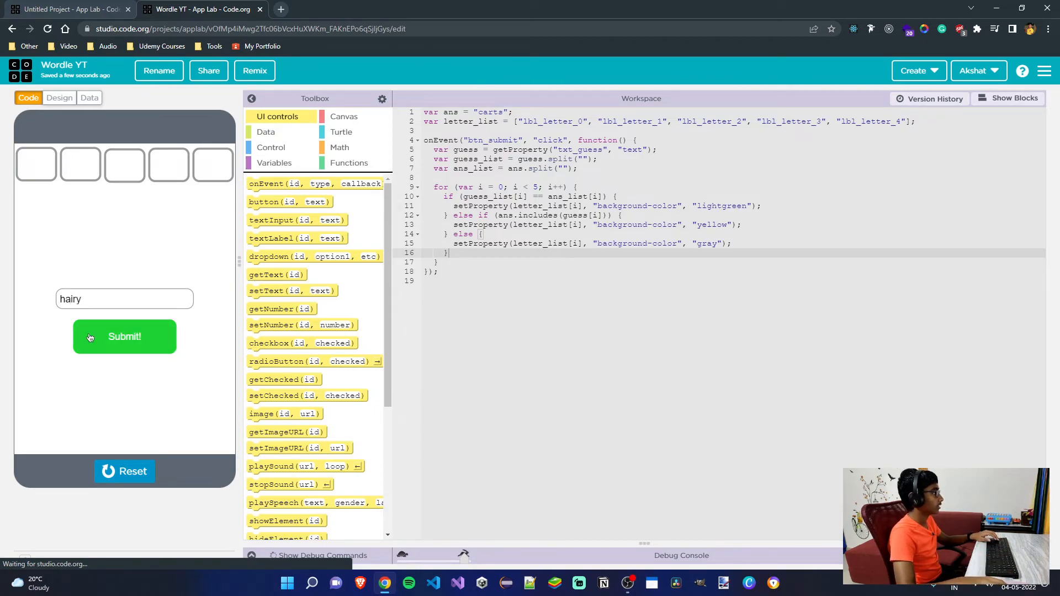
click(125, 337)
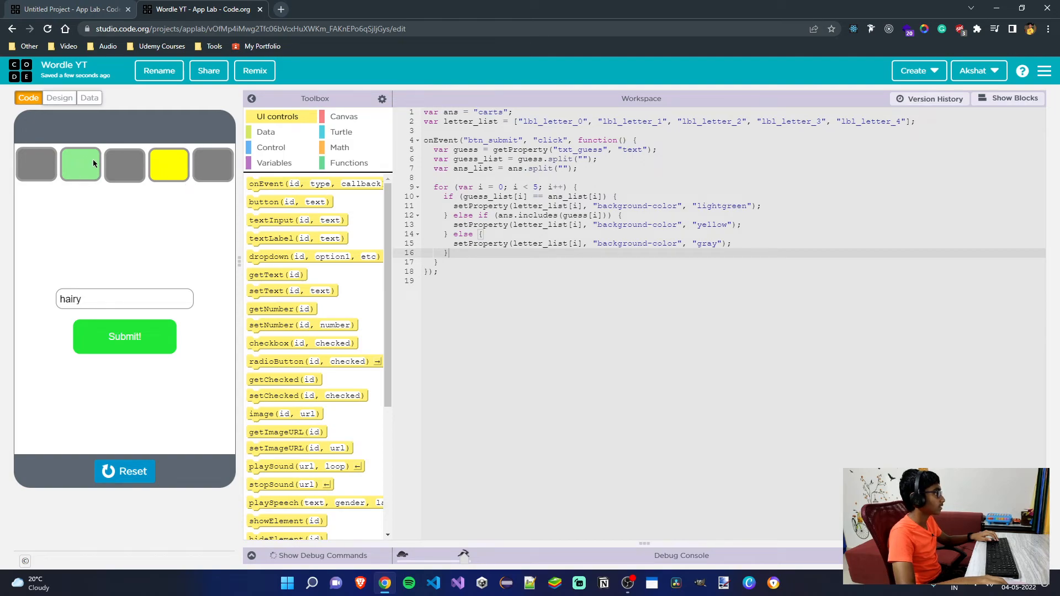
mouse_move(221, 176)
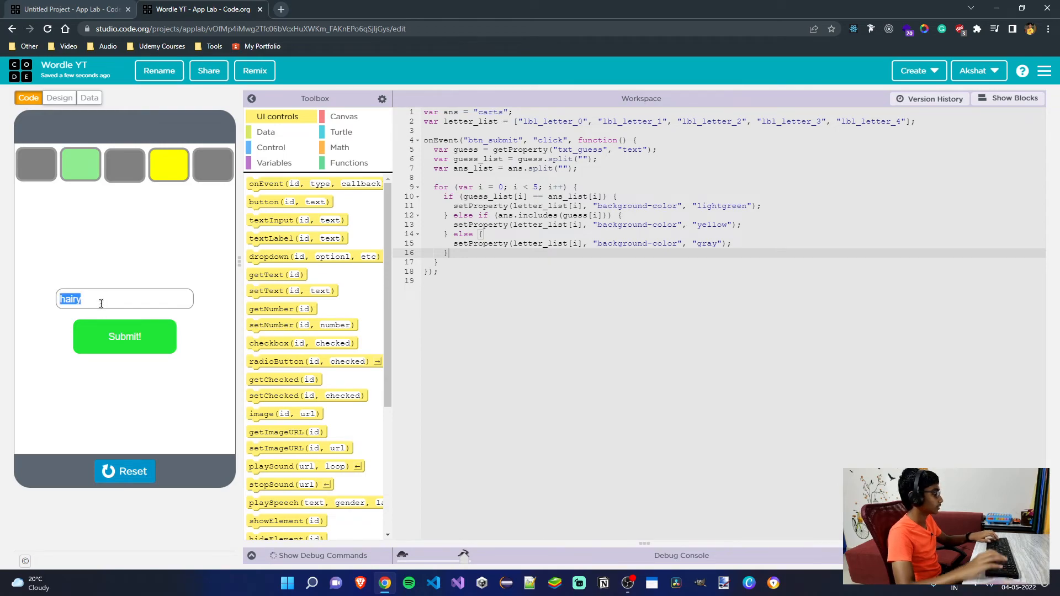
text(carts)
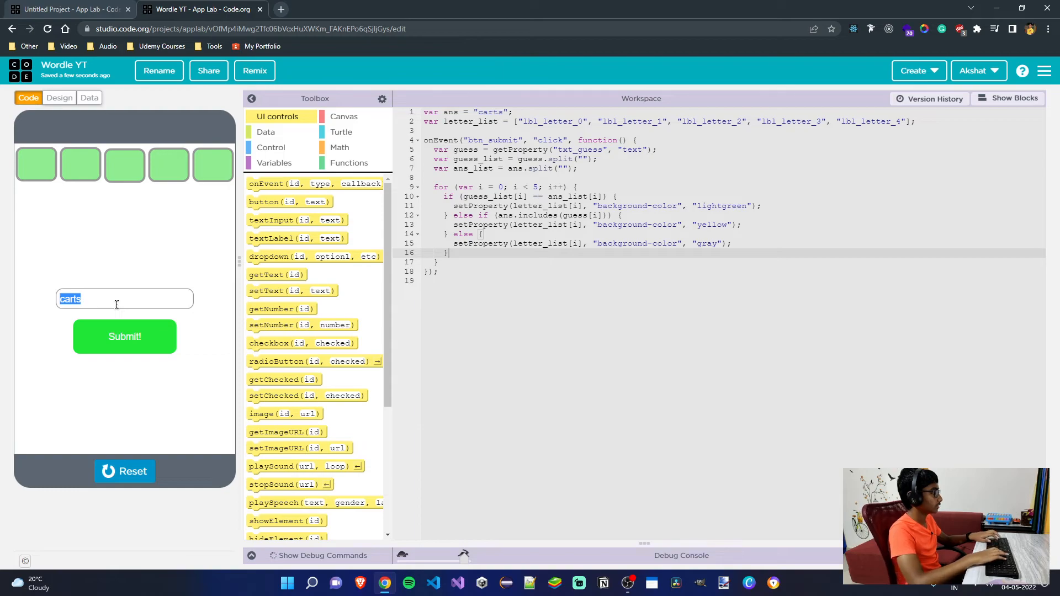
text(ewfwef)
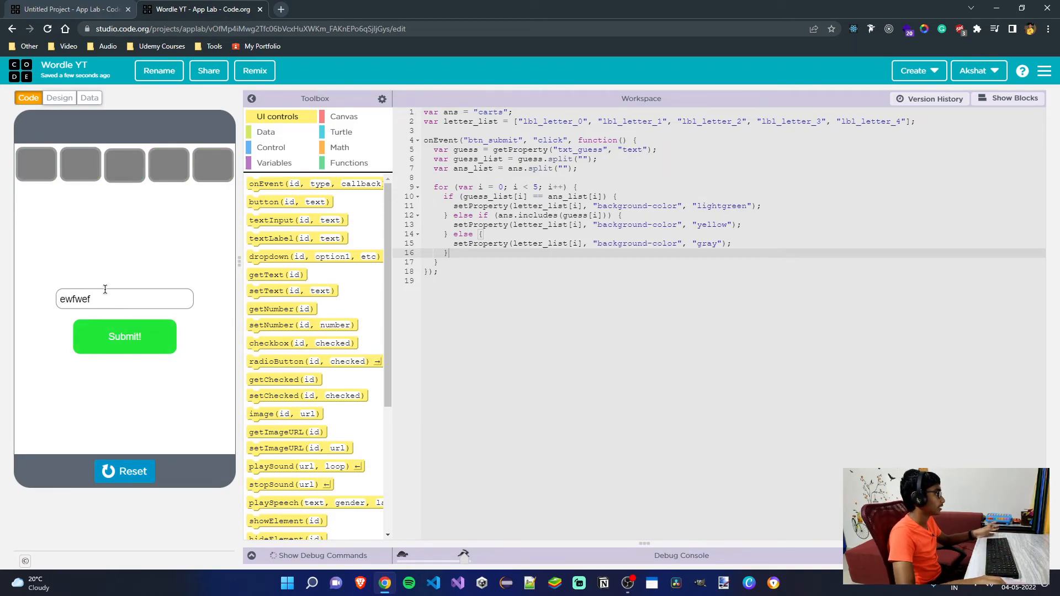
click(125, 472)
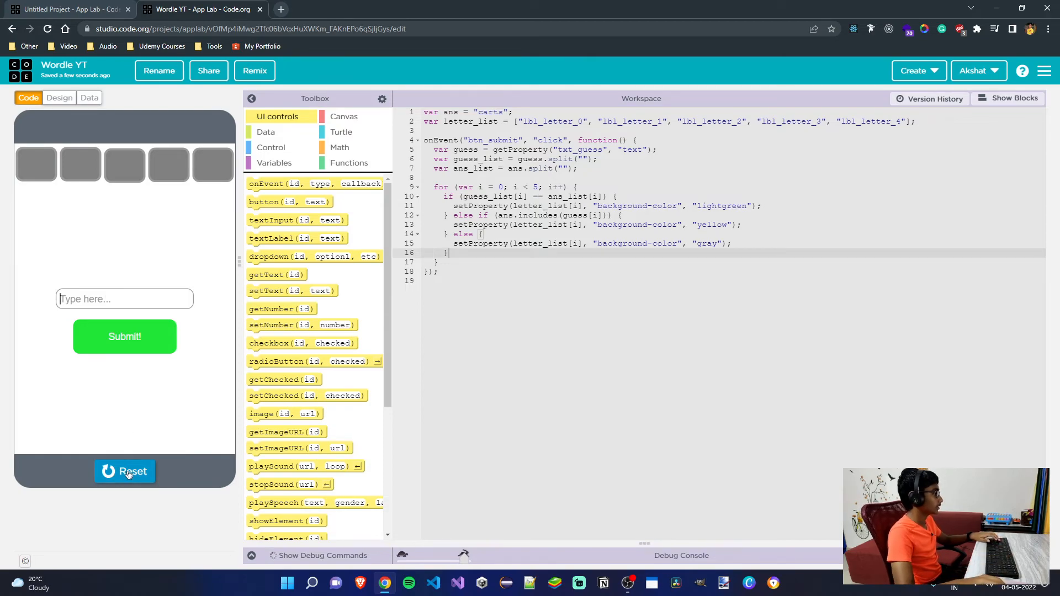
click(125, 472)
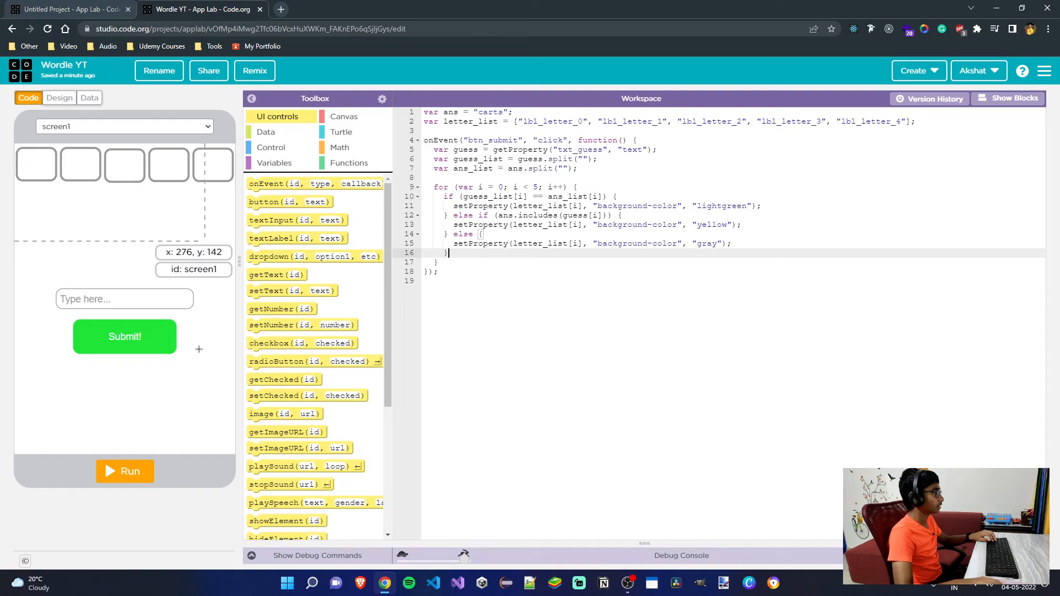
- Add setProperty(letter_list[i], "text", guess[i]); inside the loop
click(124, 472)
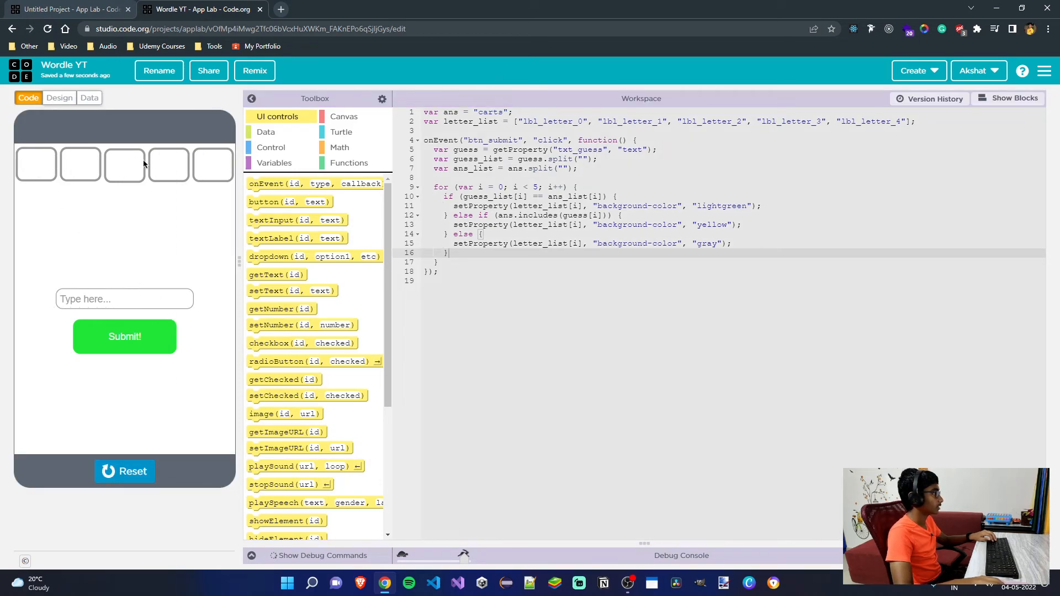
mouse_move(124, 472)
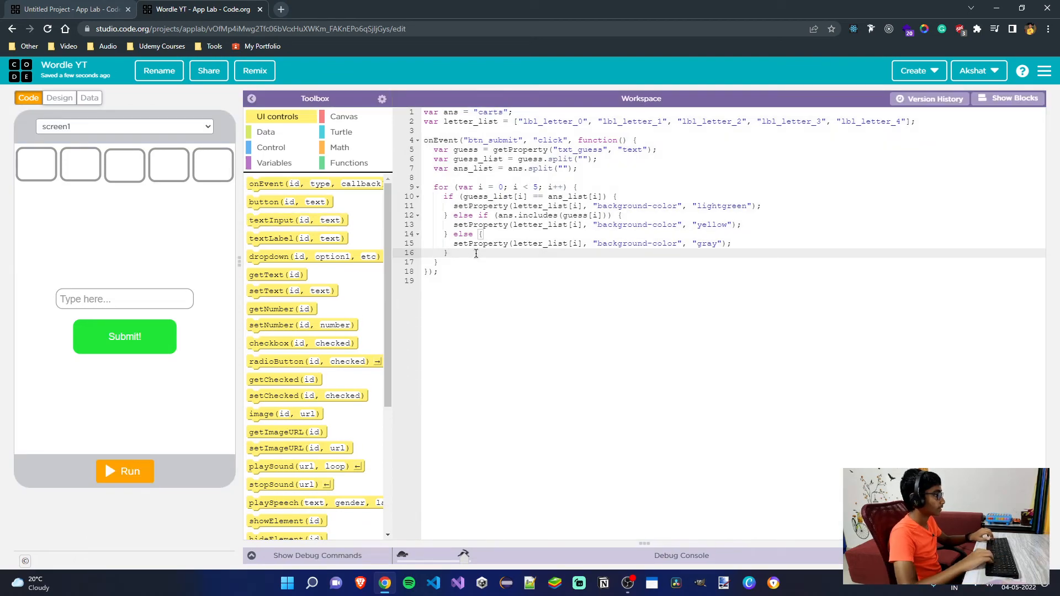
text(setProperty(letter_list[i], "background-color", "lightgreen");)
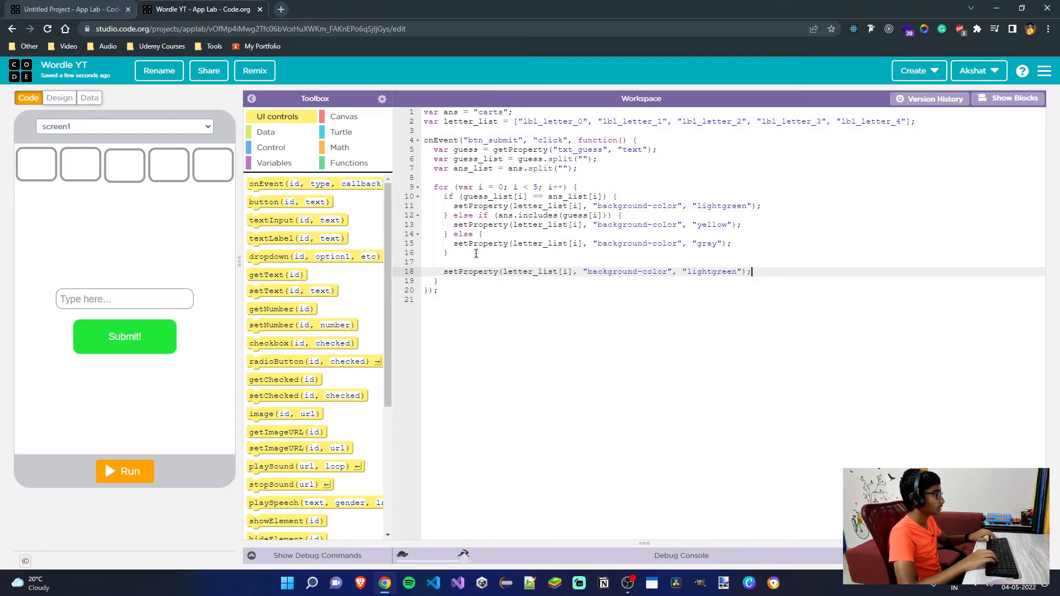
double_click(615, 271)
text(text)
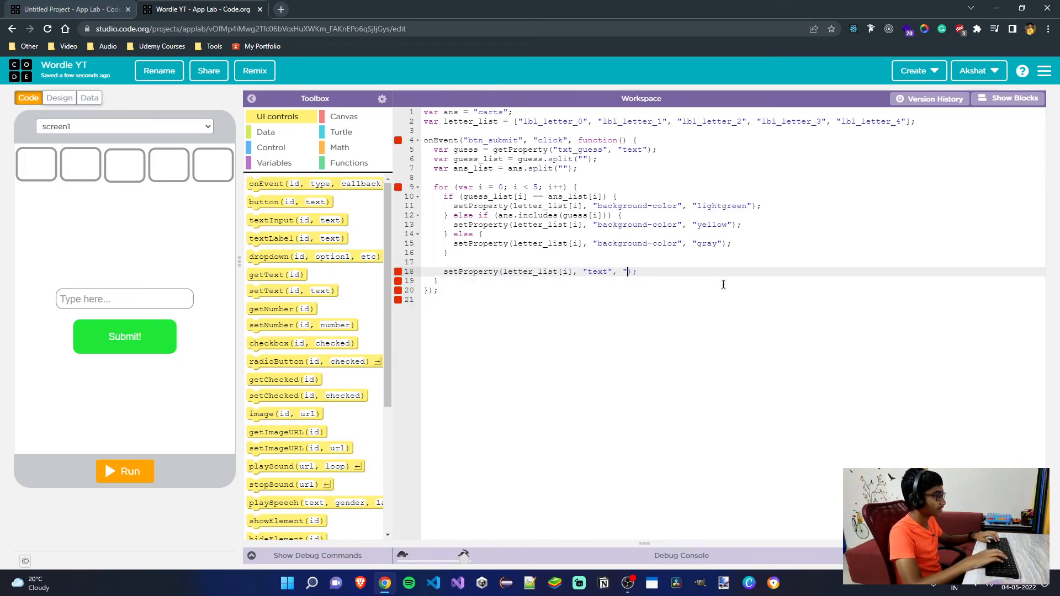
text(guess[i])
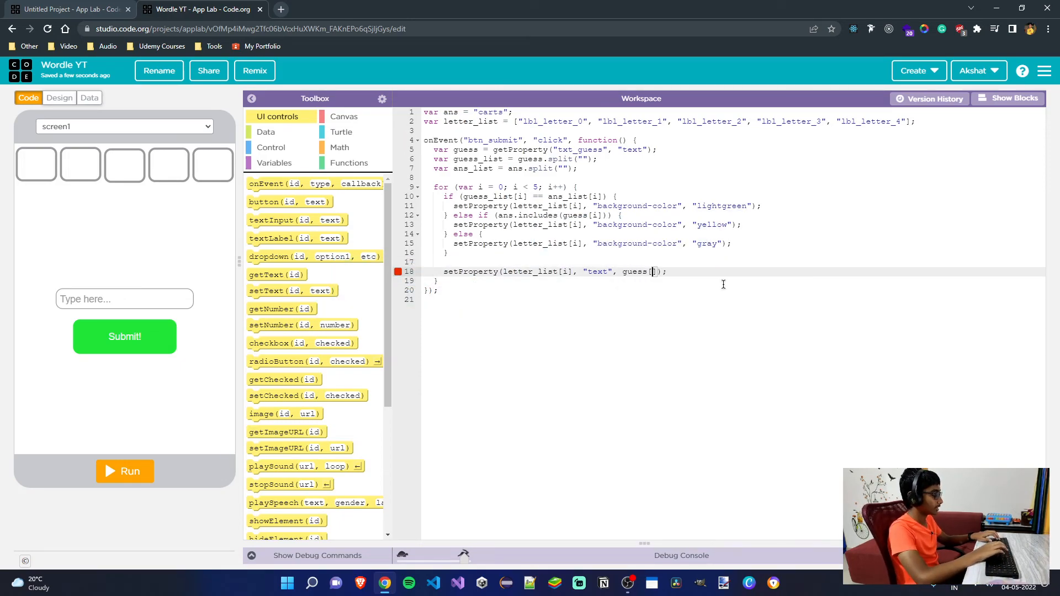
text(i)
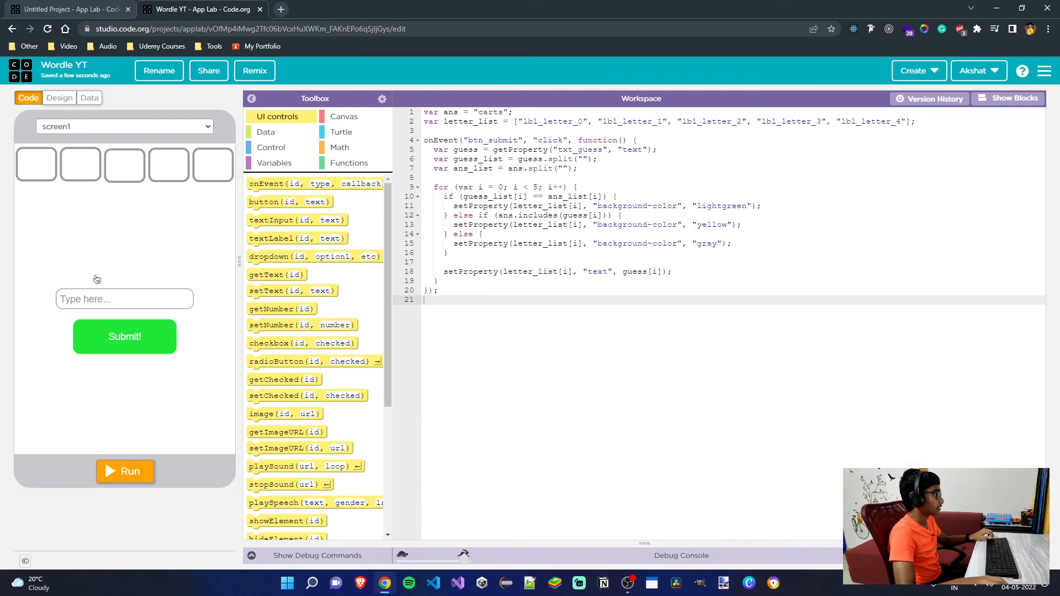
- Run the app and submit the guess "hairy" to see colored letters in the tiles
click(125, 472)
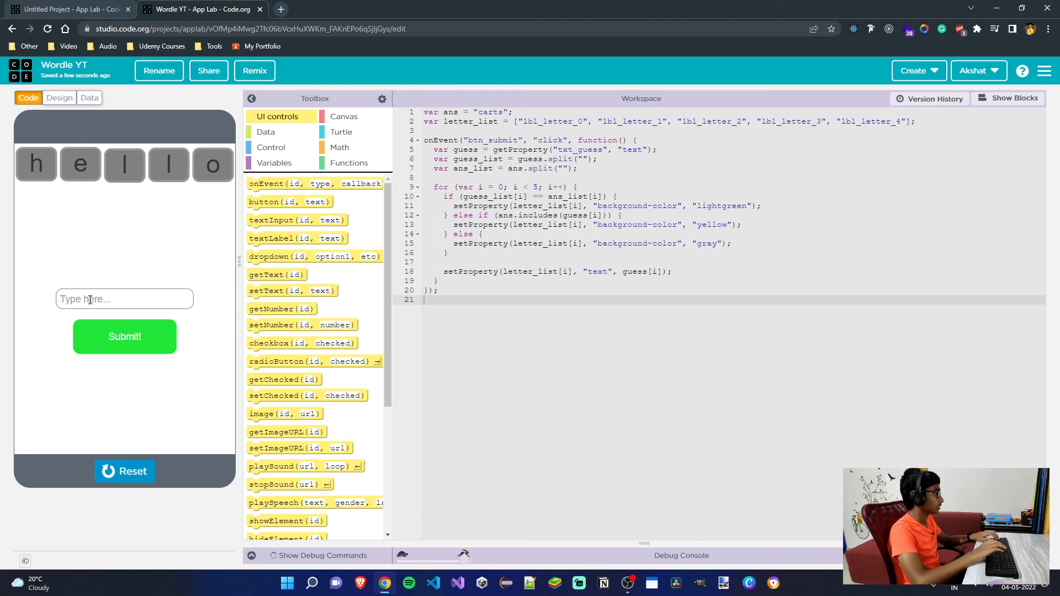
text(hairy)
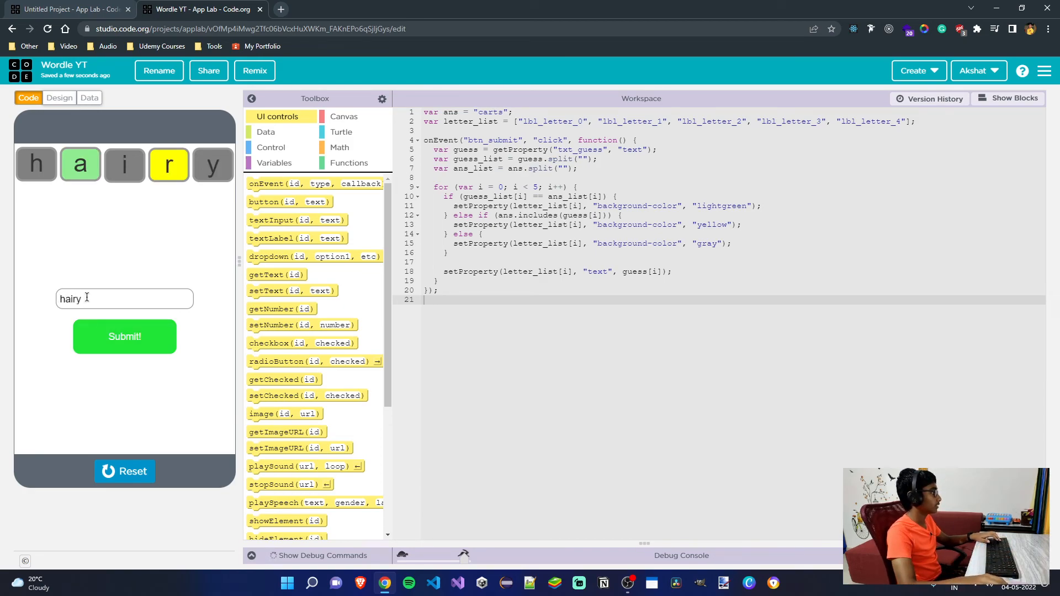